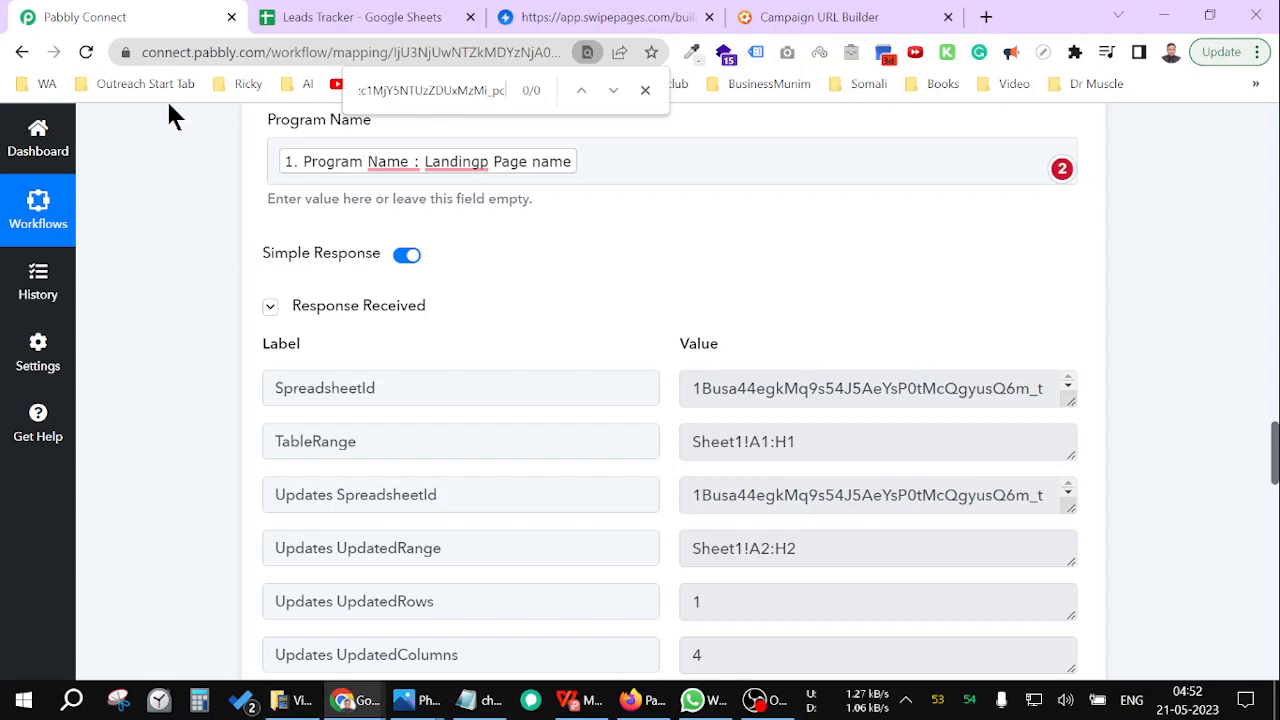
pyautogui.moveTo(373, 222)
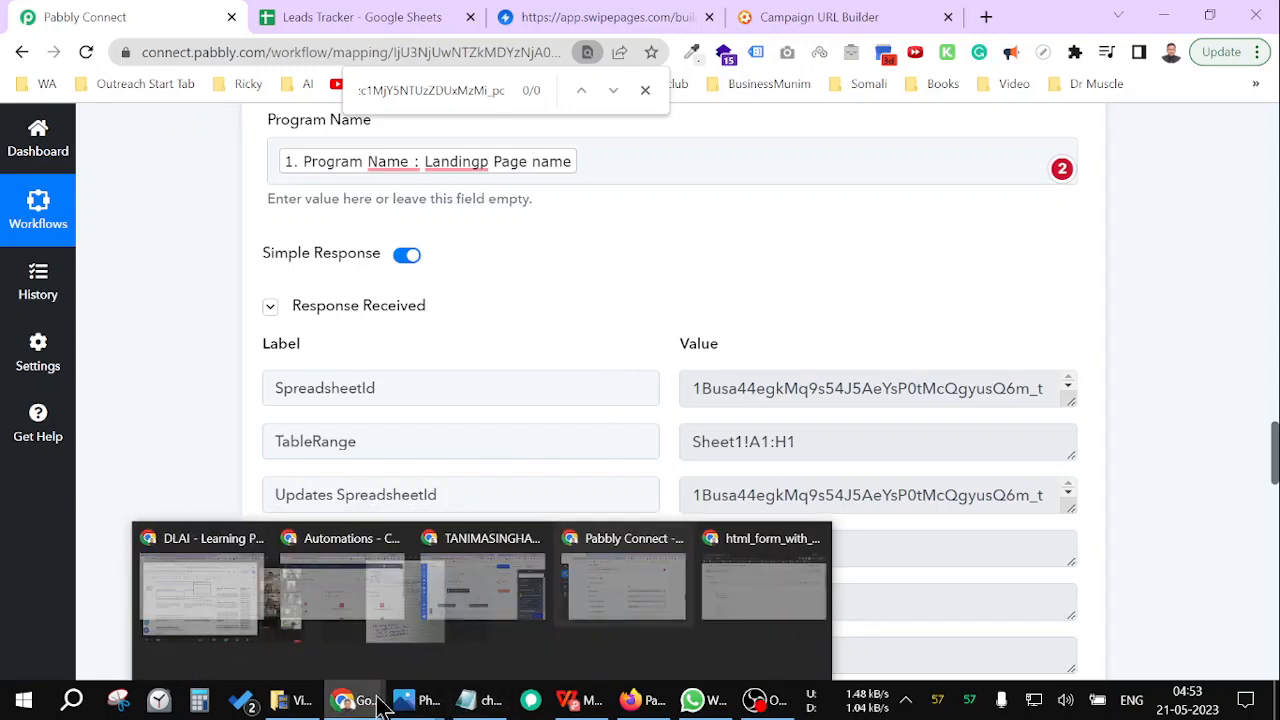
# Add an HTML Code module to the empty column and paste in the sign-up form with hidden UTM fields
pyautogui.click(763, 575)
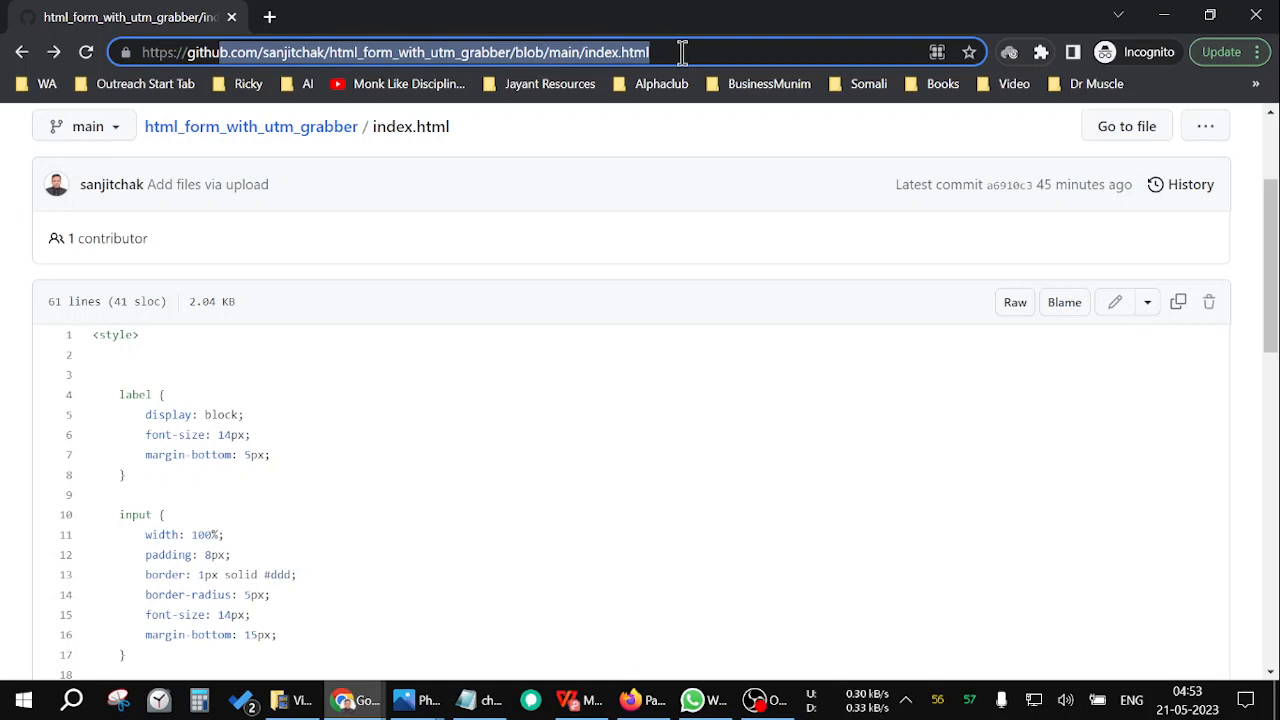
pyautogui.moveTo(862, 262)
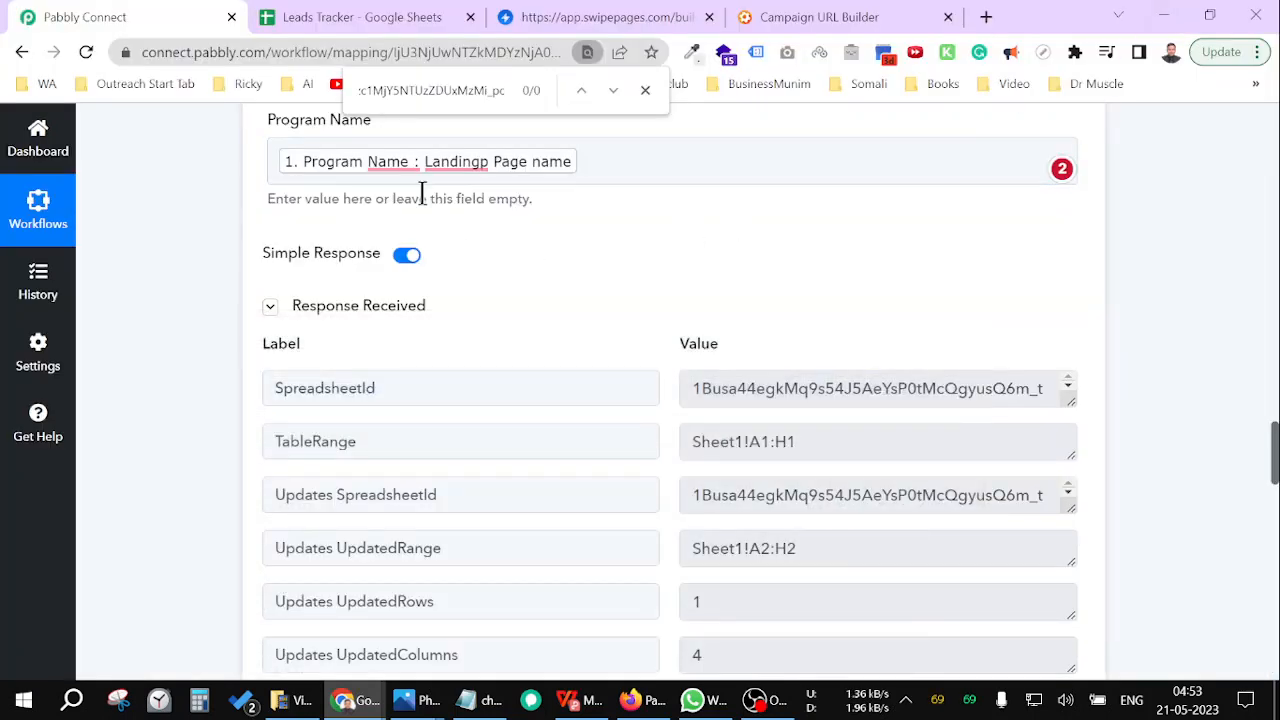
pyautogui.click(600, 17)
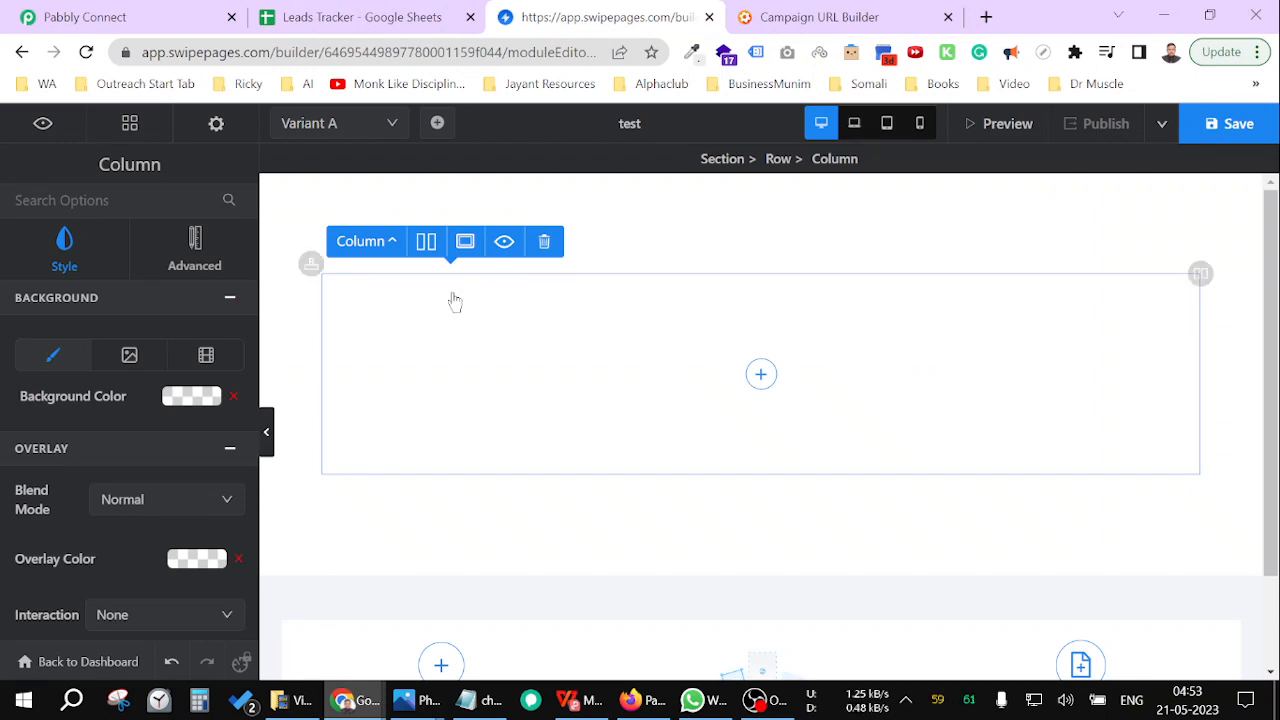
pyautogui.moveTo(502, 322)
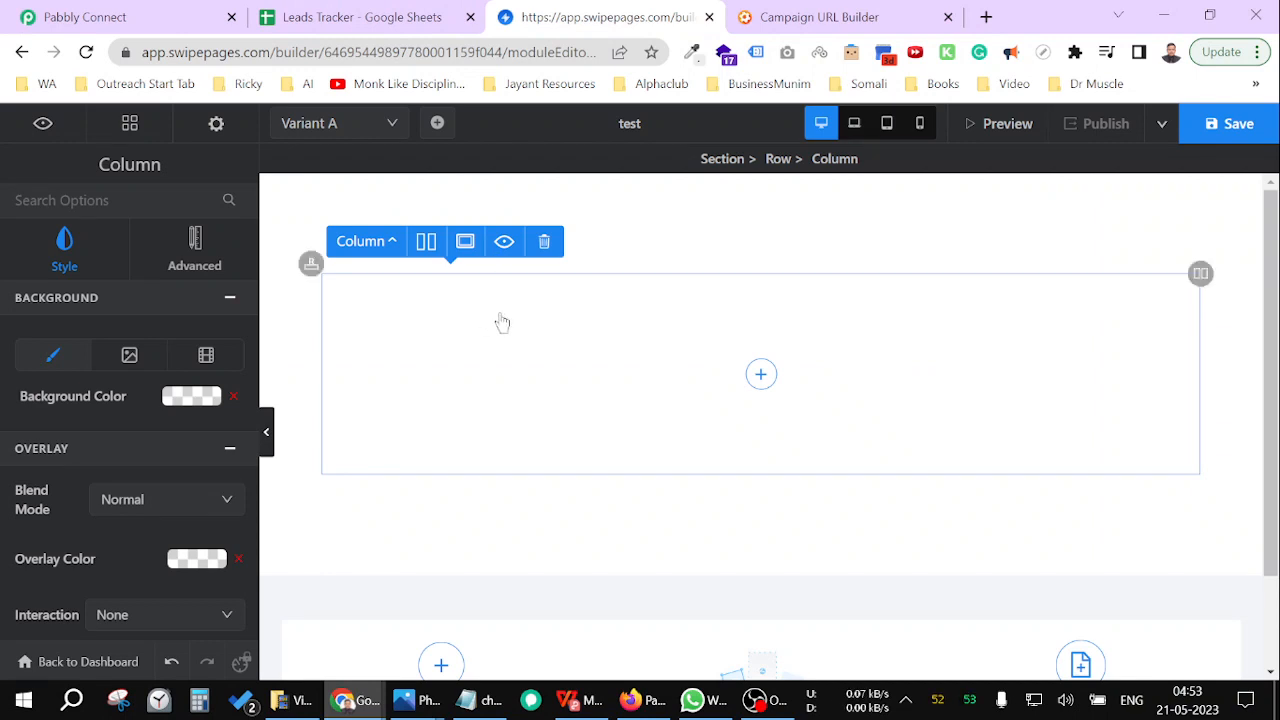
pyautogui.moveTo(778, 386)
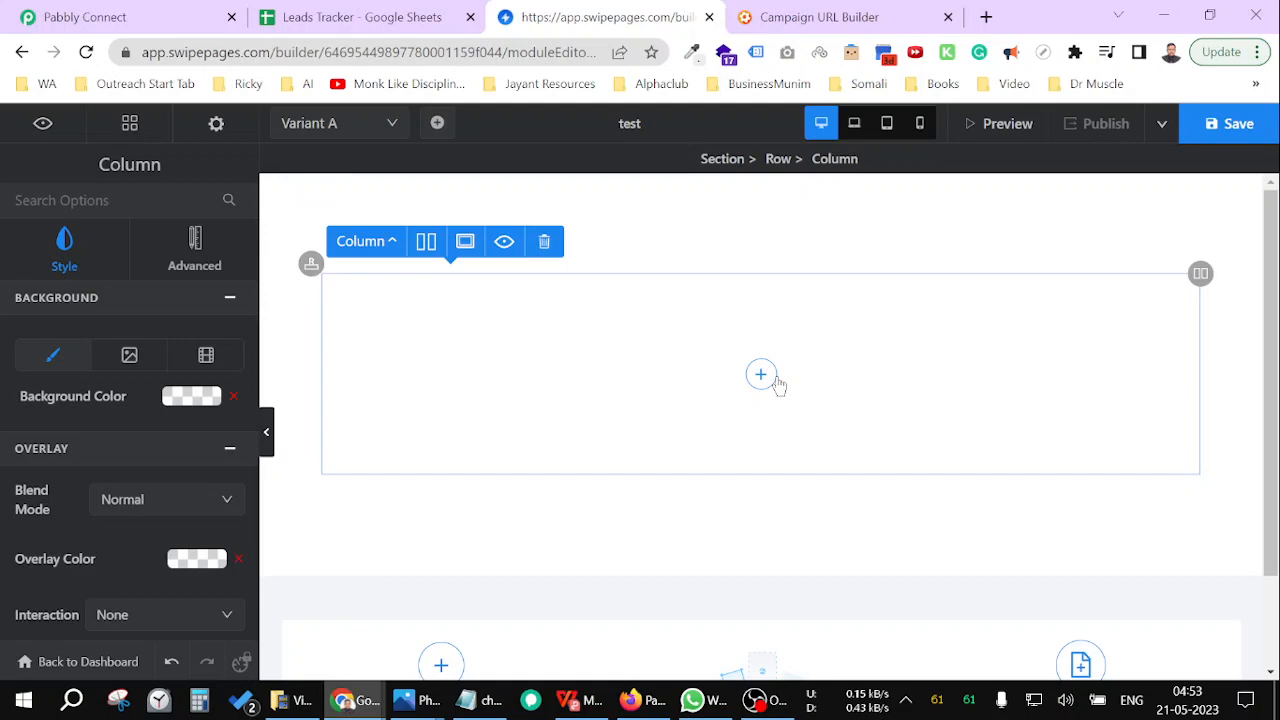
pyautogui.click(760, 374)
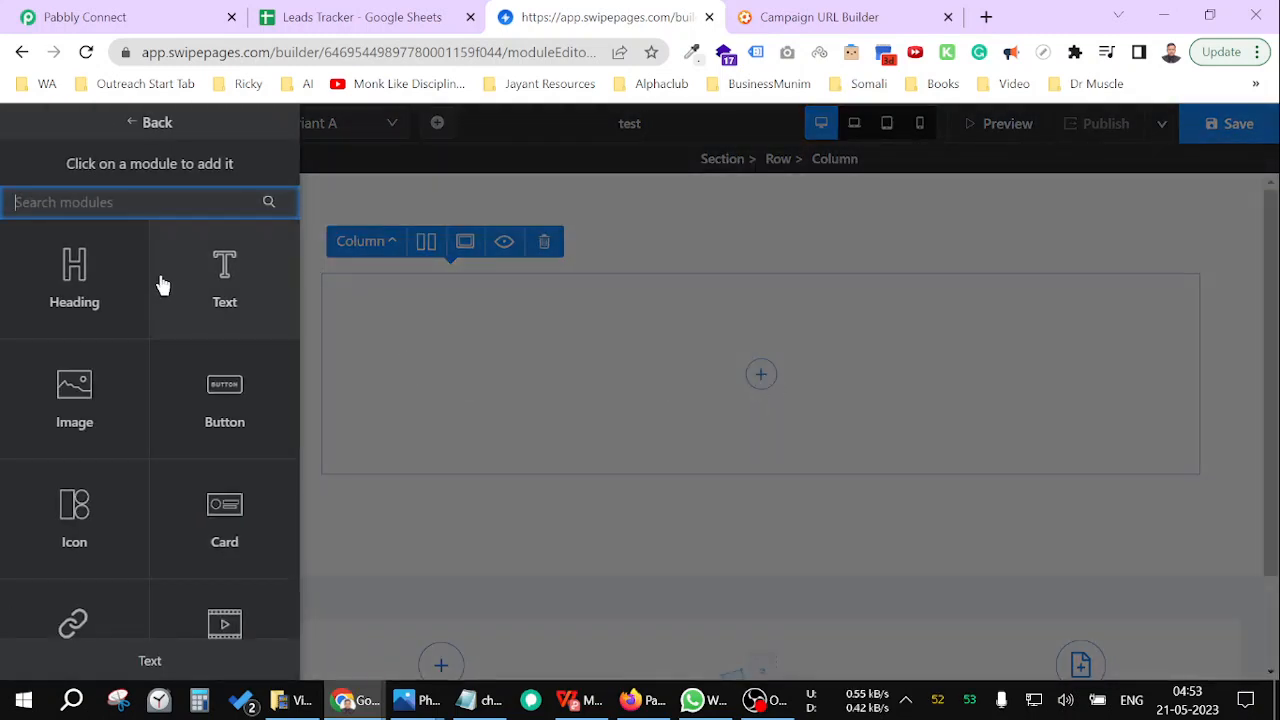
pyautogui.write('h')
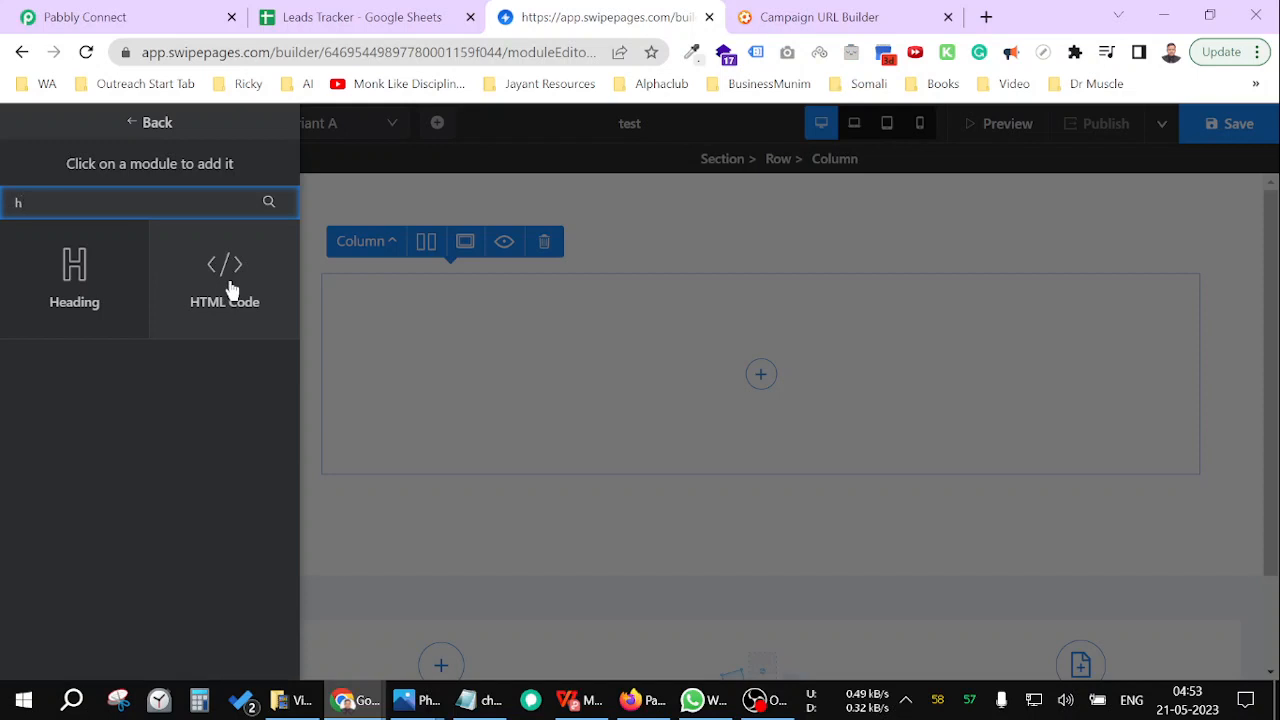
pyautogui.click(224, 278)
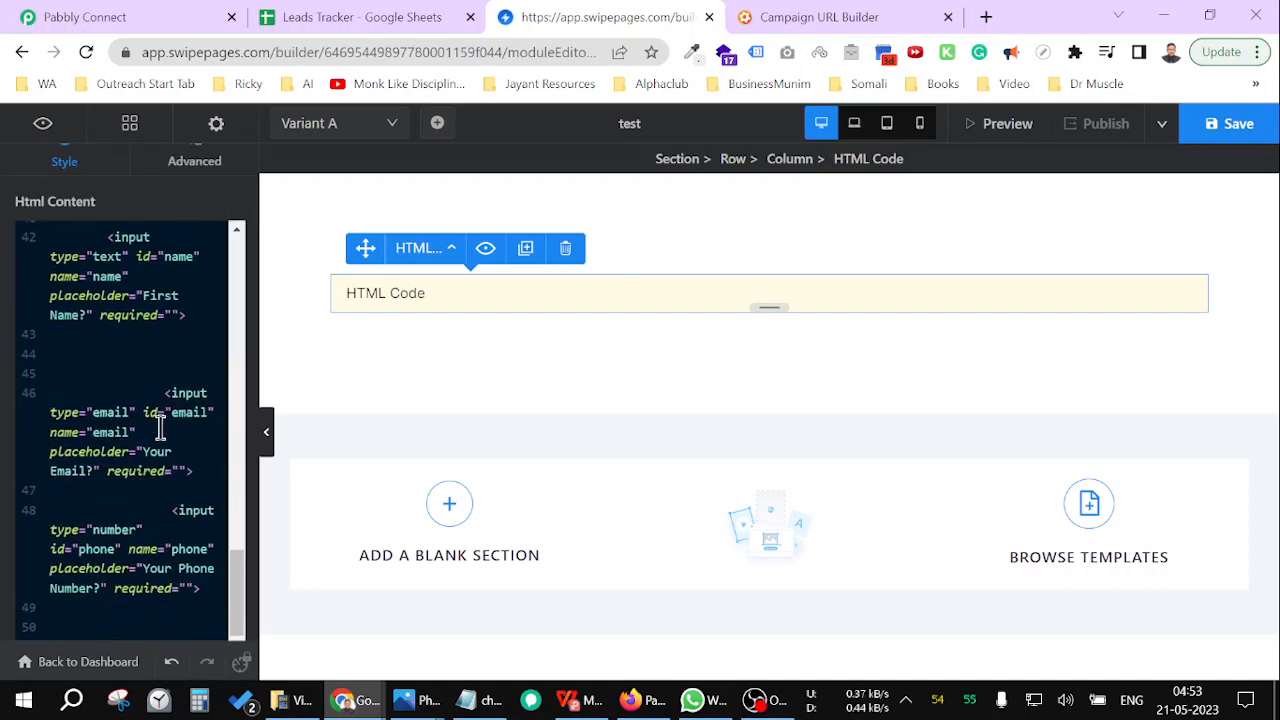
pyautogui.scroll(-3)
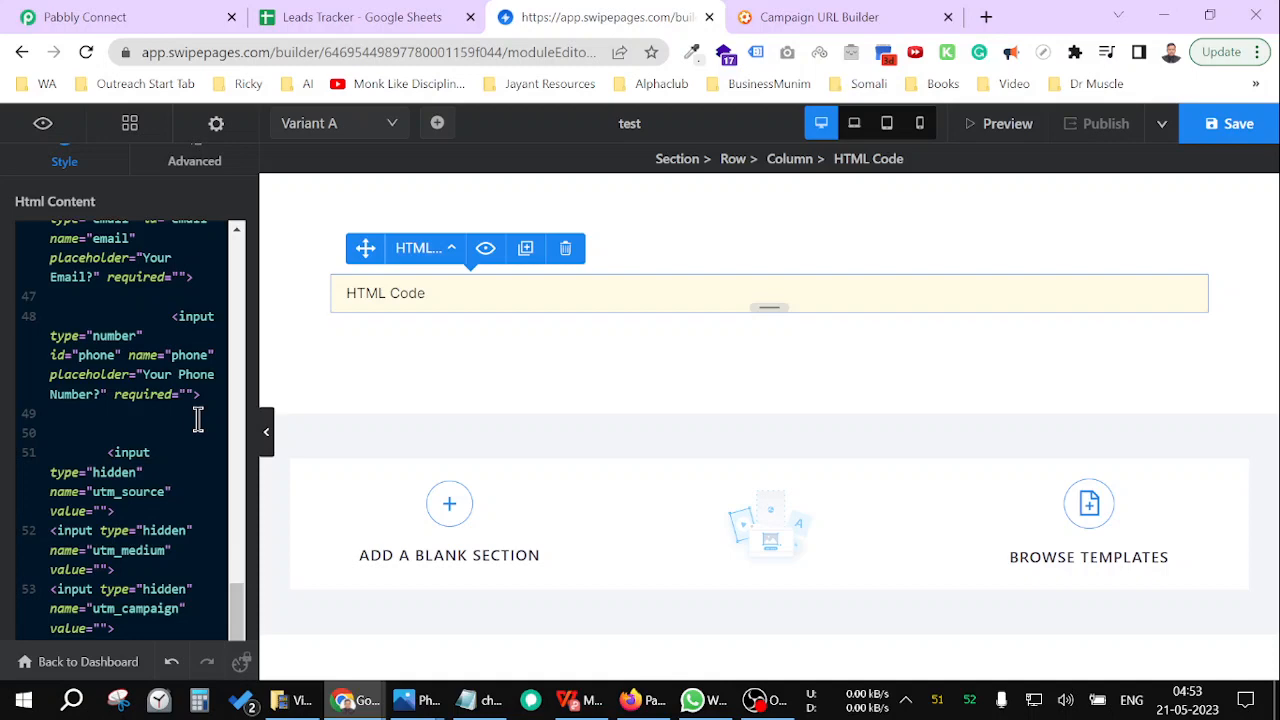
# Create a new Pabbly Connect workflow named utm
pyautogui.click(85, 17)
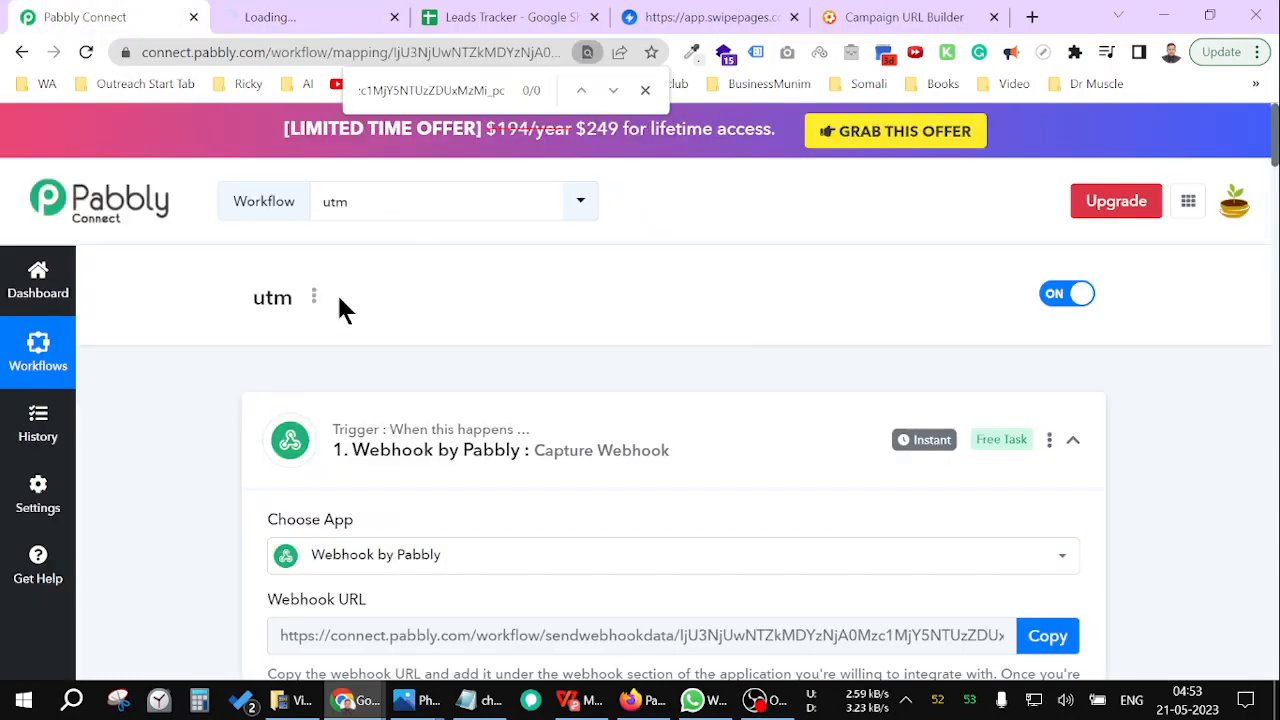
pyautogui.click(314, 297)
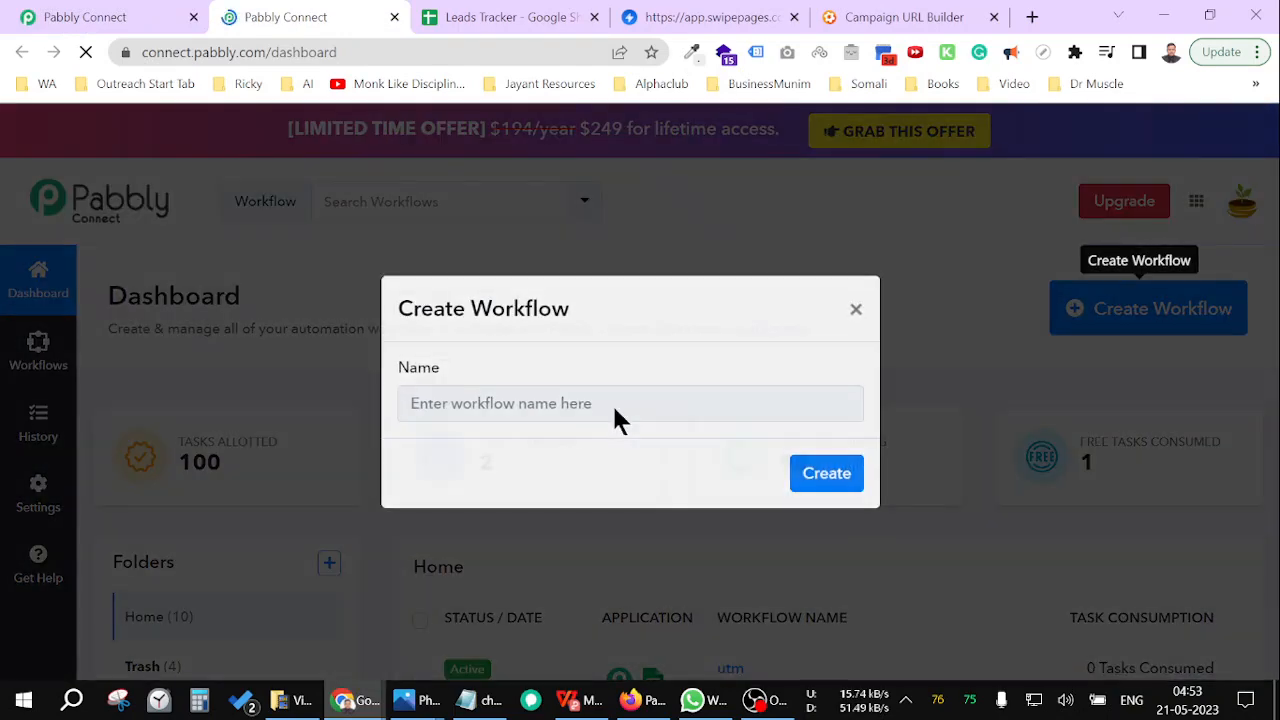
pyautogui.write('utm')
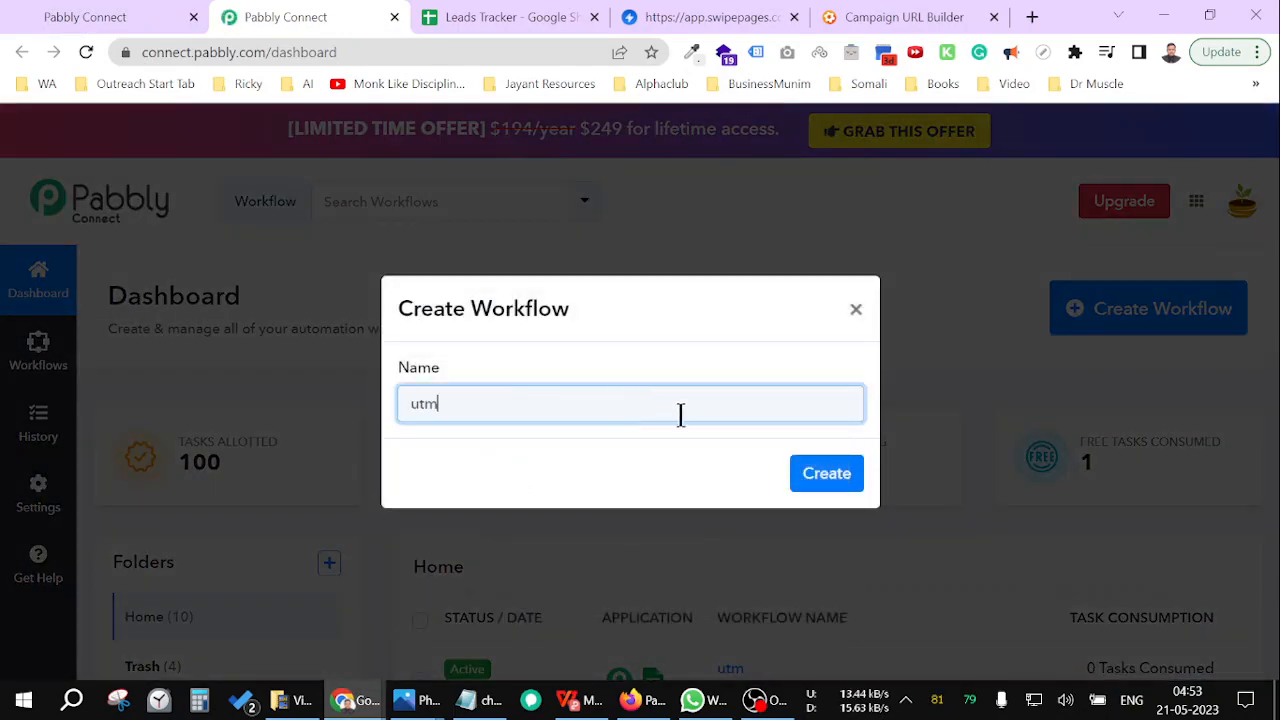
pyautogui.click(826, 473)
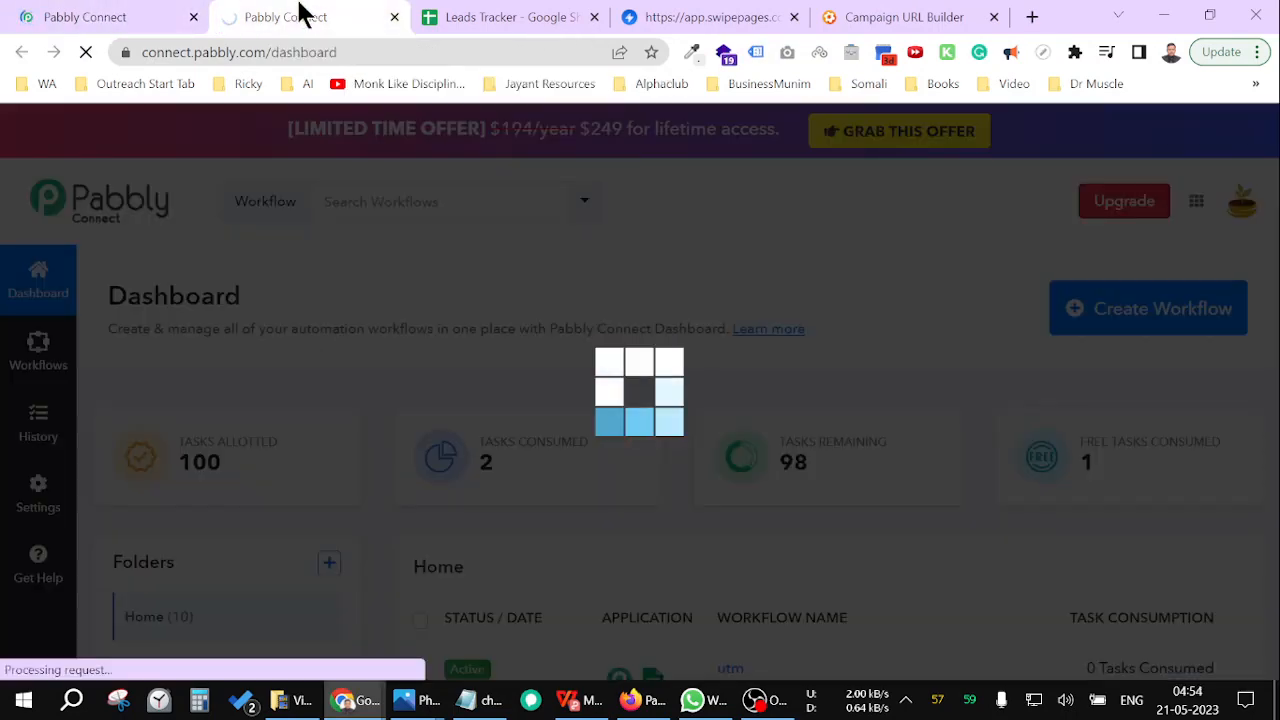
pyautogui.click(731, 668)
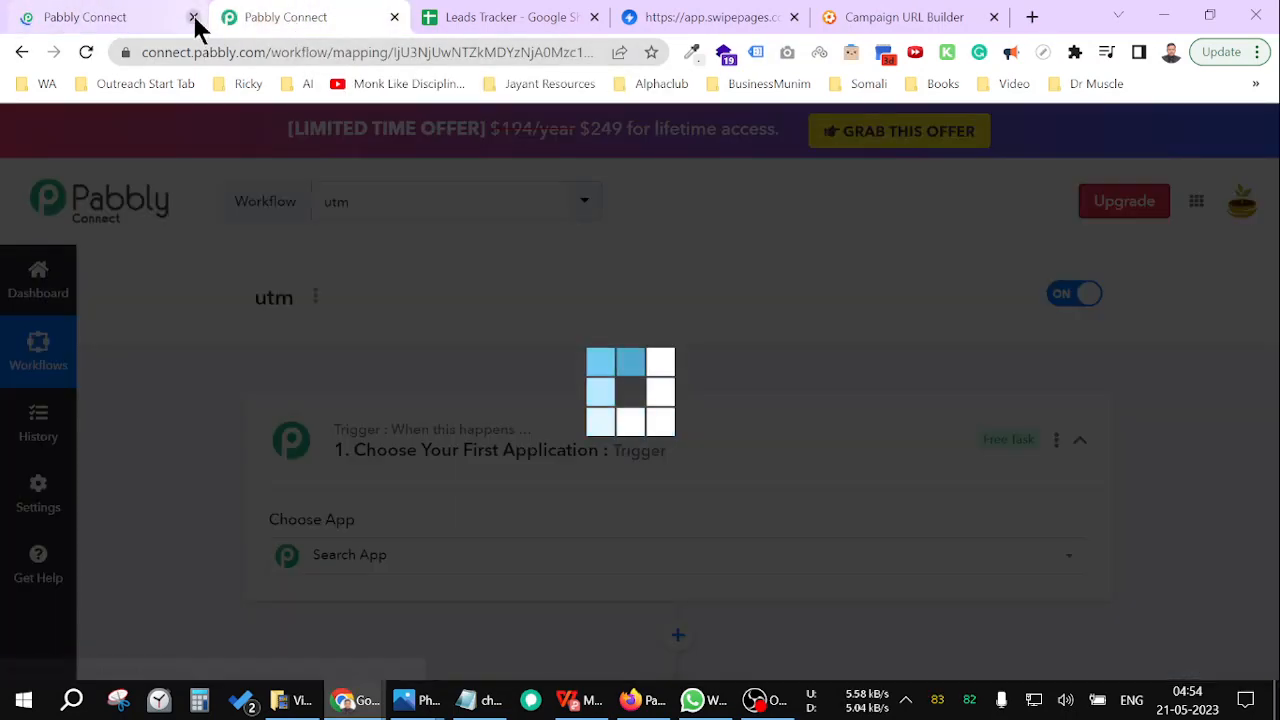
pyautogui.click(193, 17)
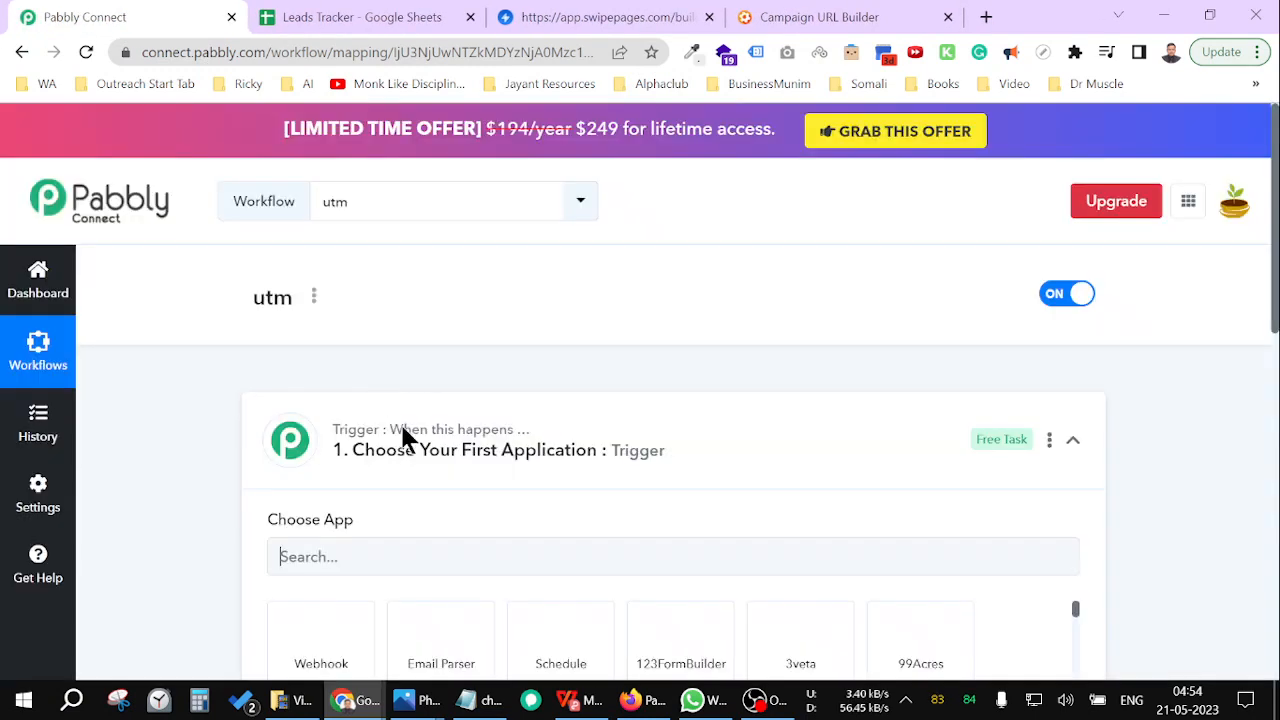
# Set Webhook as the trigger and copy its webhook URL for the Swipe Pages form
pyautogui.write('web')
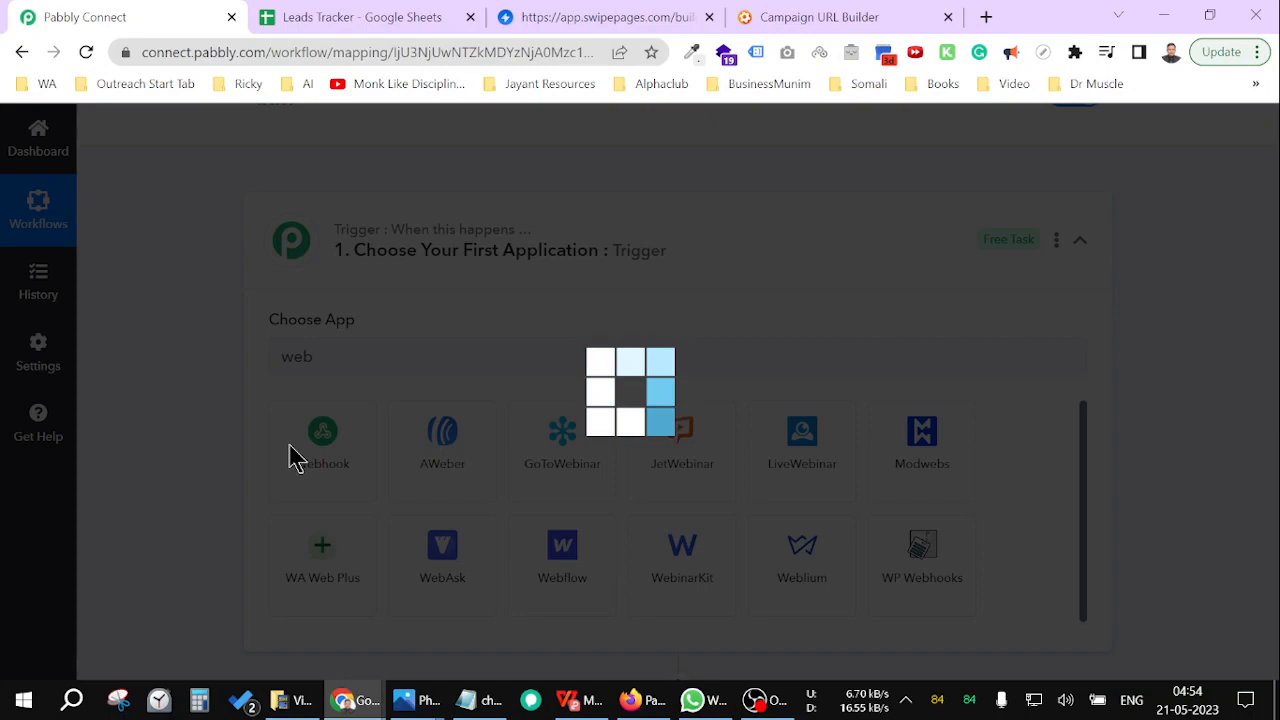
pyautogui.click(322, 440)
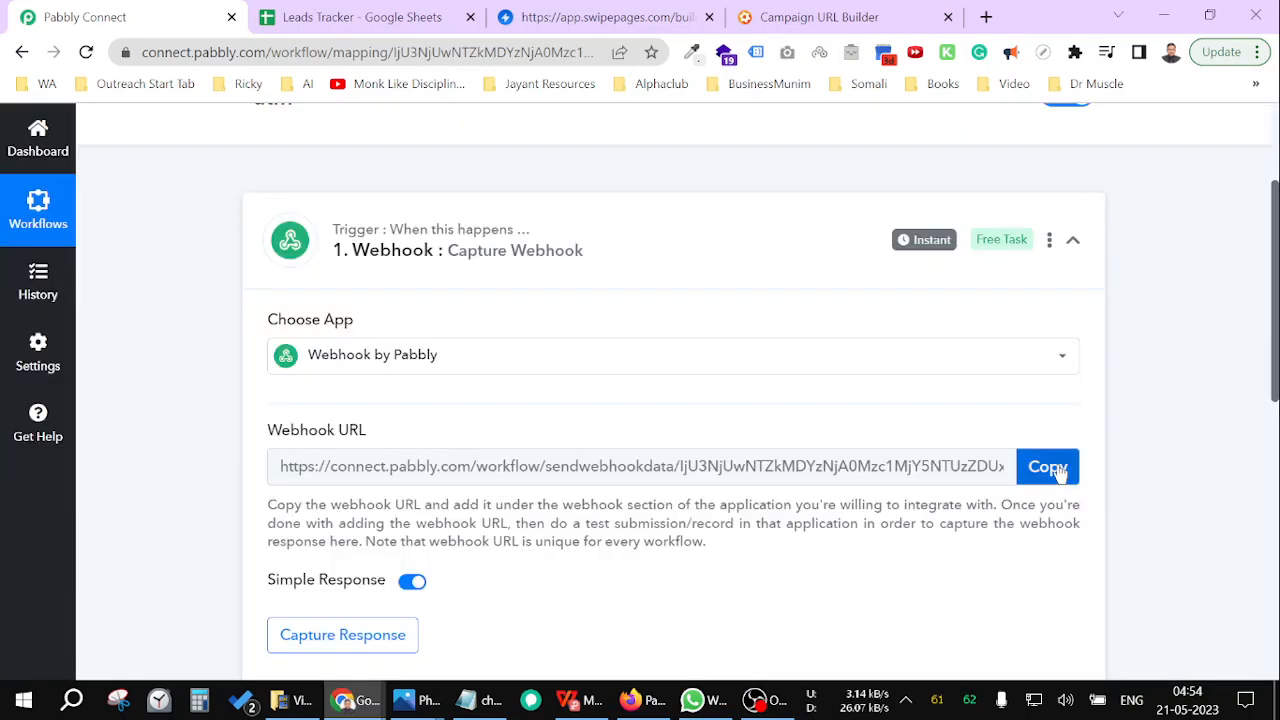
pyautogui.click(1047, 467)
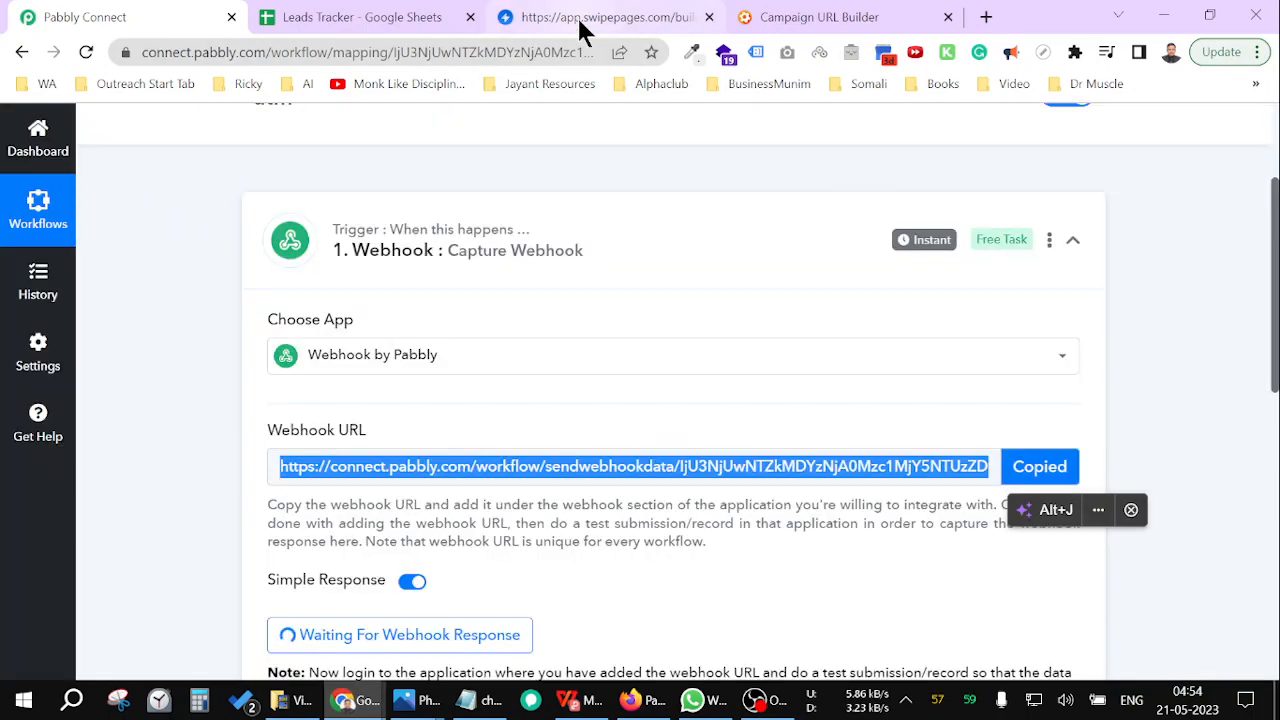
pyautogui.click(600, 17)
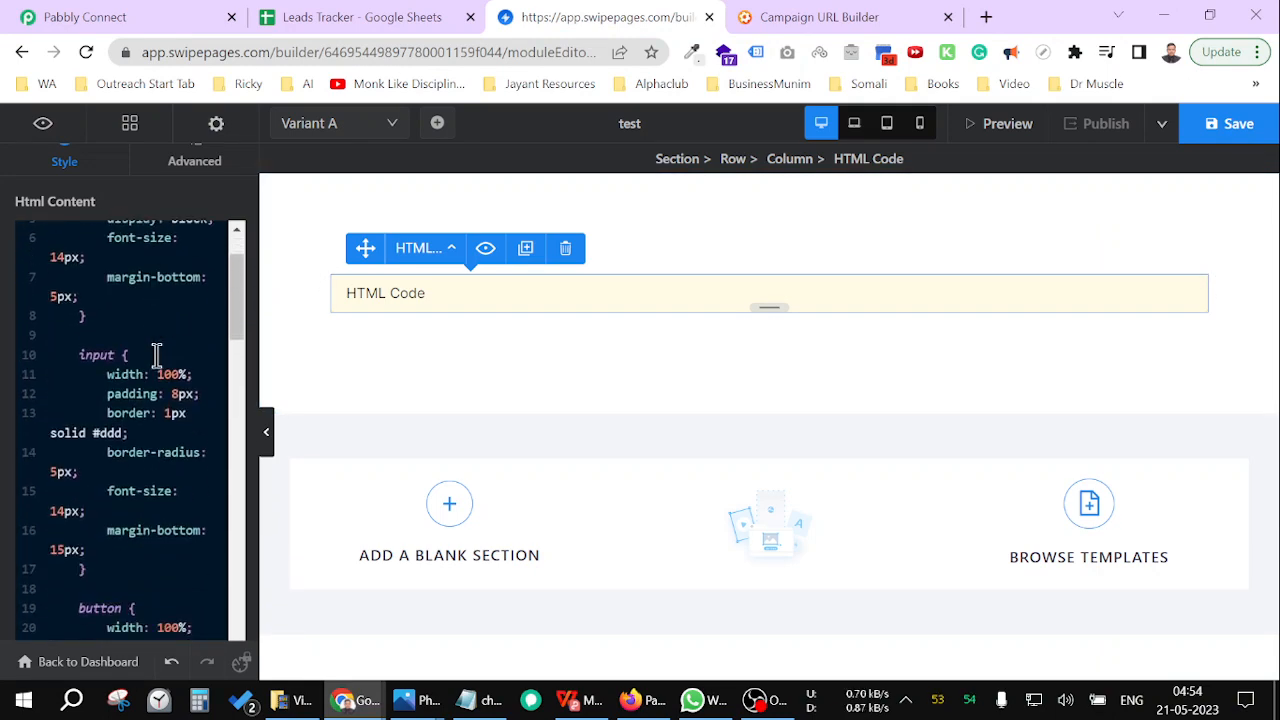
# Replace the form action's old webhook address with the new Pabbly webhook URL
pyautogui.scroll(-3)
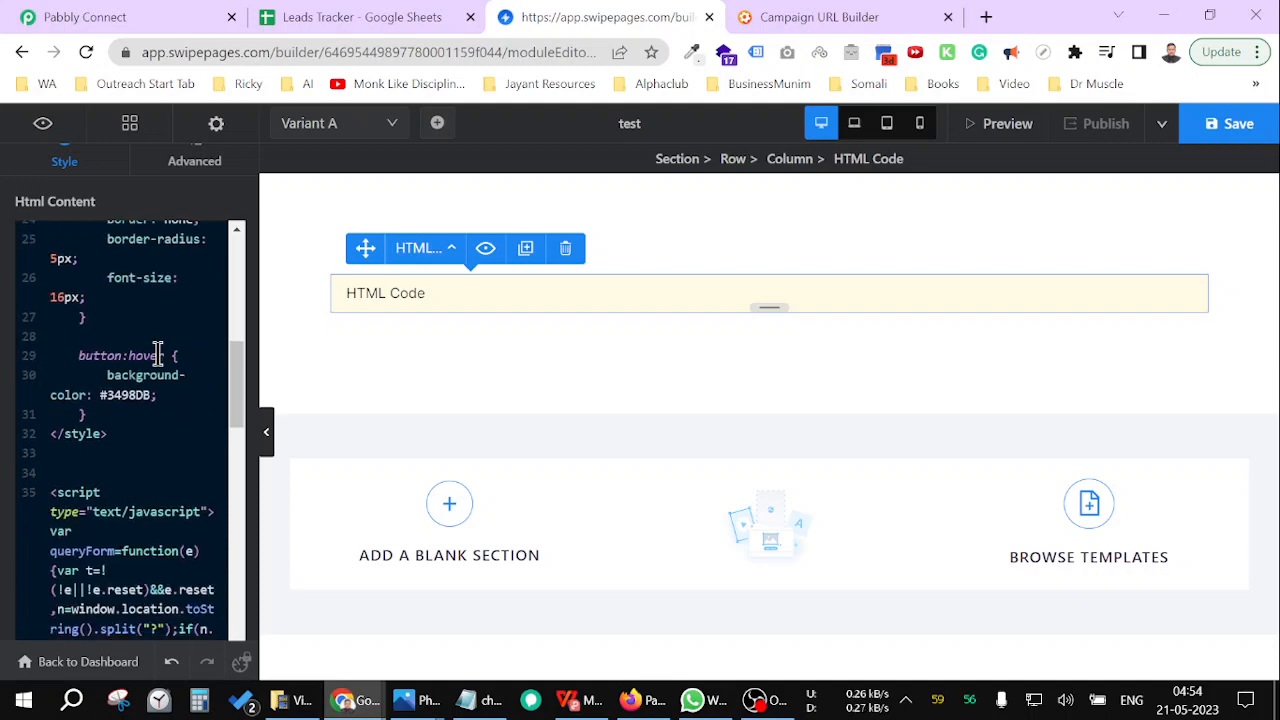
pyautogui.scroll(-3)
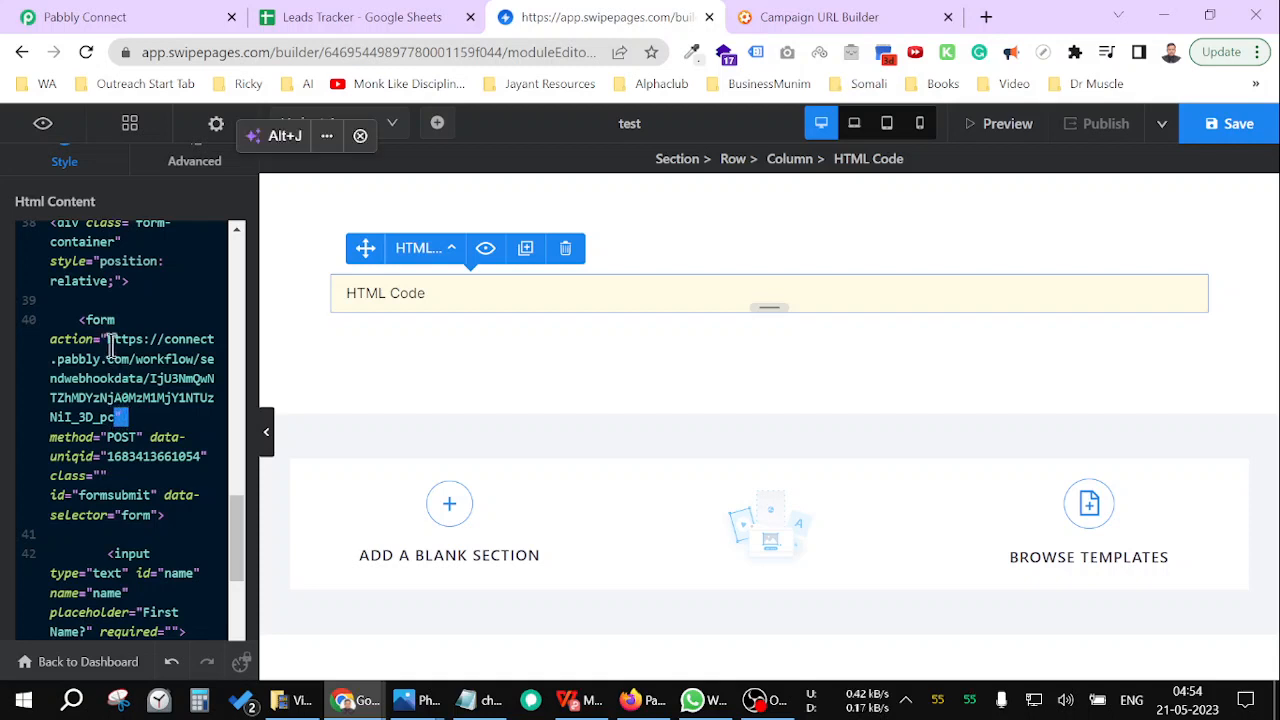
pyautogui.moveTo(102, 338); pyautogui.dragTo(115, 417)
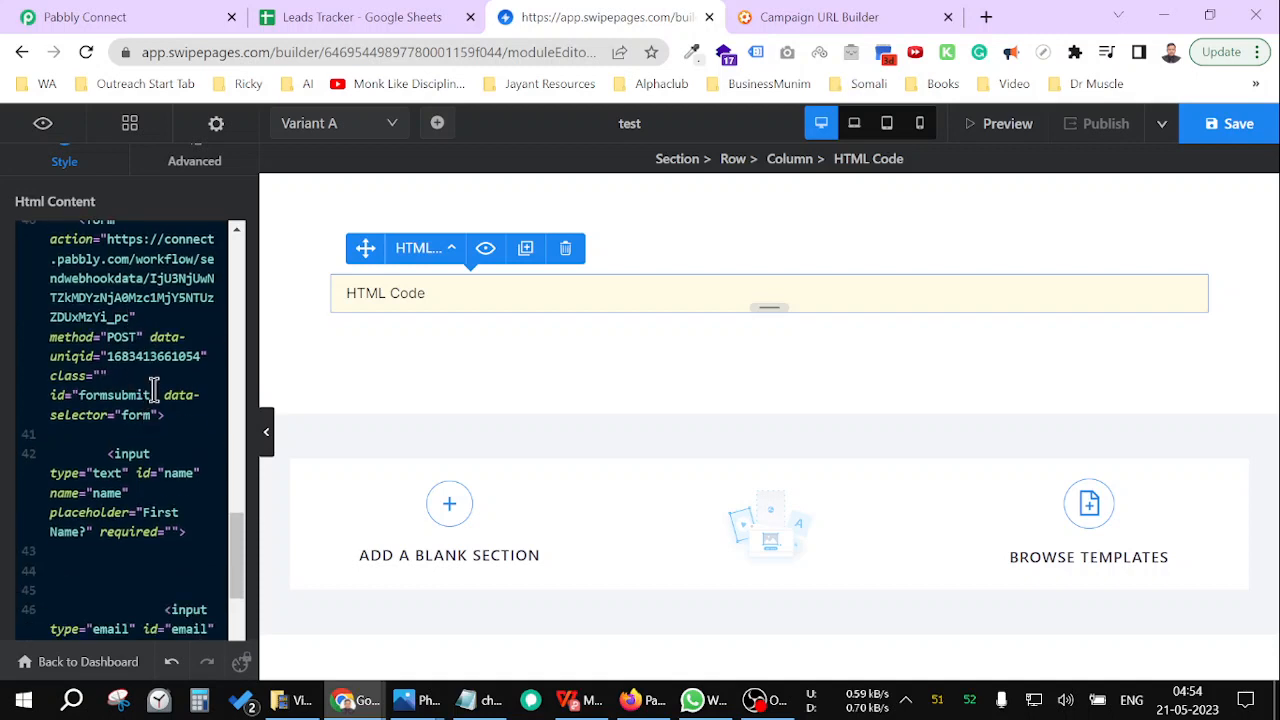
# Change the hidden program_name value from Test Program to Landing page Name
pyautogui.scroll(-3)
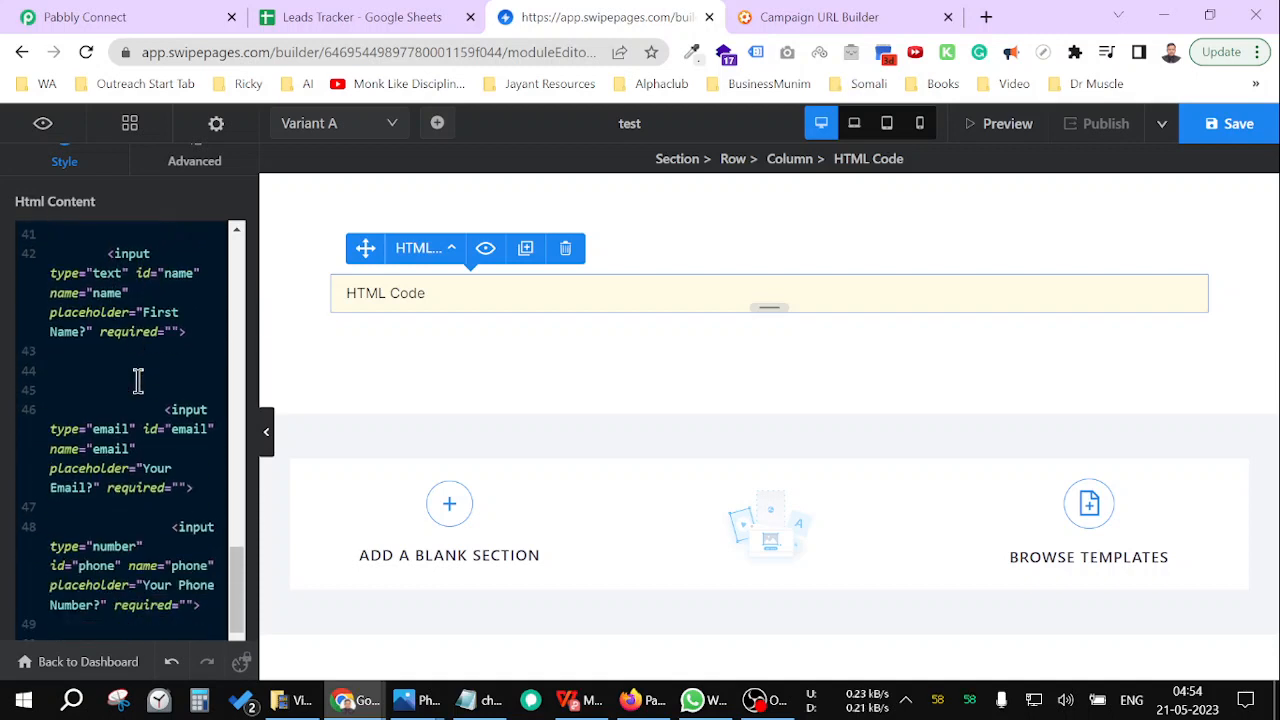
pyautogui.scroll(-3)
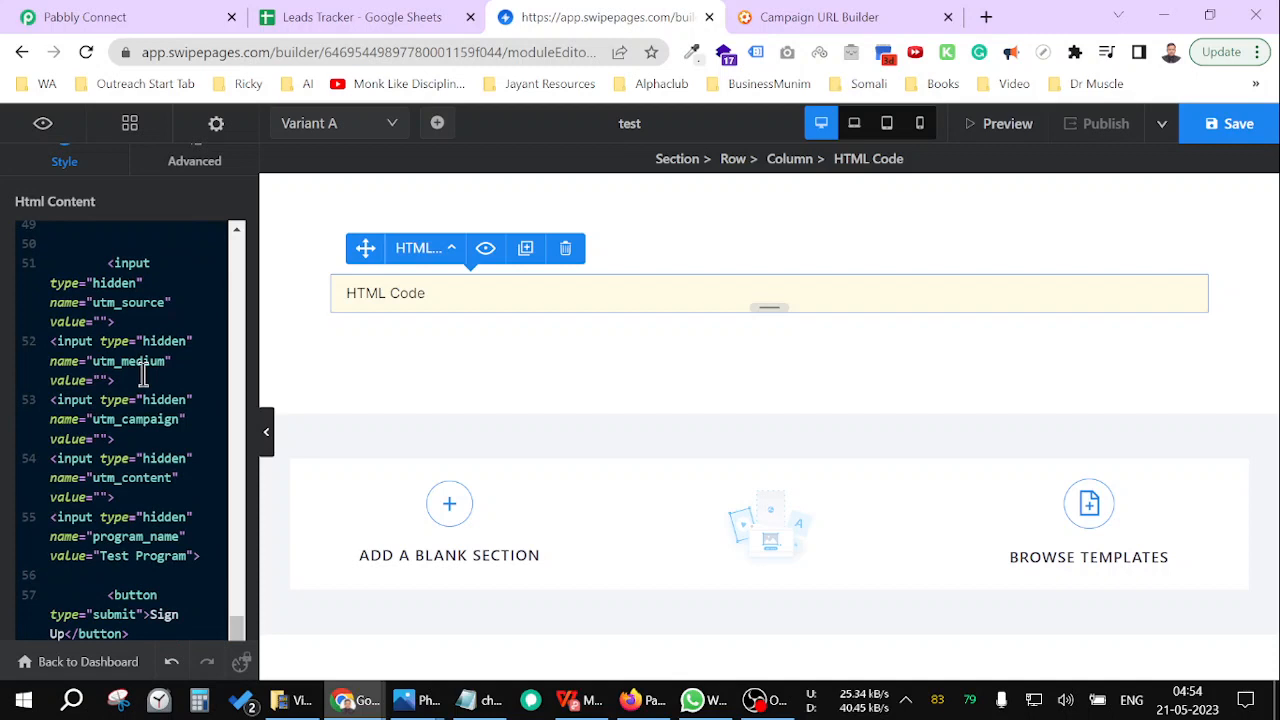
pyautogui.scroll(-3)
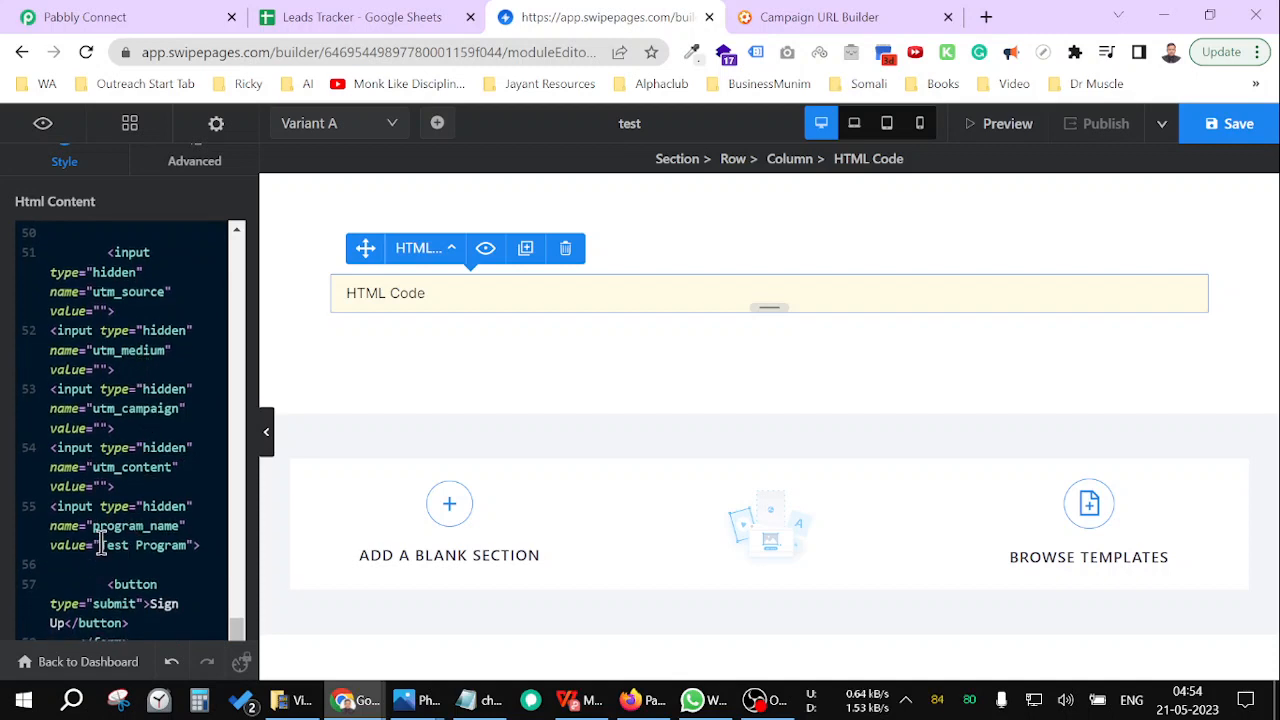
pyautogui.scroll(-3)
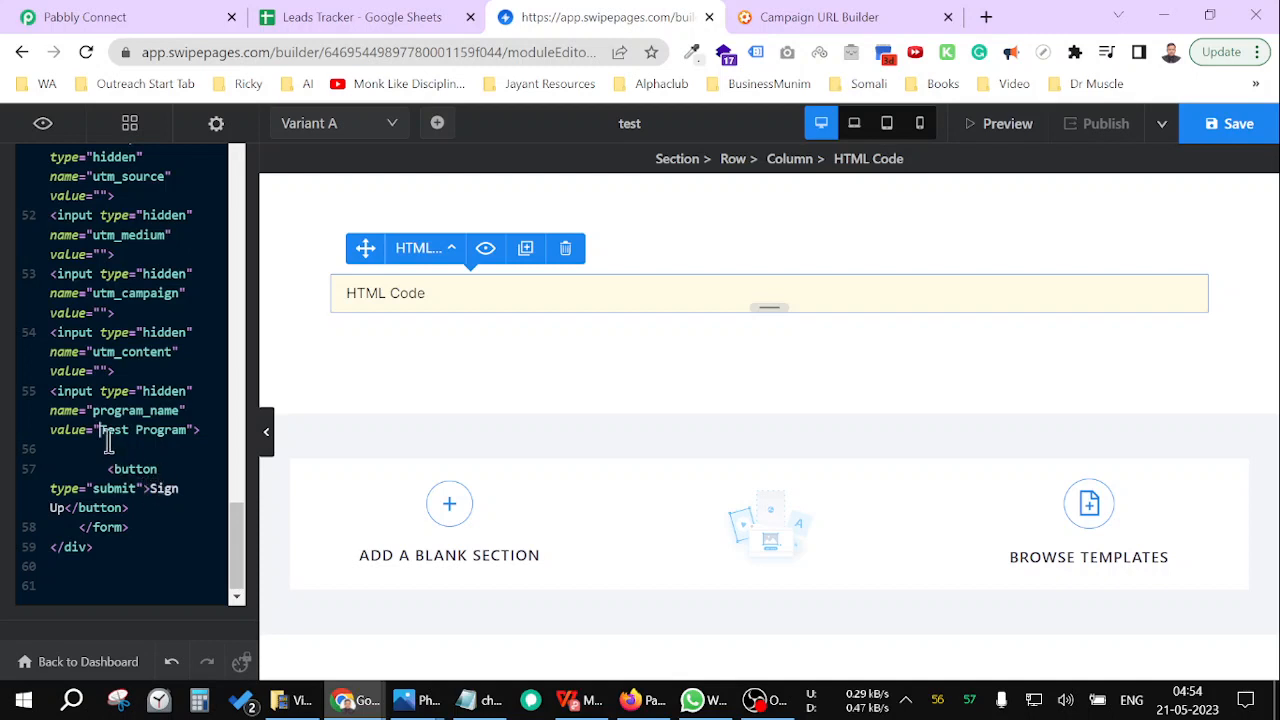
pyautogui.doubleClick(143, 429)
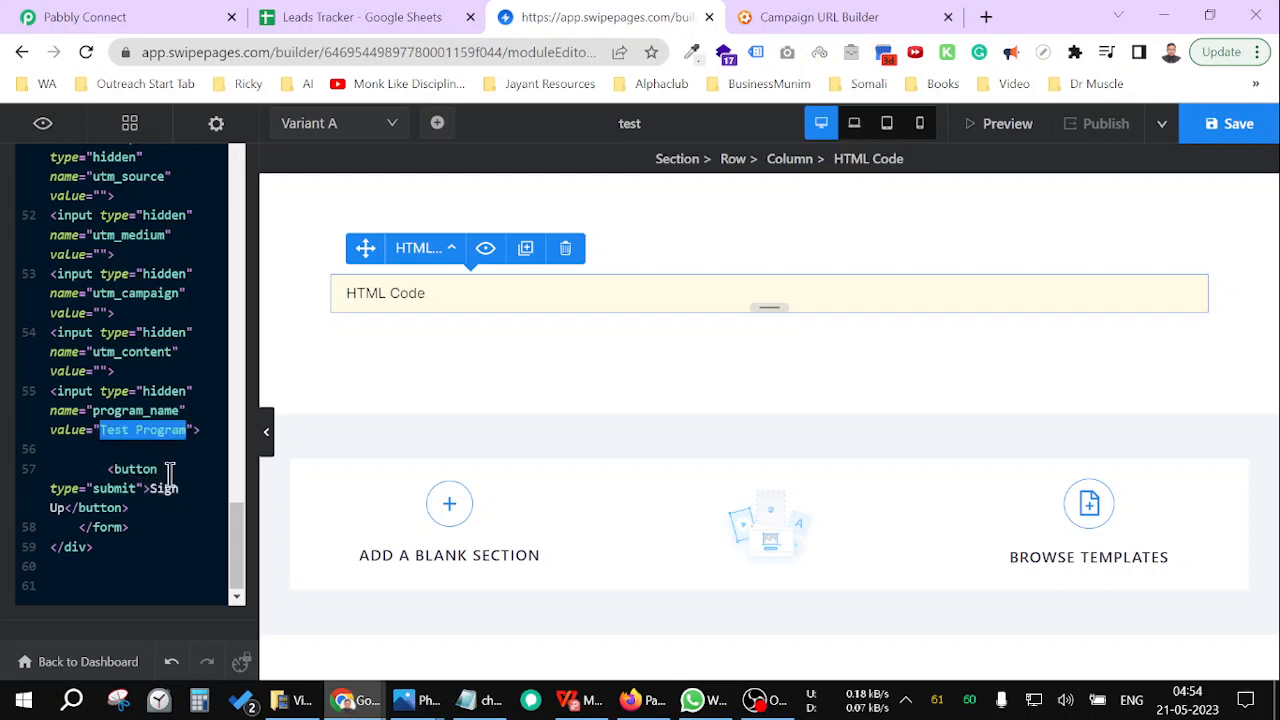
pyautogui.write('Landing pag')
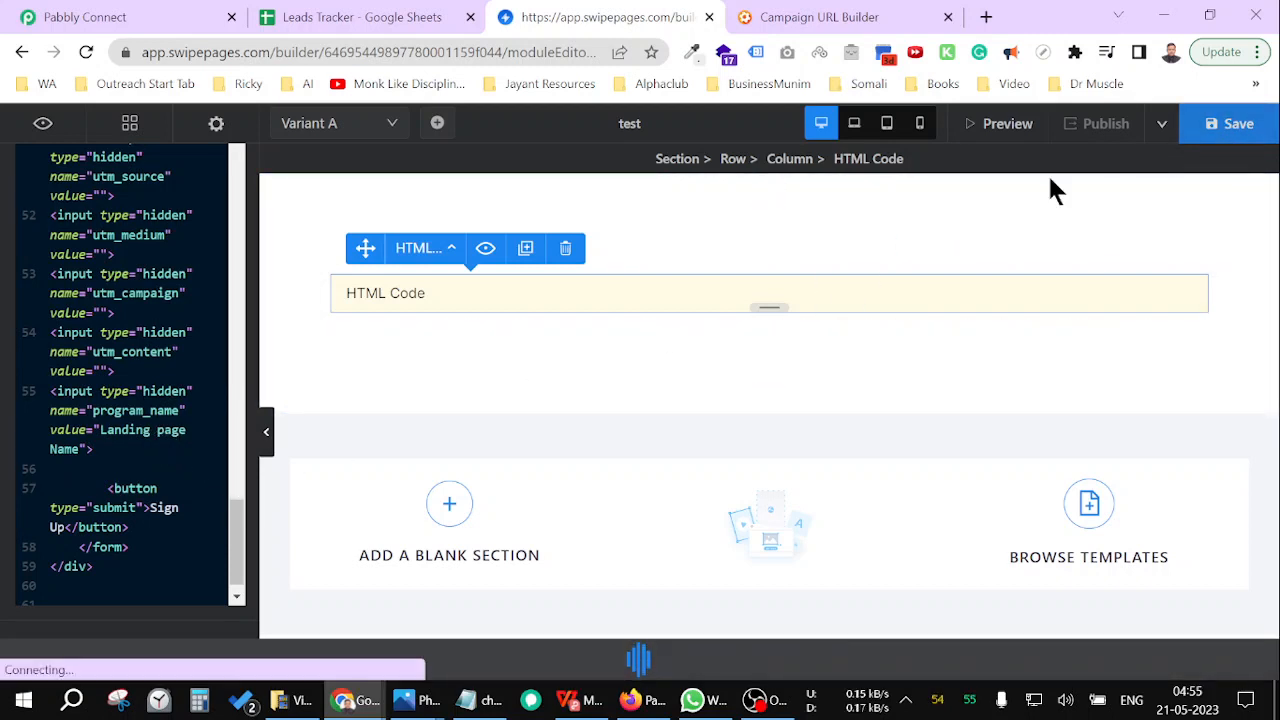
# Save the landing page and publish it at the test123 slug
pyautogui.click(1238, 123)
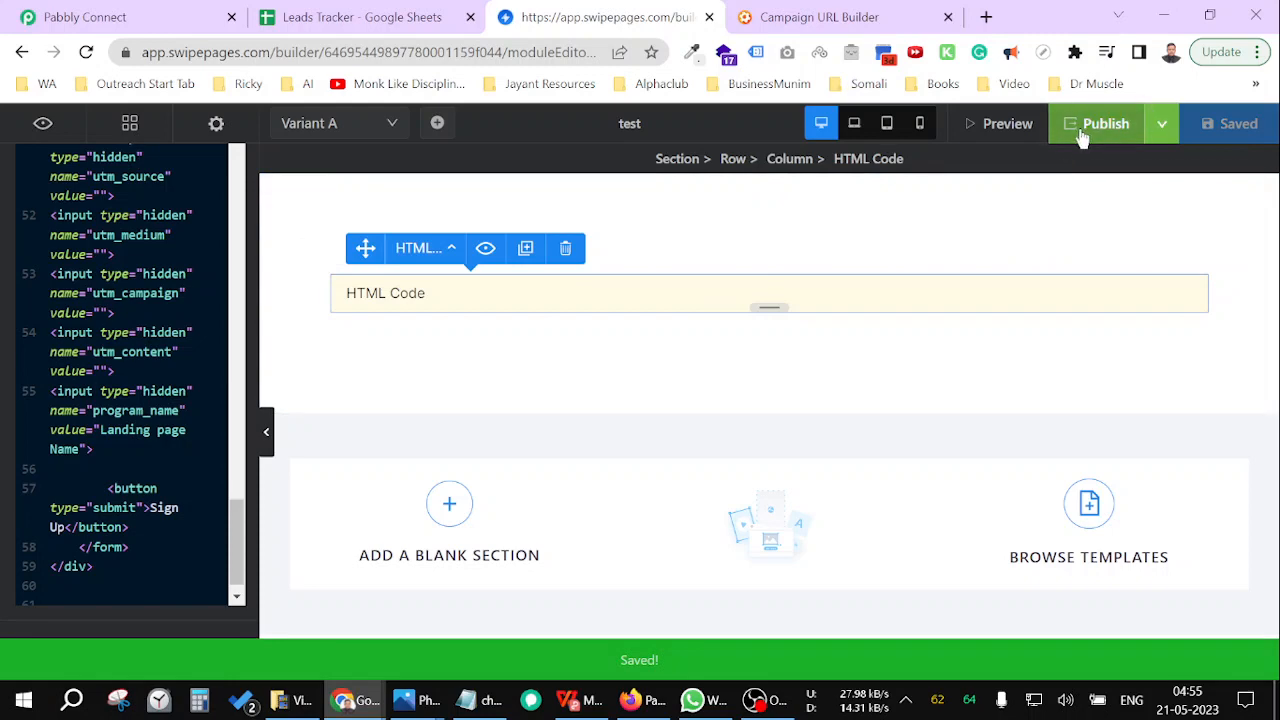
pyautogui.click(1096, 123)
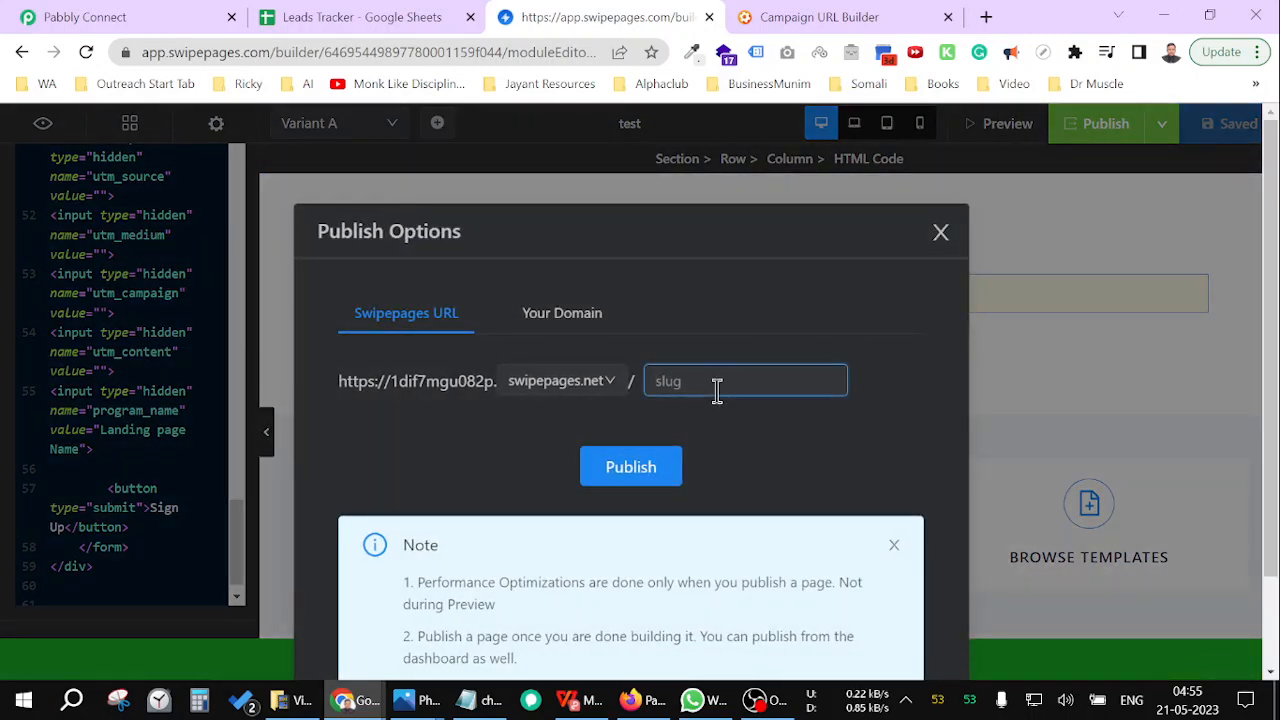
pyautogui.write('test123')
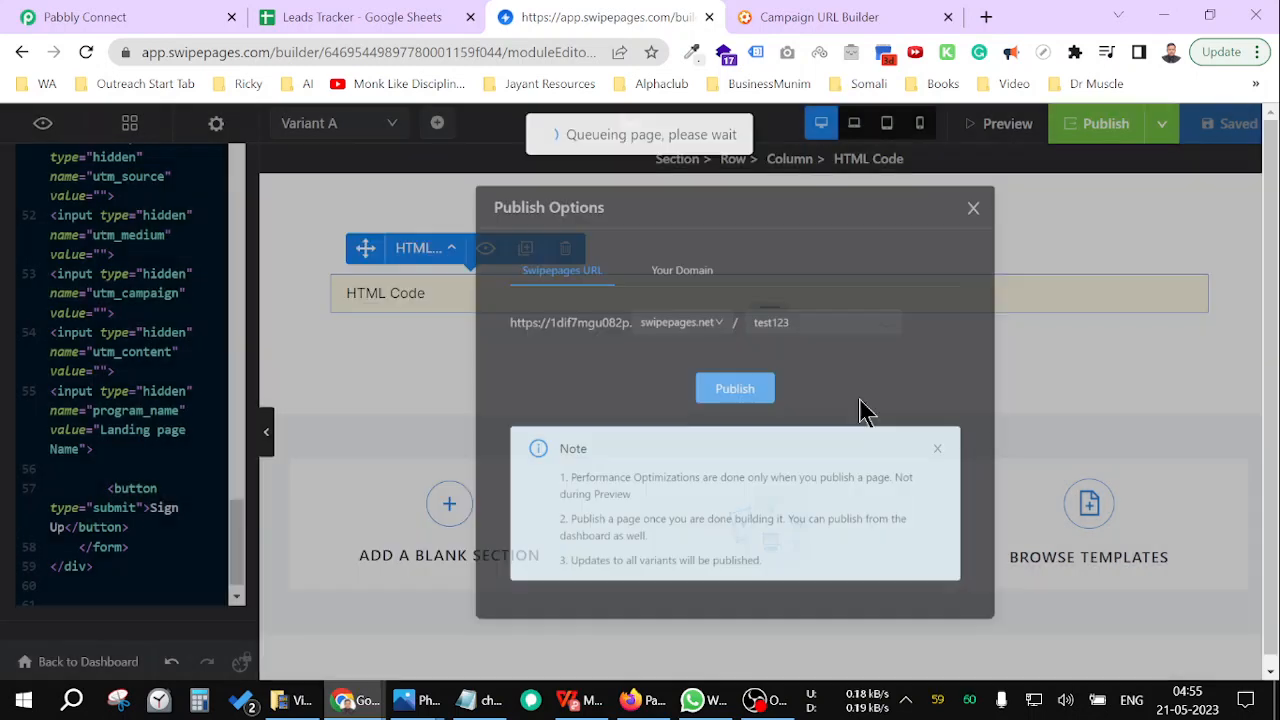
pyautogui.click(734, 388)
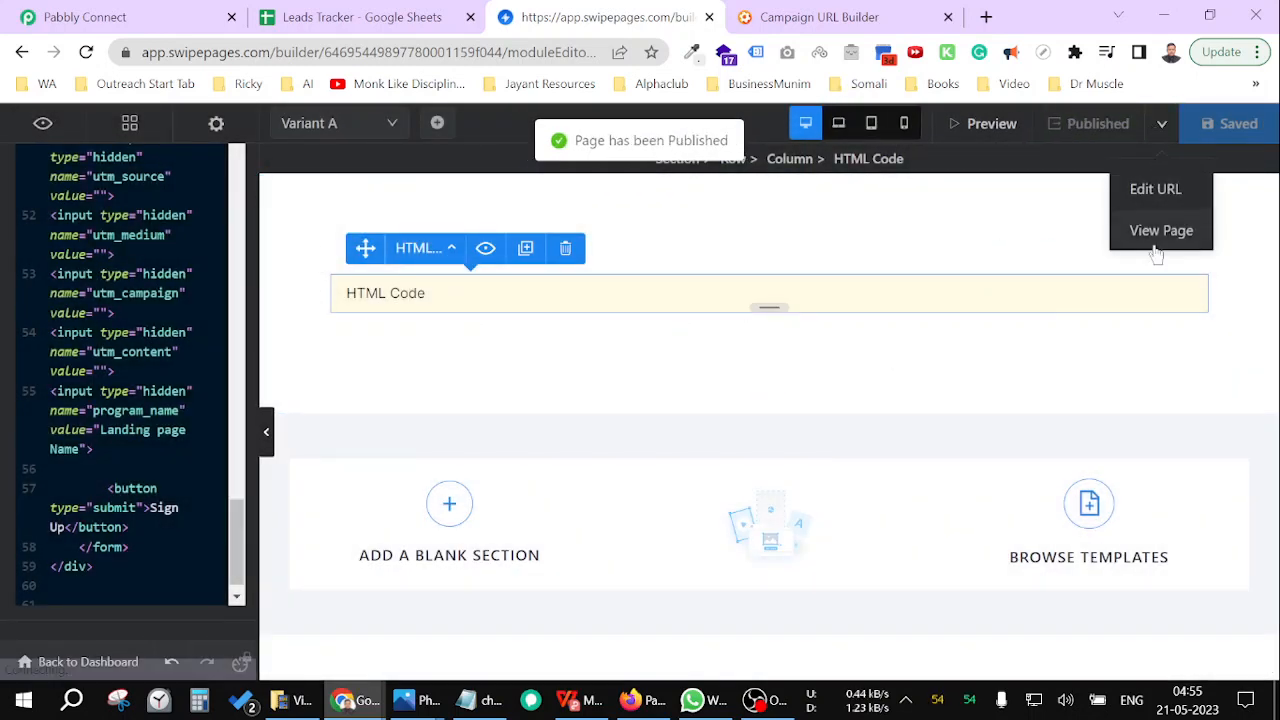
pyautogui.moveTo(1161, 230)
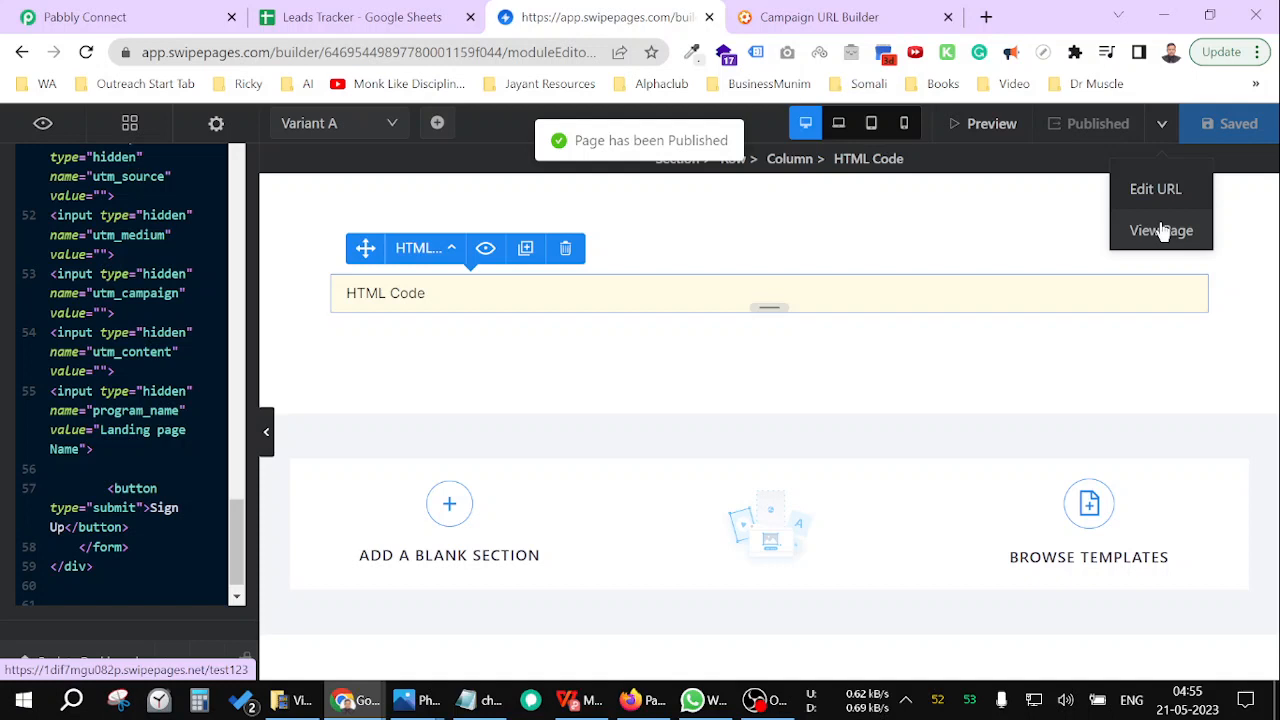
# View the live published test123 page, then return to the Pabbly Connect workflow
pyautogui.click(1161, 230)
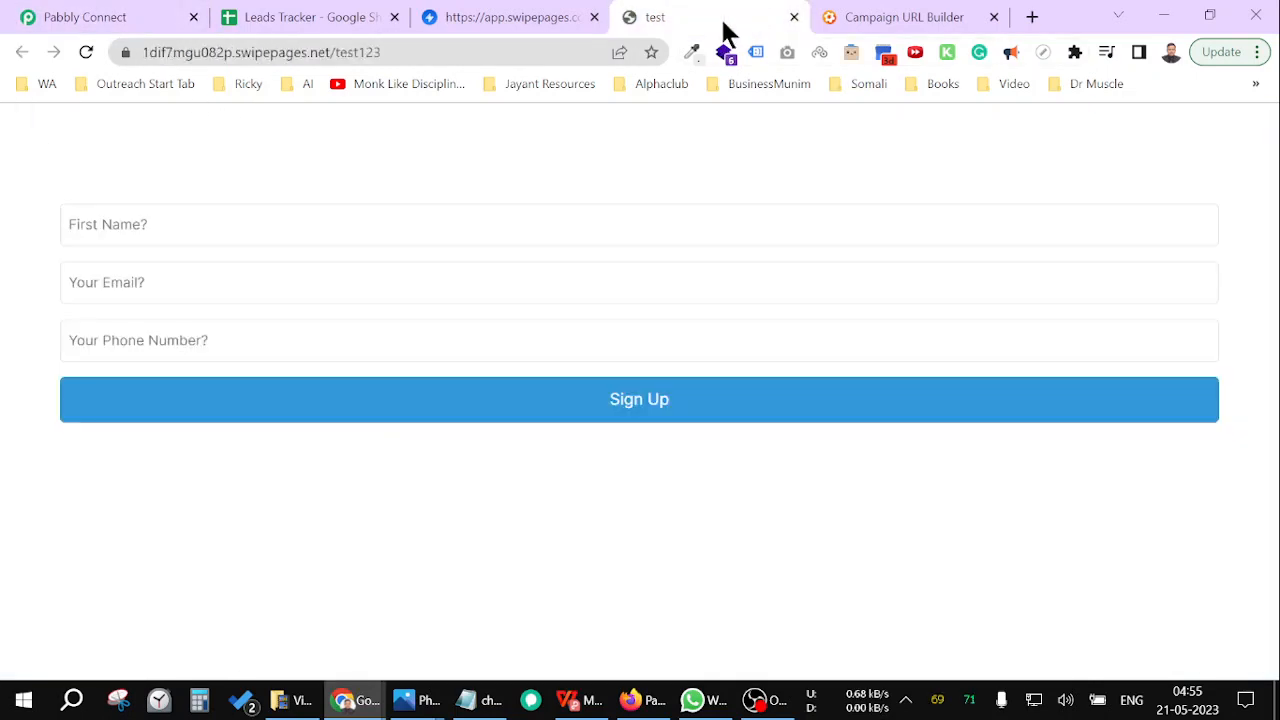
pyautogui.click(639, 399)
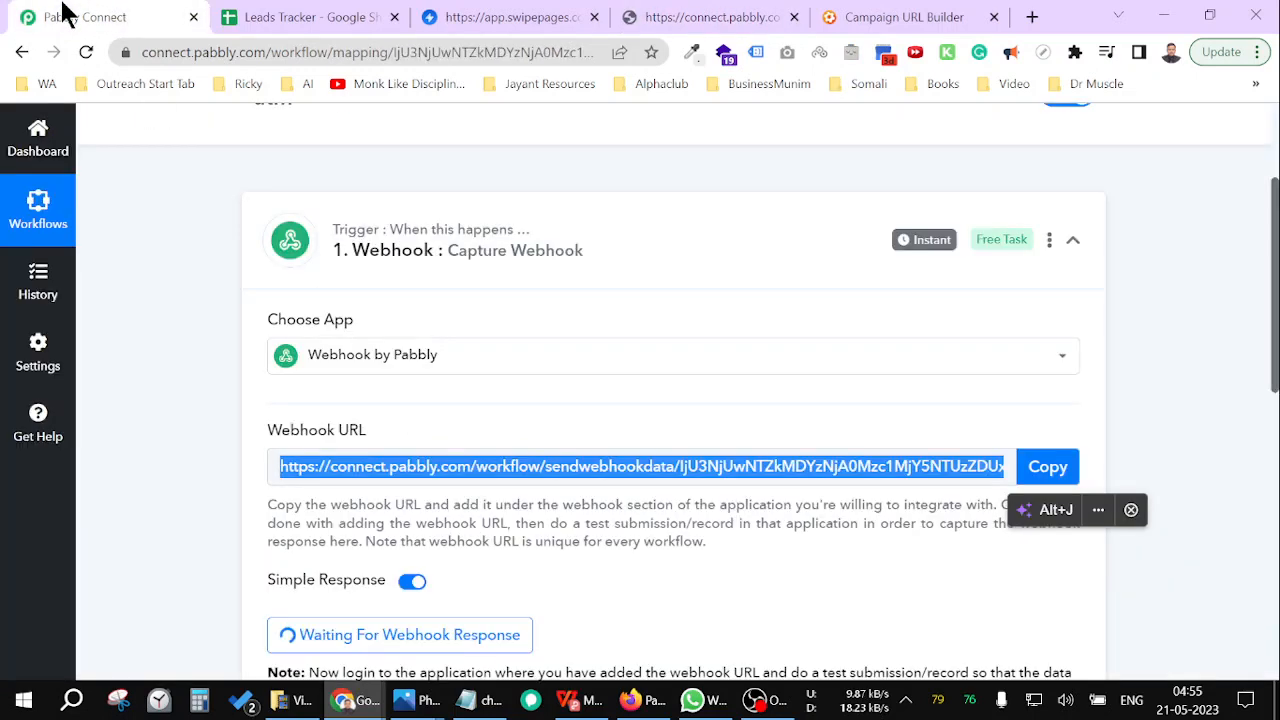
# Start the webhook listening for a test form submission
pyautogui.scroll(-3)
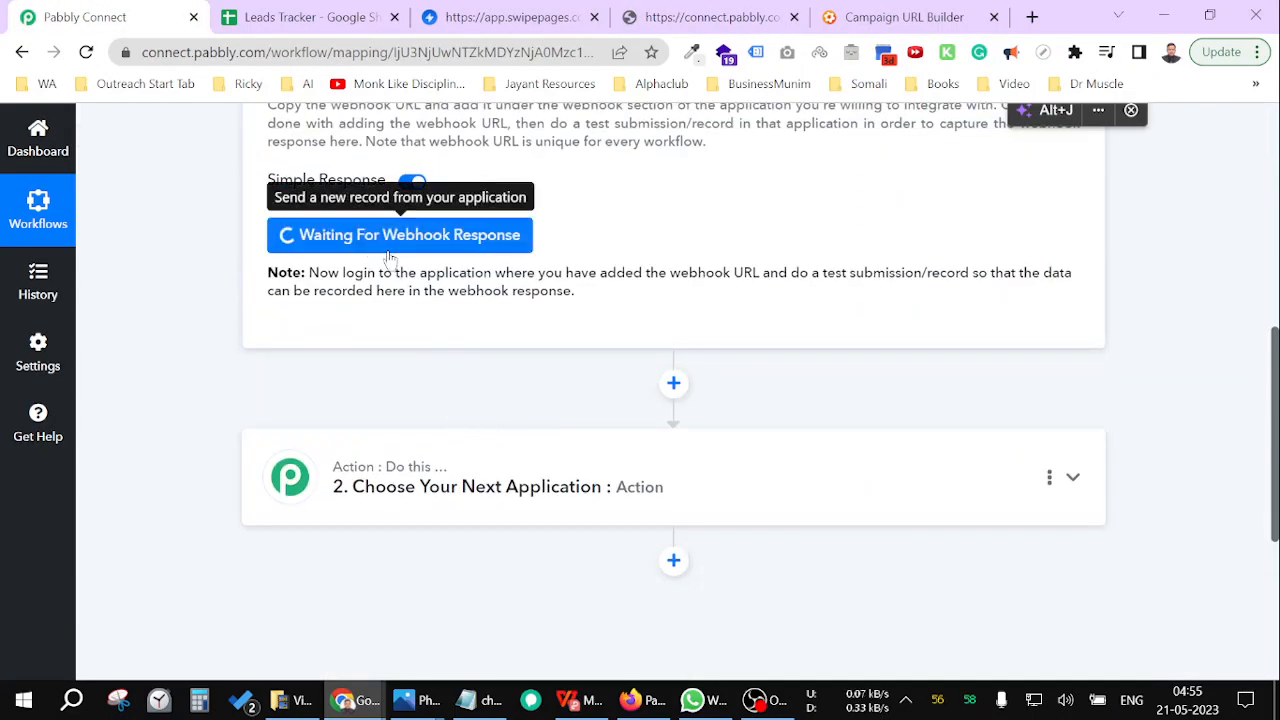
pyautogui.click(400, 234)
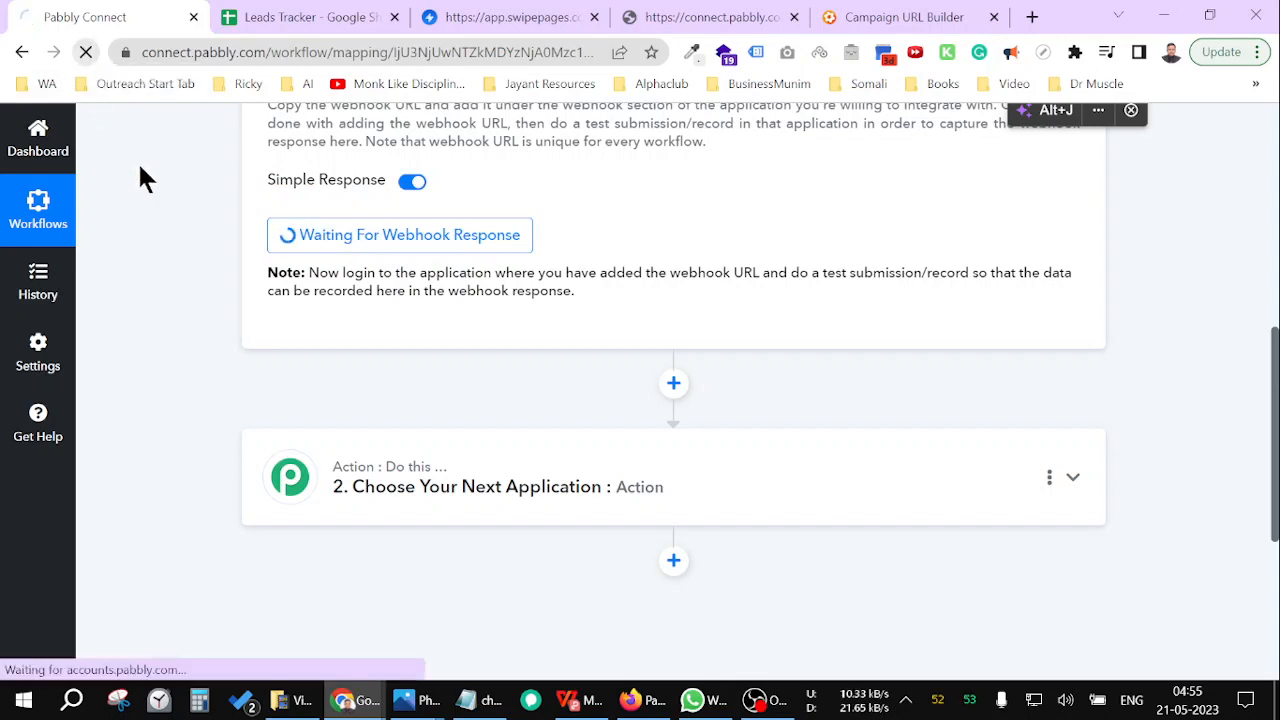
pyautogui.moveTo(237, 262)
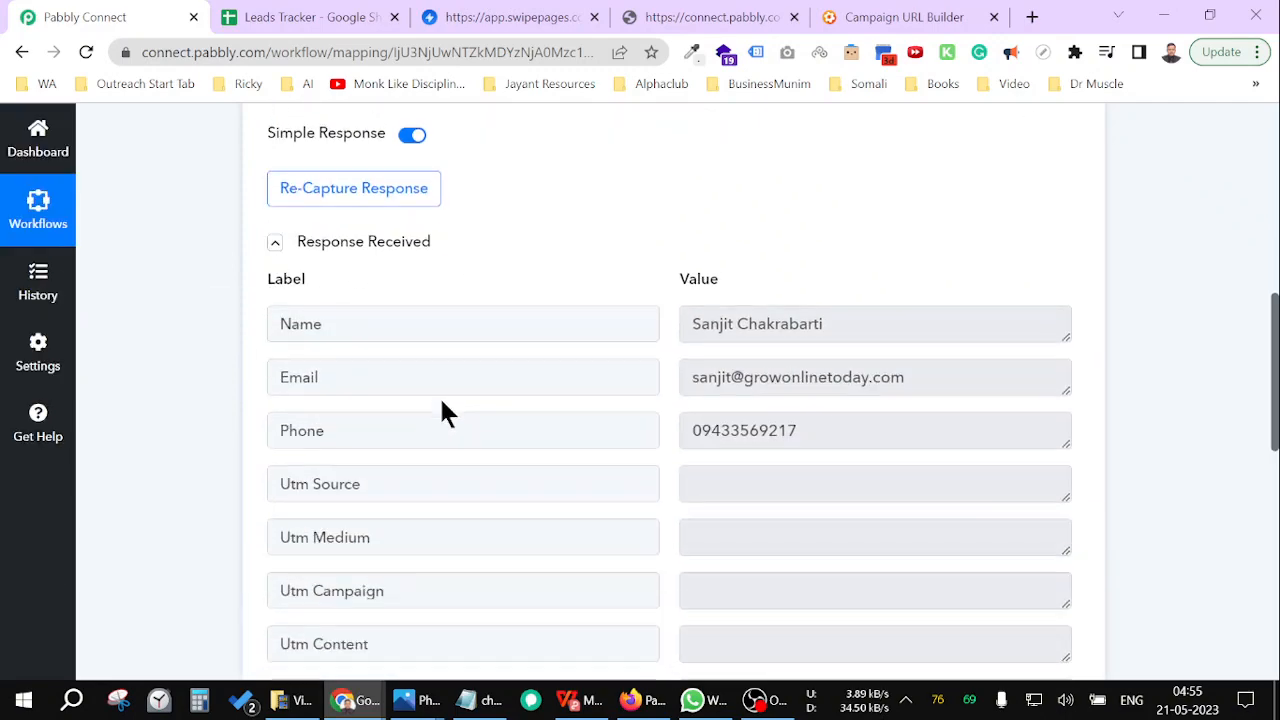
# Set the action step to Google Sheets Add New Row and begin connecting the account
pyautogui.scroll(-3)
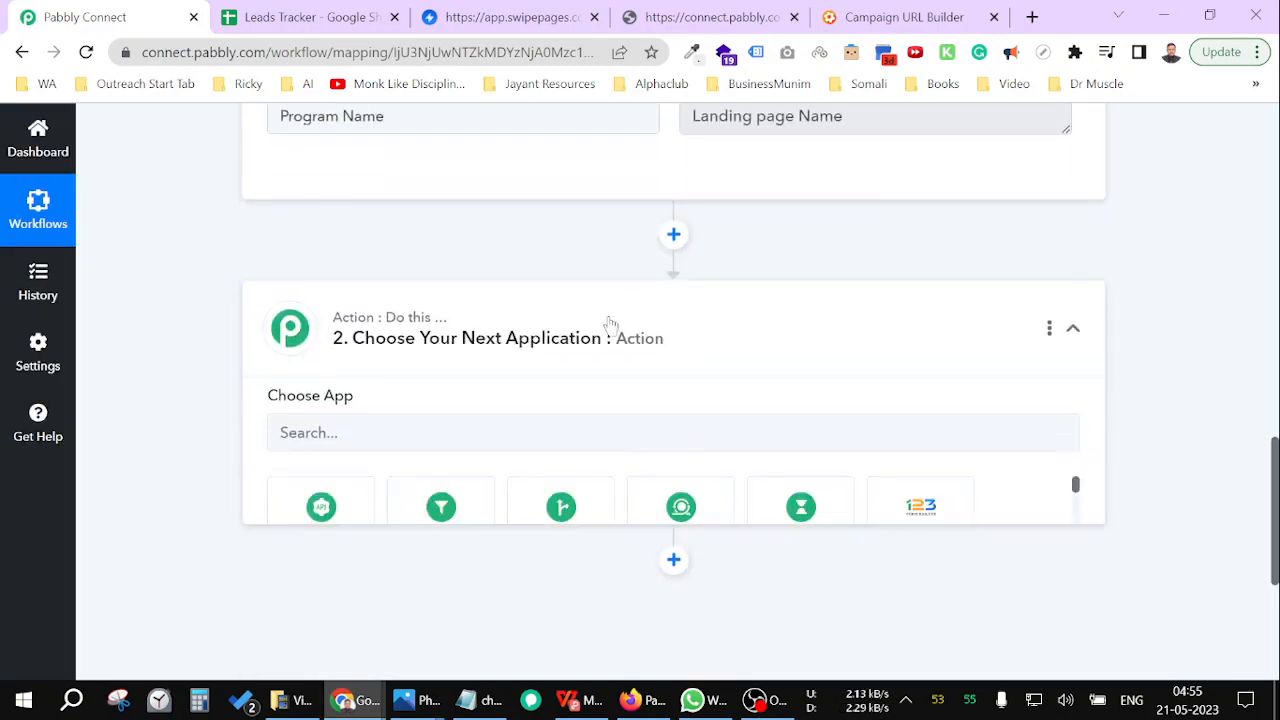
pyautogui.scroll(-3)
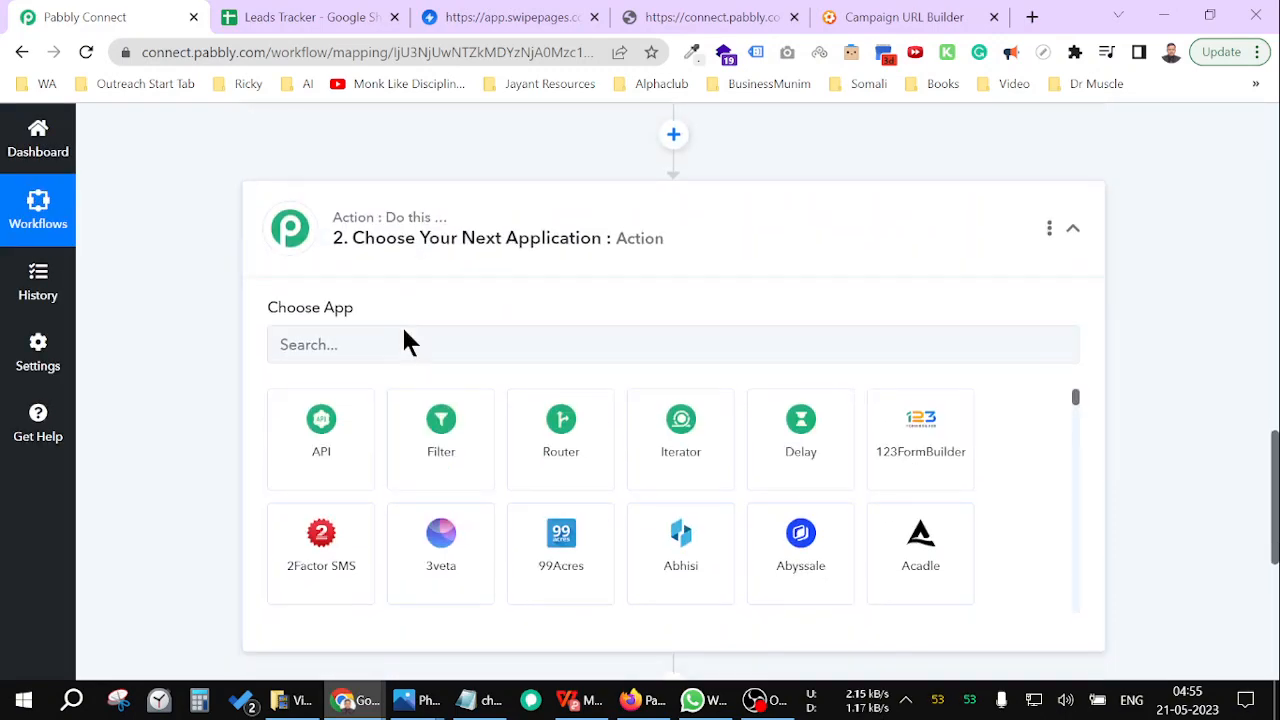
pyautogui.write('s')
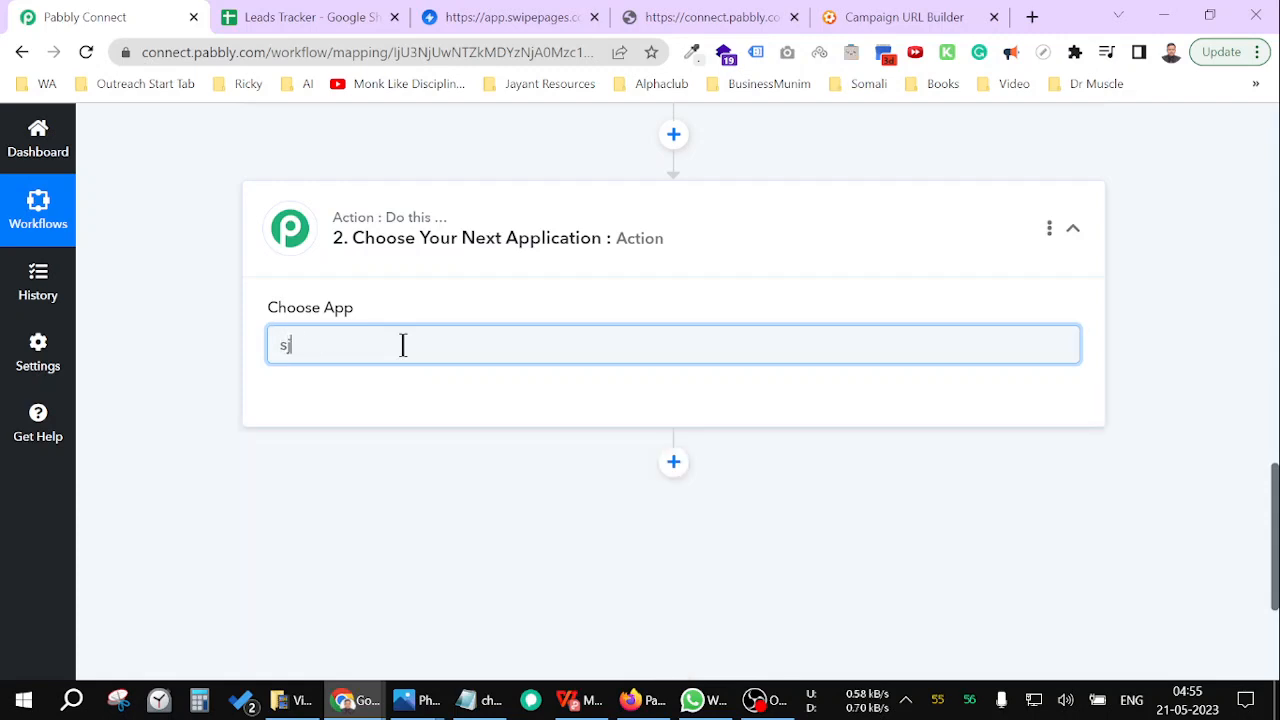
pyautogui.write('he')
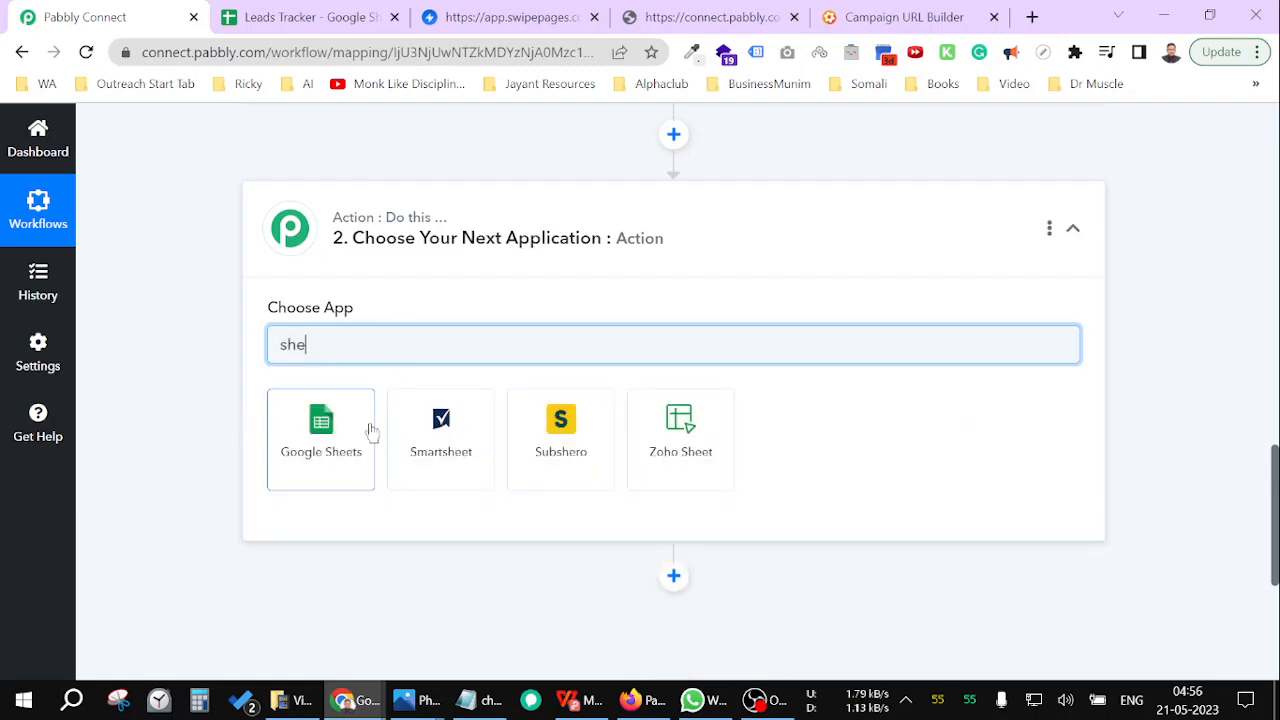
pyautogui.click(320, 420)
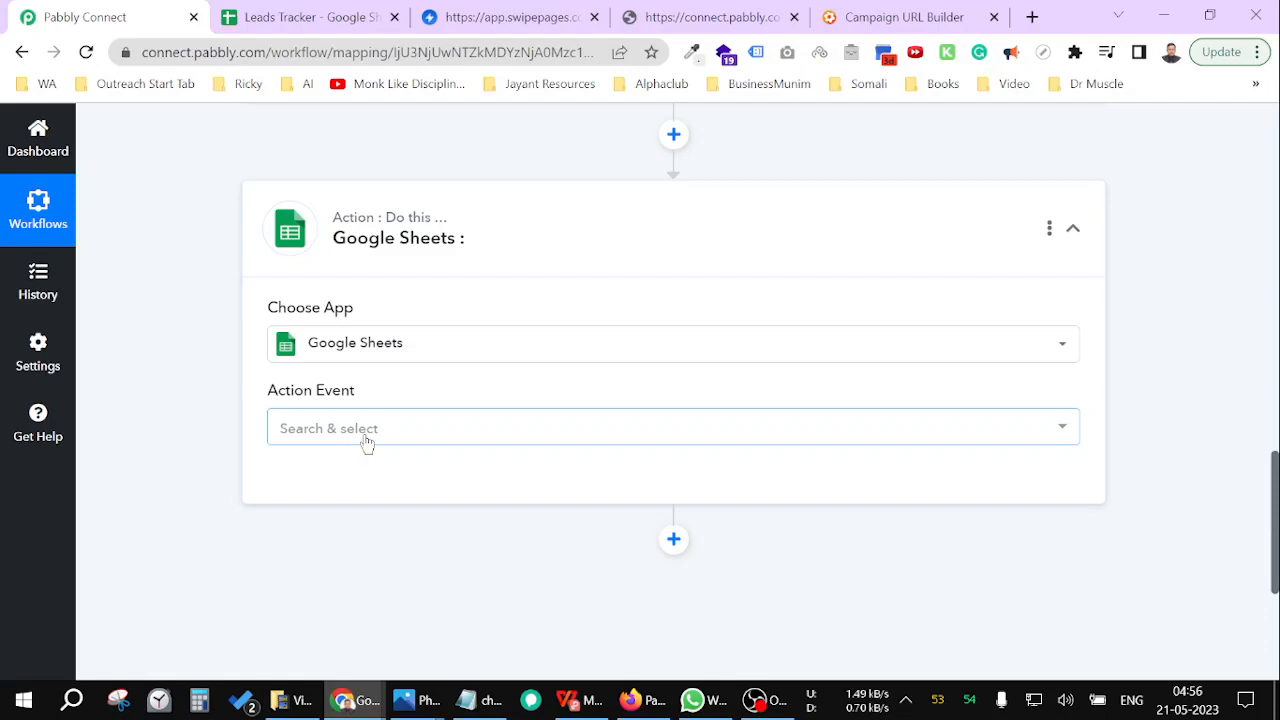
pyautogui.click(673, 428)
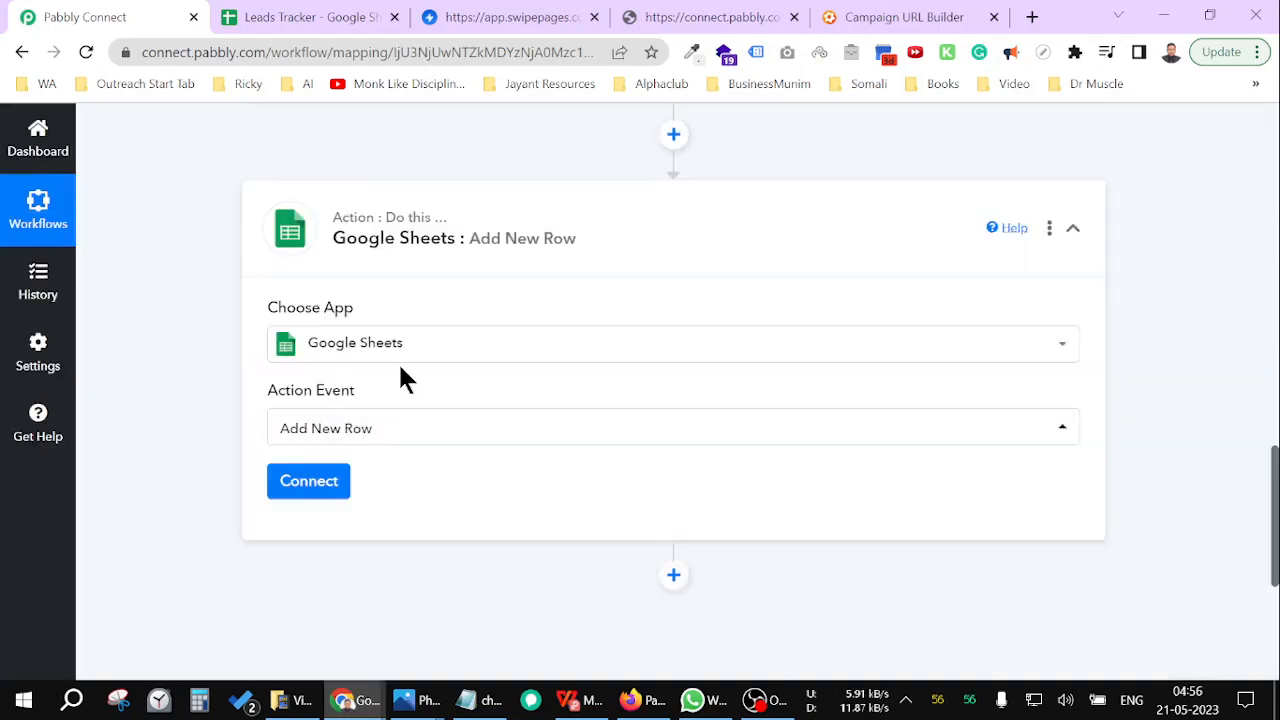
pyautogui.click(308, 481)
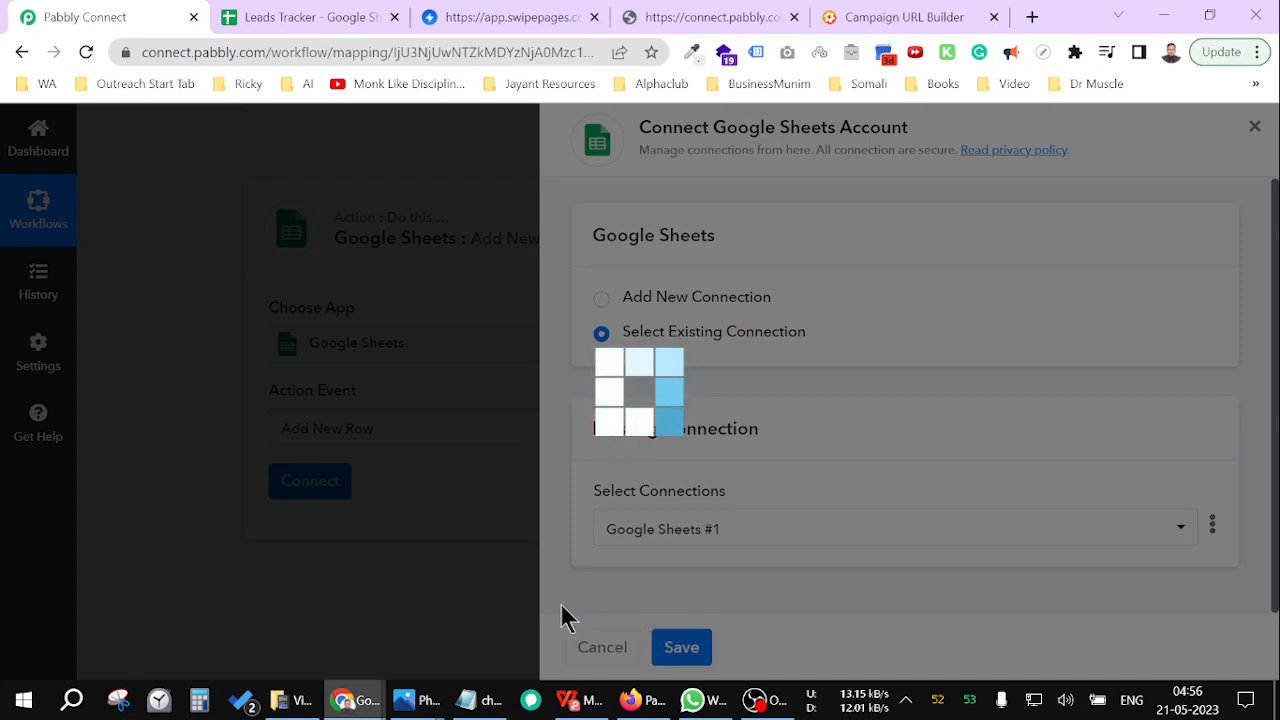
pyautogui.moveTo(430, 585)
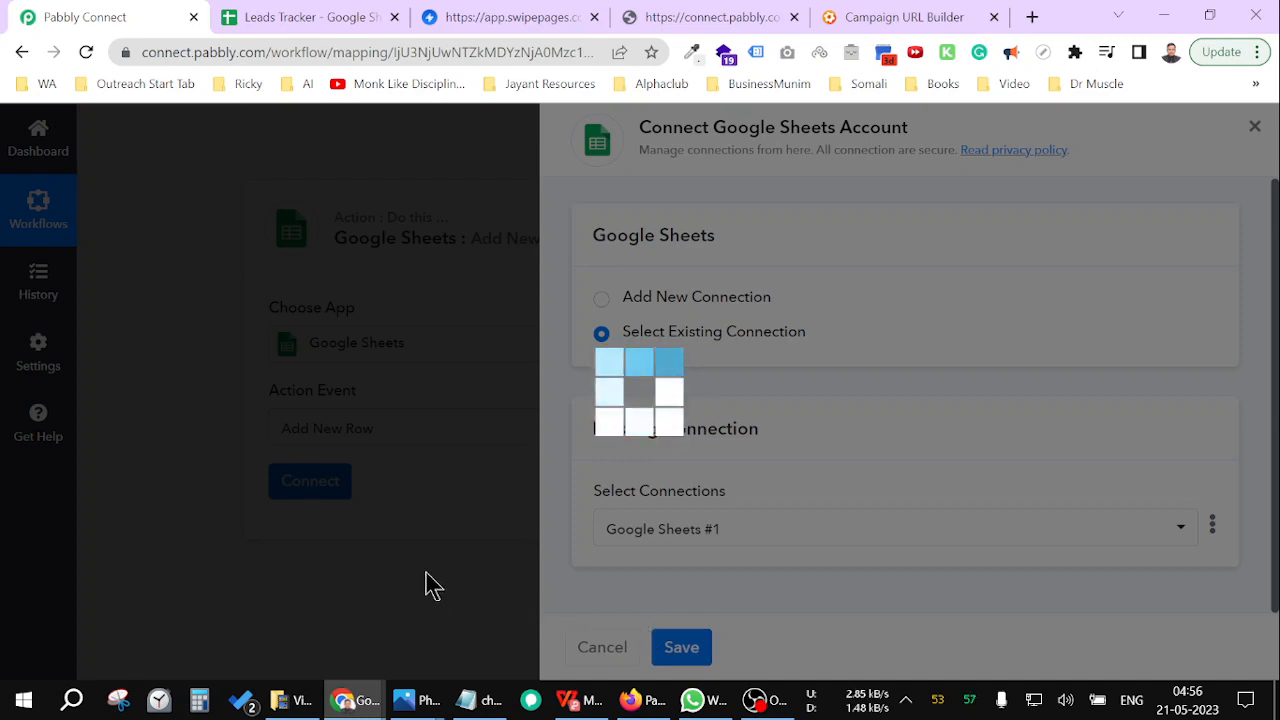
# Confirm the Google Sheets connection, pick the Leads Tracker spreadsheet and map Name from the webhook
pyautogui.click(680, 647)
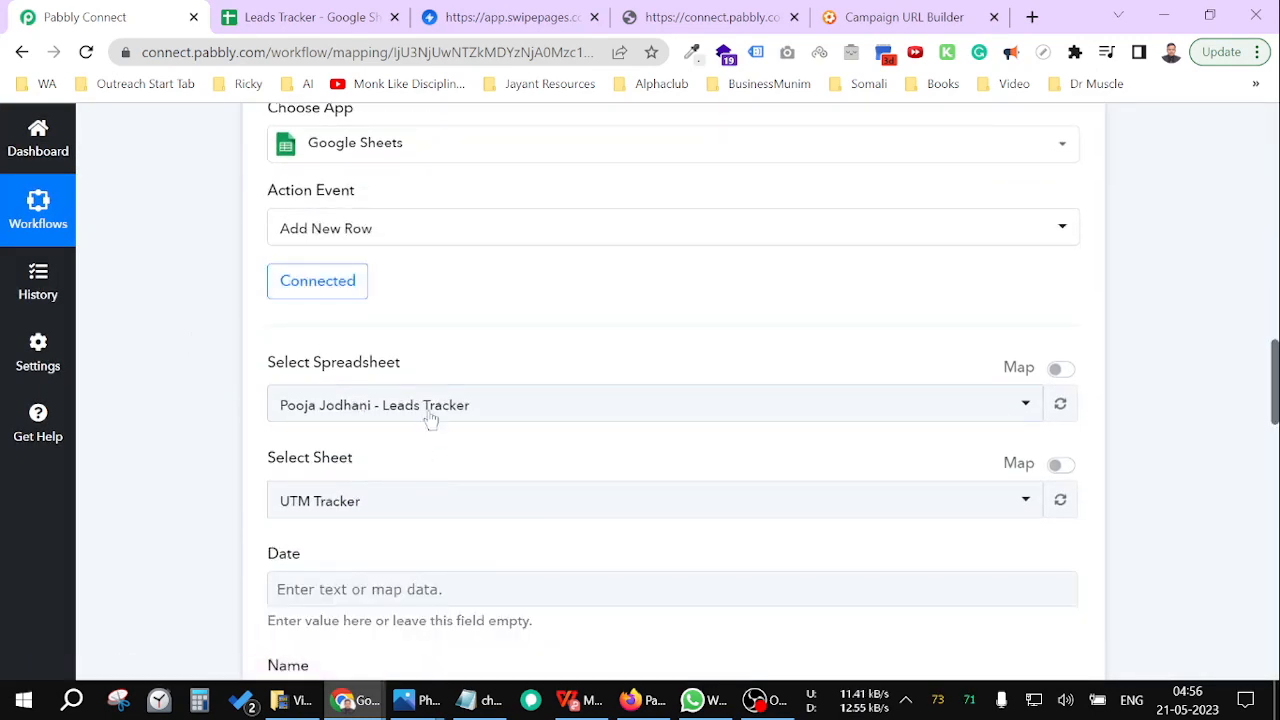
pyautogui.click(655, 404)
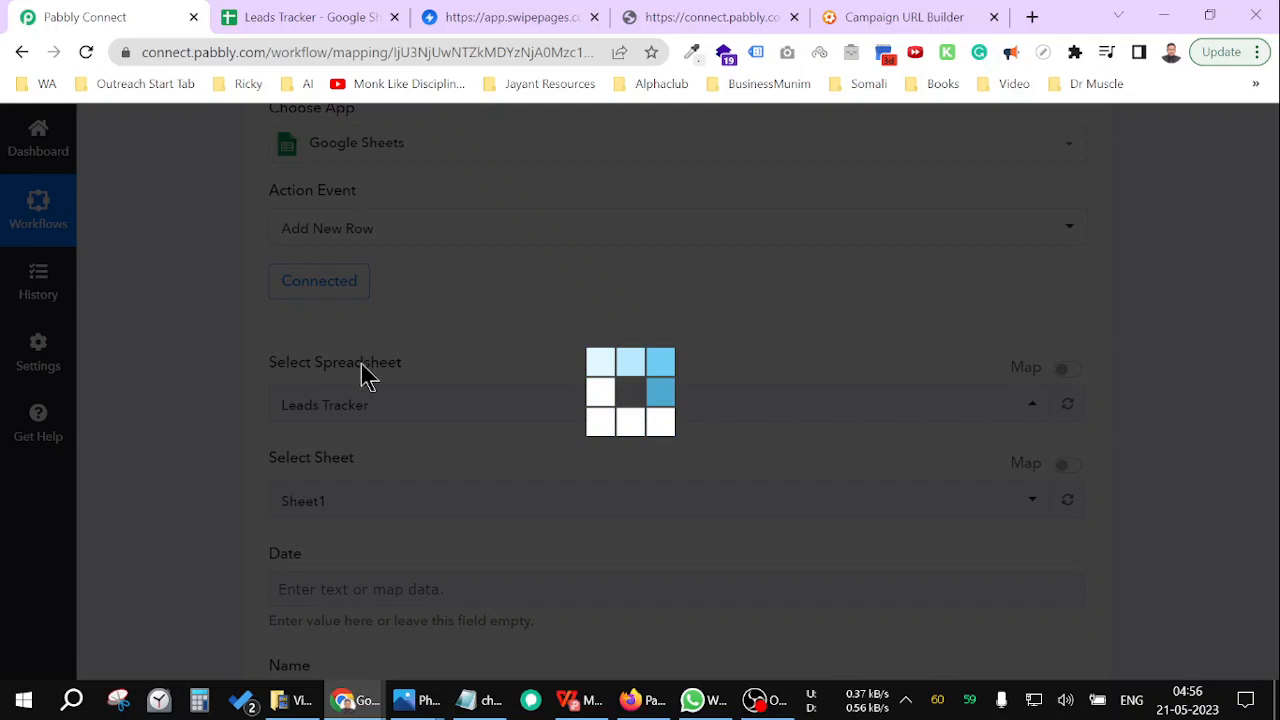
pyautogui.moveTo(318, 281)
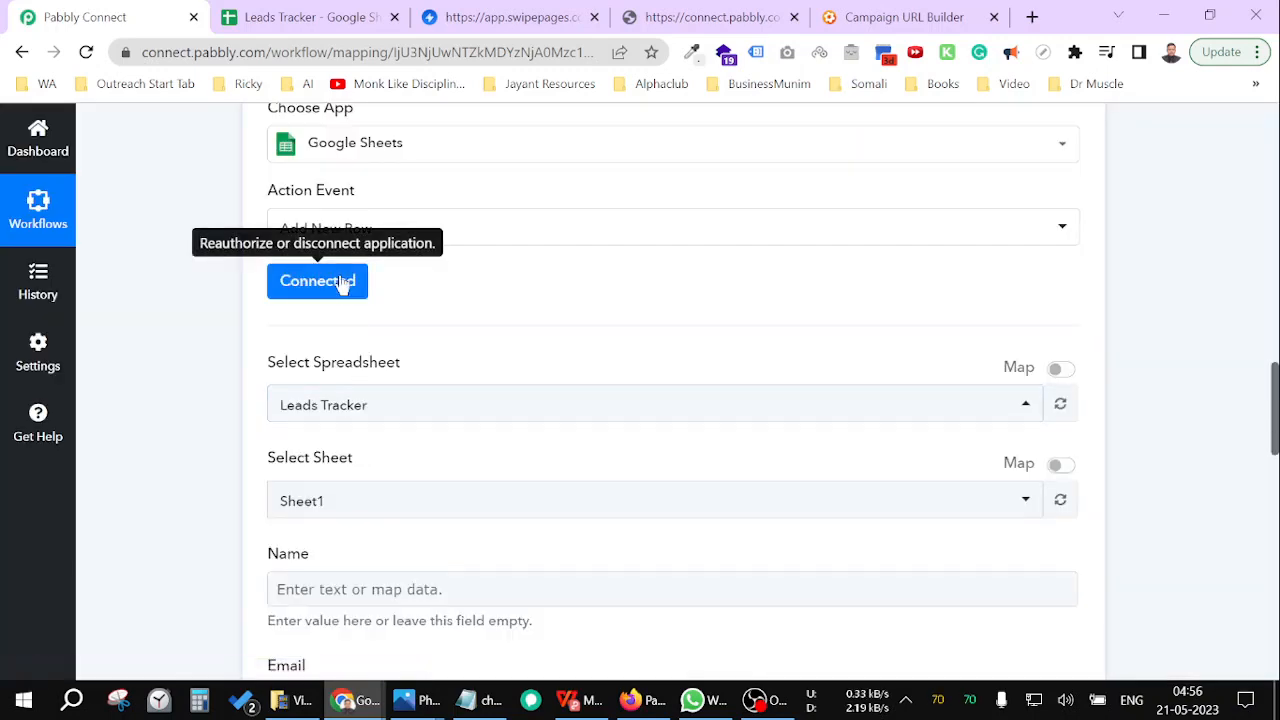
pyautogui.moveTo(361, 384)
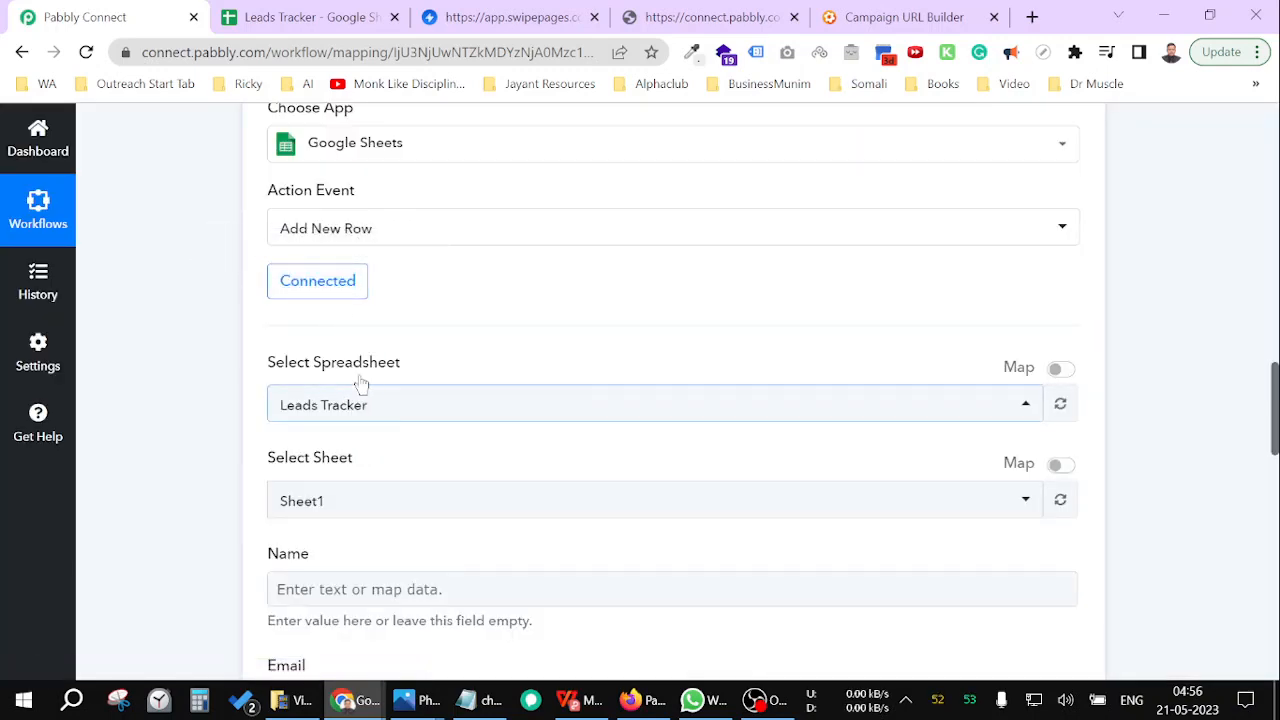
pyautogui.click(317, 280)
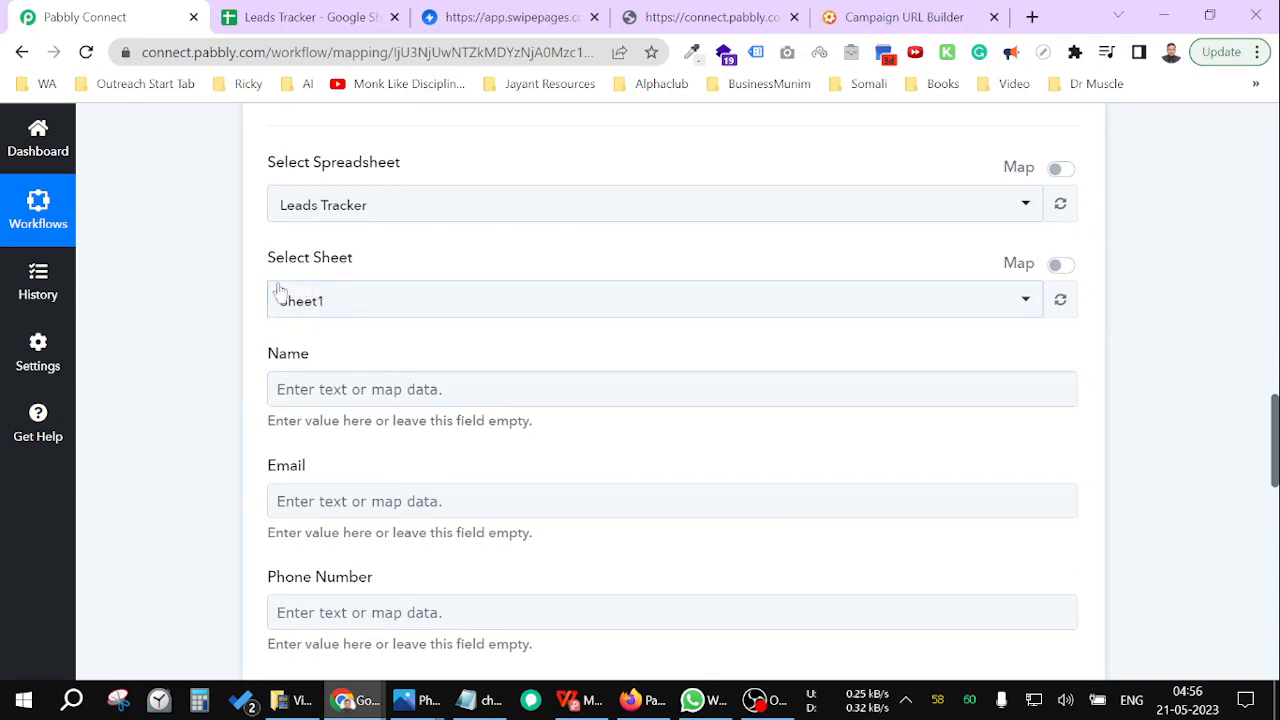
pyautogui.click(307, 17)
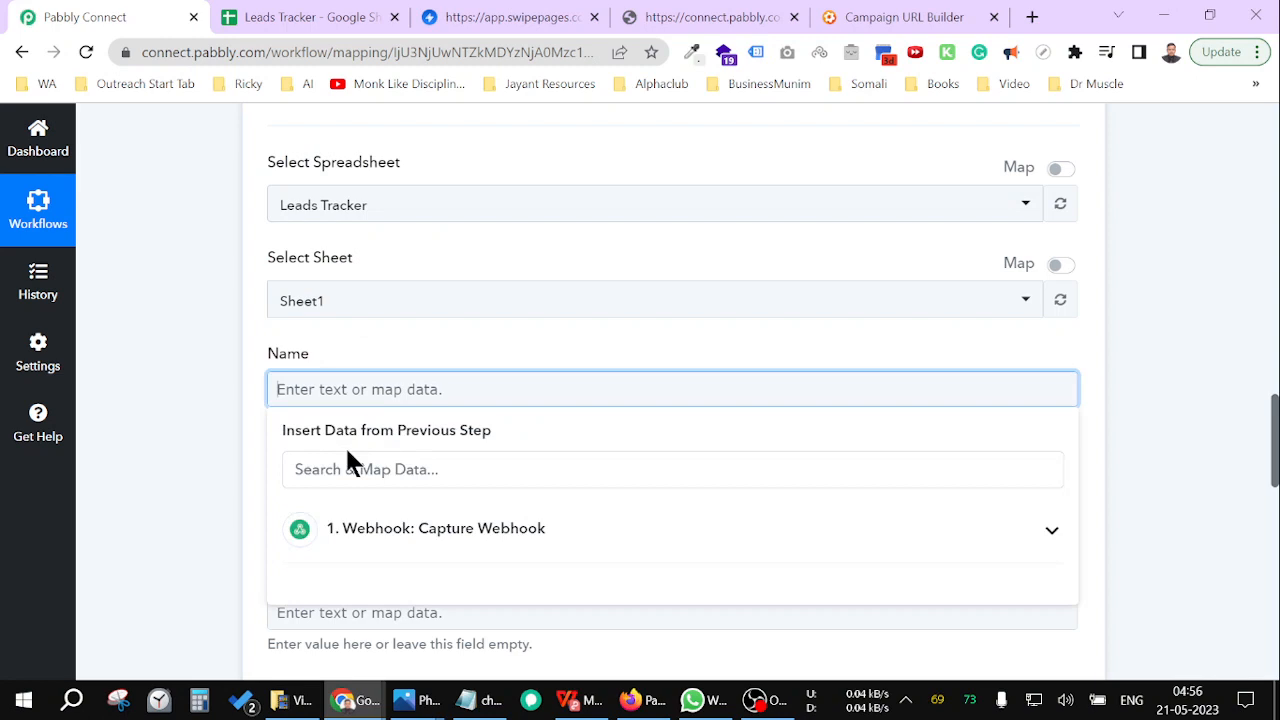
pyautogui.click(673, 389)
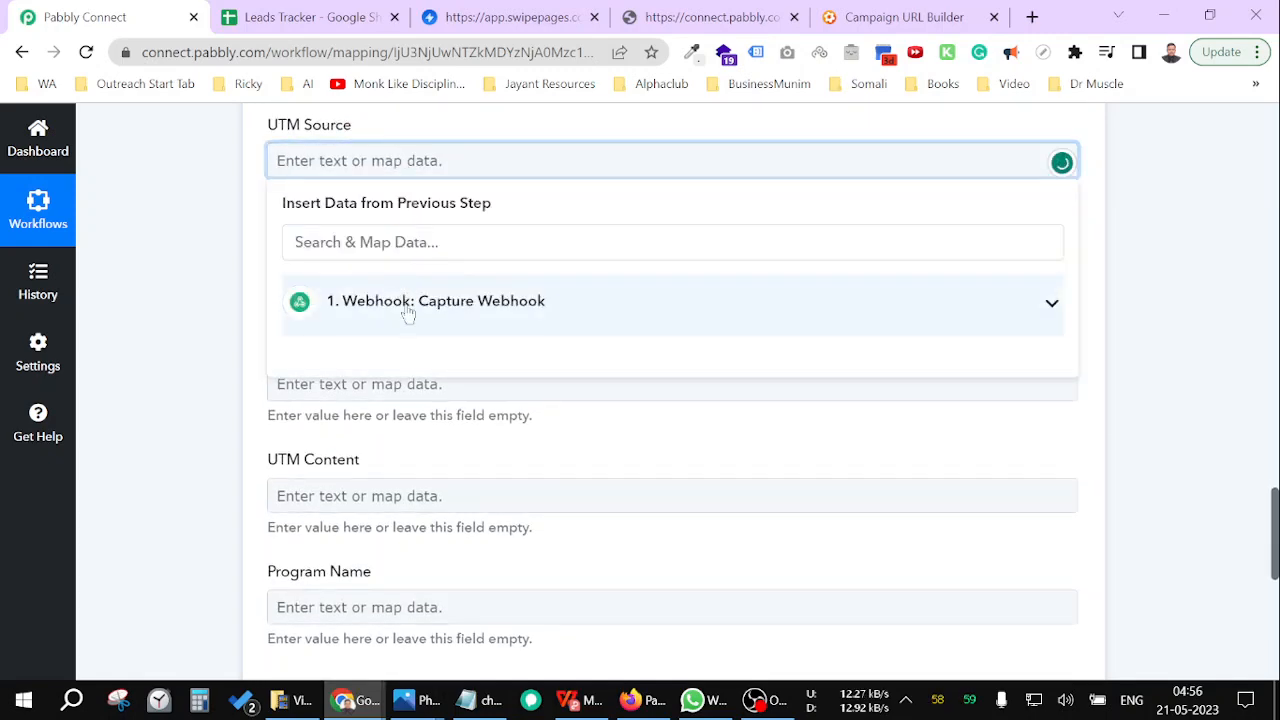
# Map UTM Source, UTM Medium, UTM Content and Program Name from the webhook data
pyautogui.click(435, 300)
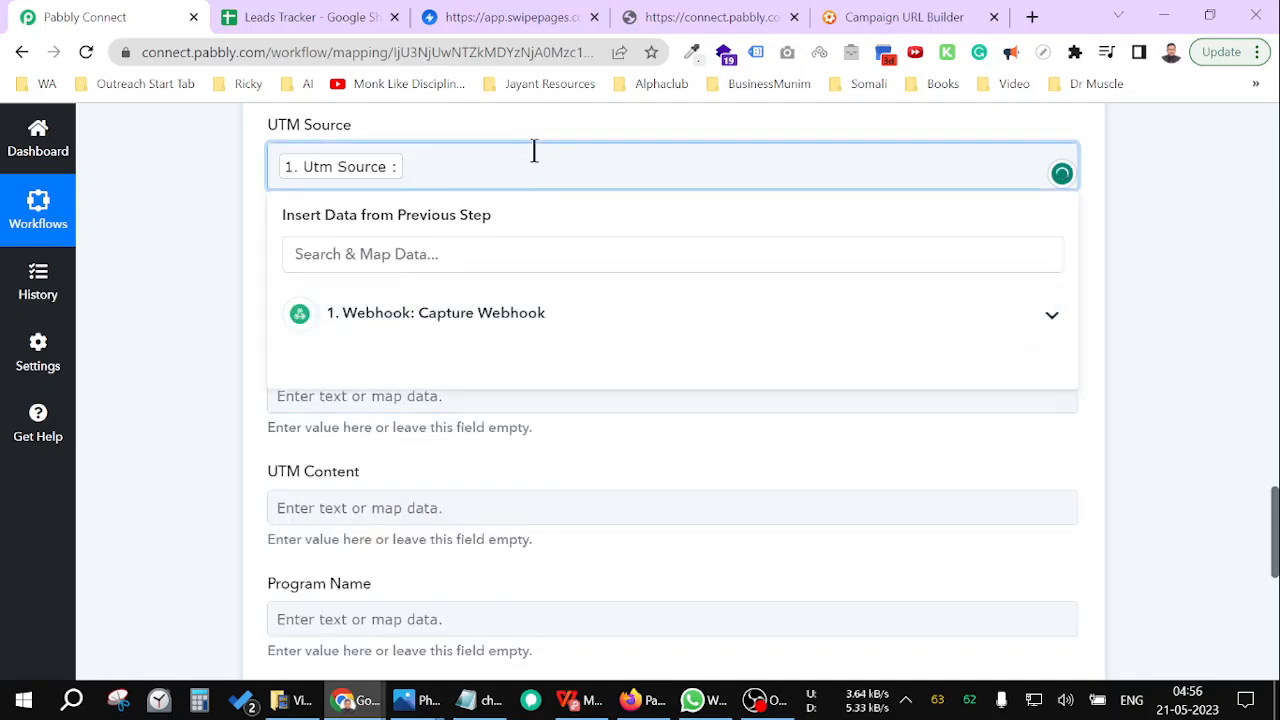
pyautogui.click(670, 284)
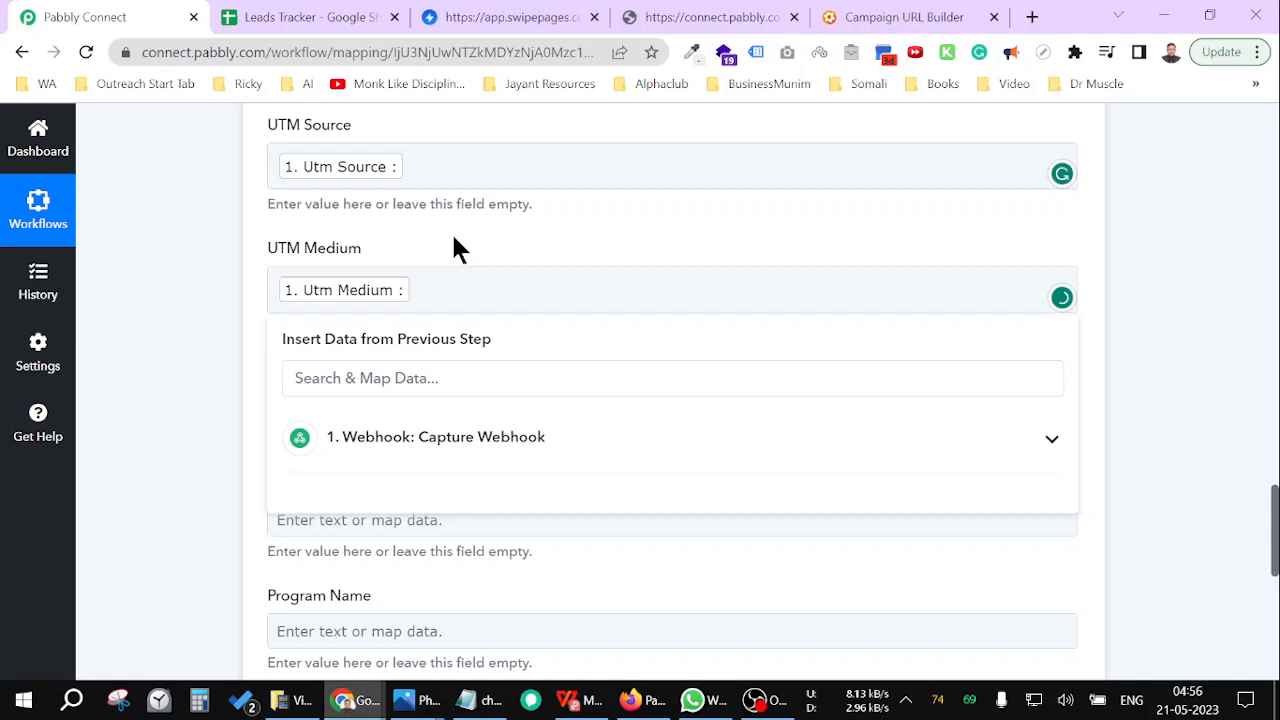
pyautogui.scroll(-3)
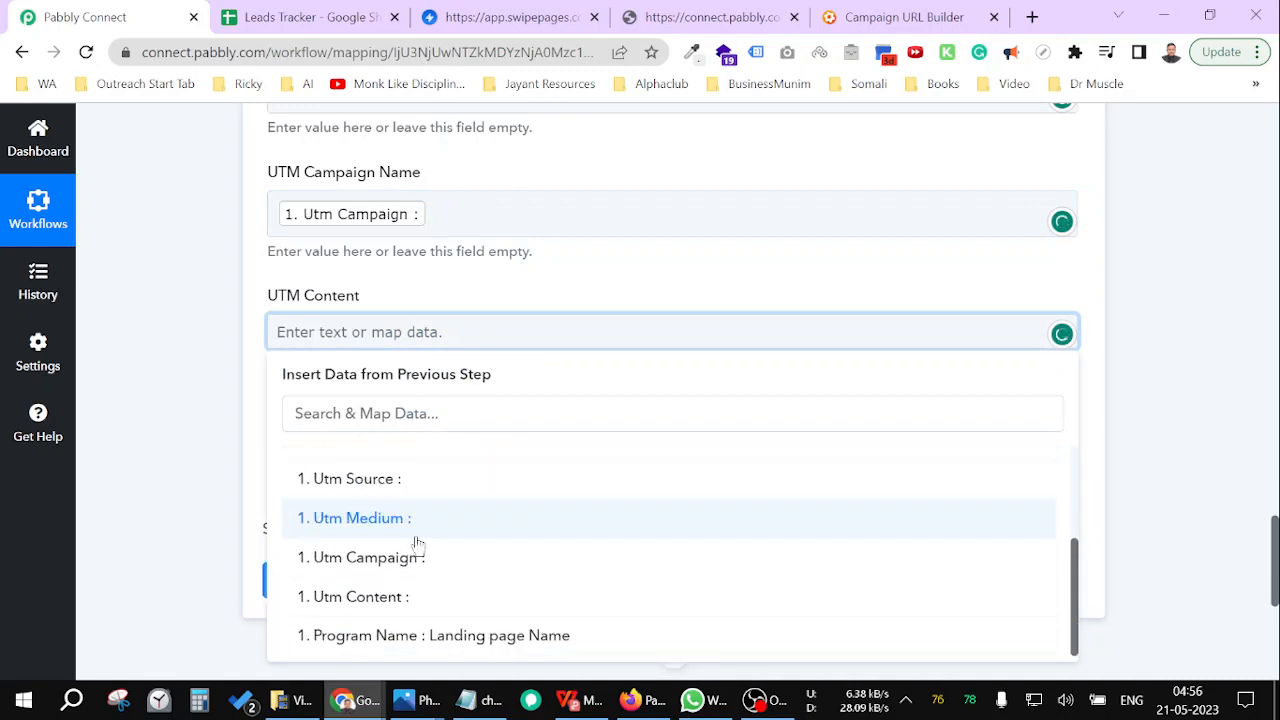
pyautogui.click(360, 596)
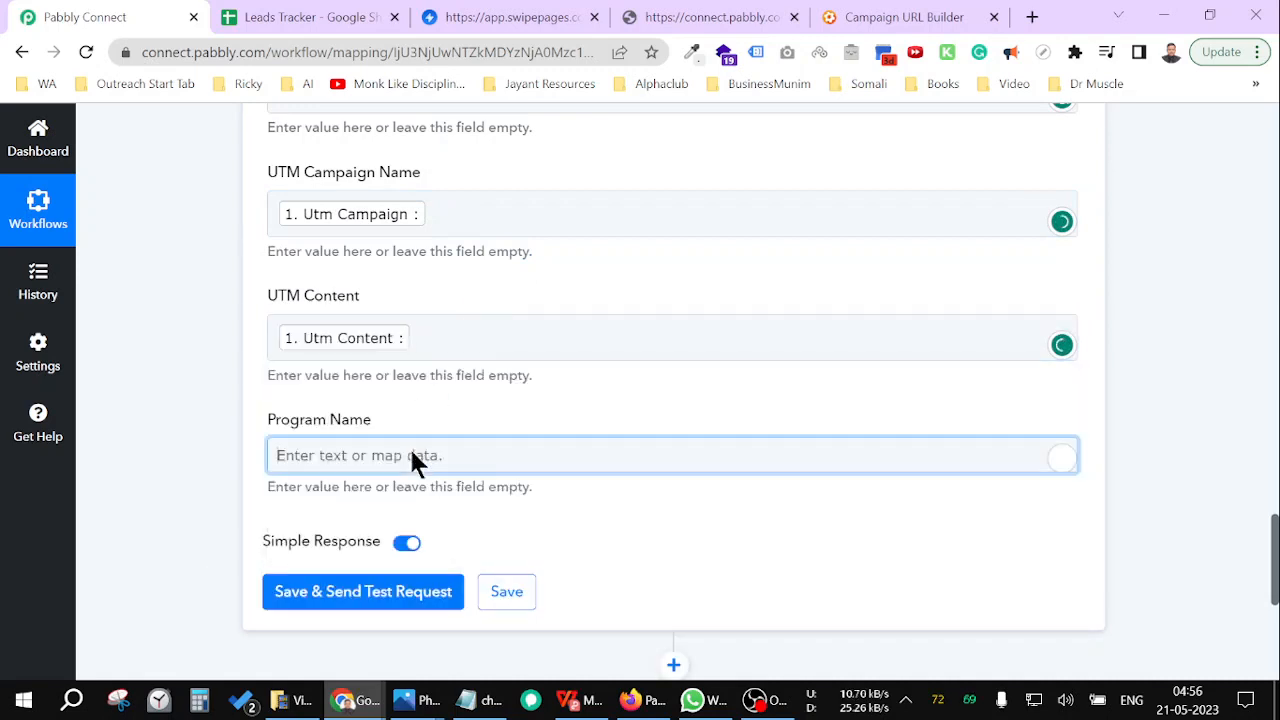
pyautogui.click(672, 455)
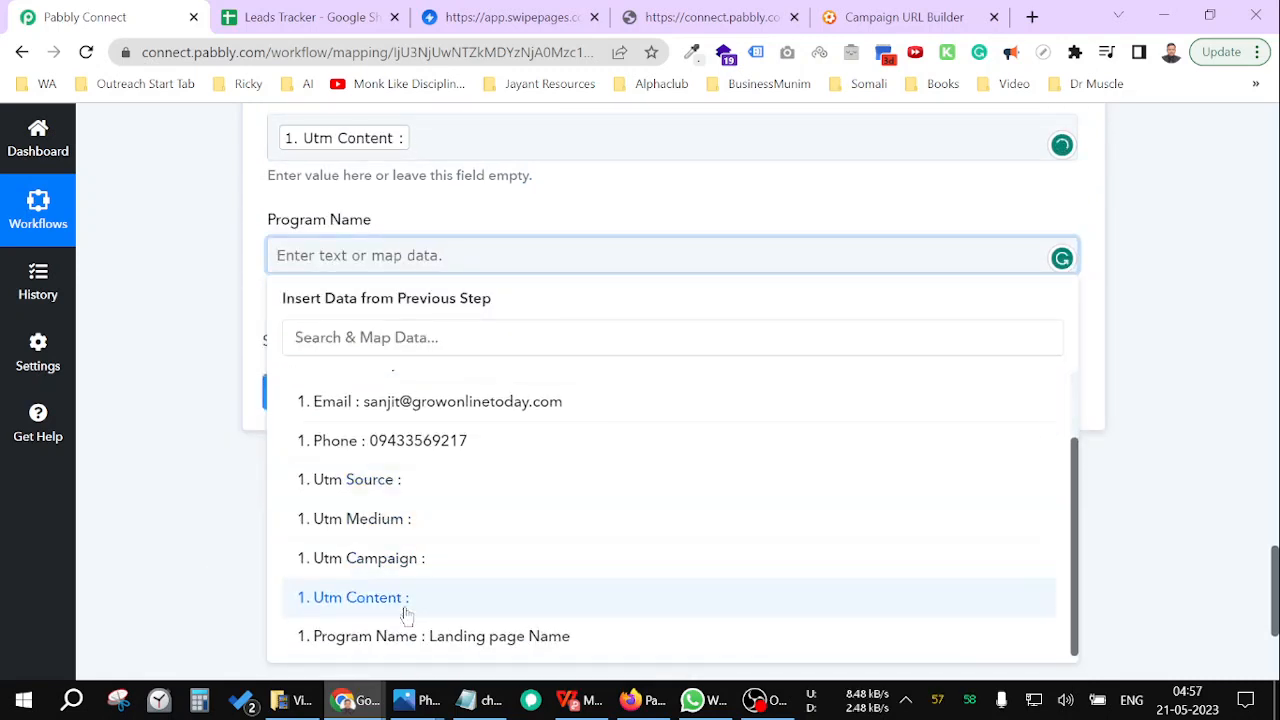
pyautogui.click(440, 636)
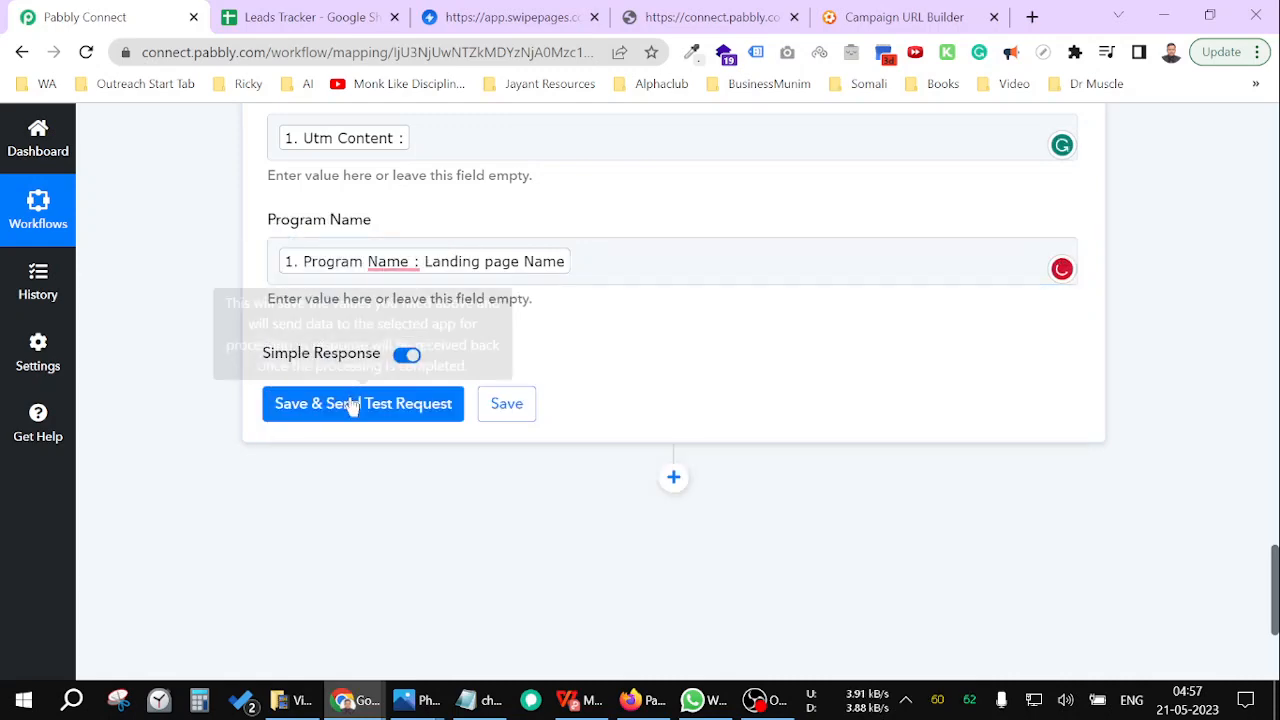
# Save and send a test row, then delete the test rows from the Leads Tracker sheet
pyautogui.click(363, 403)
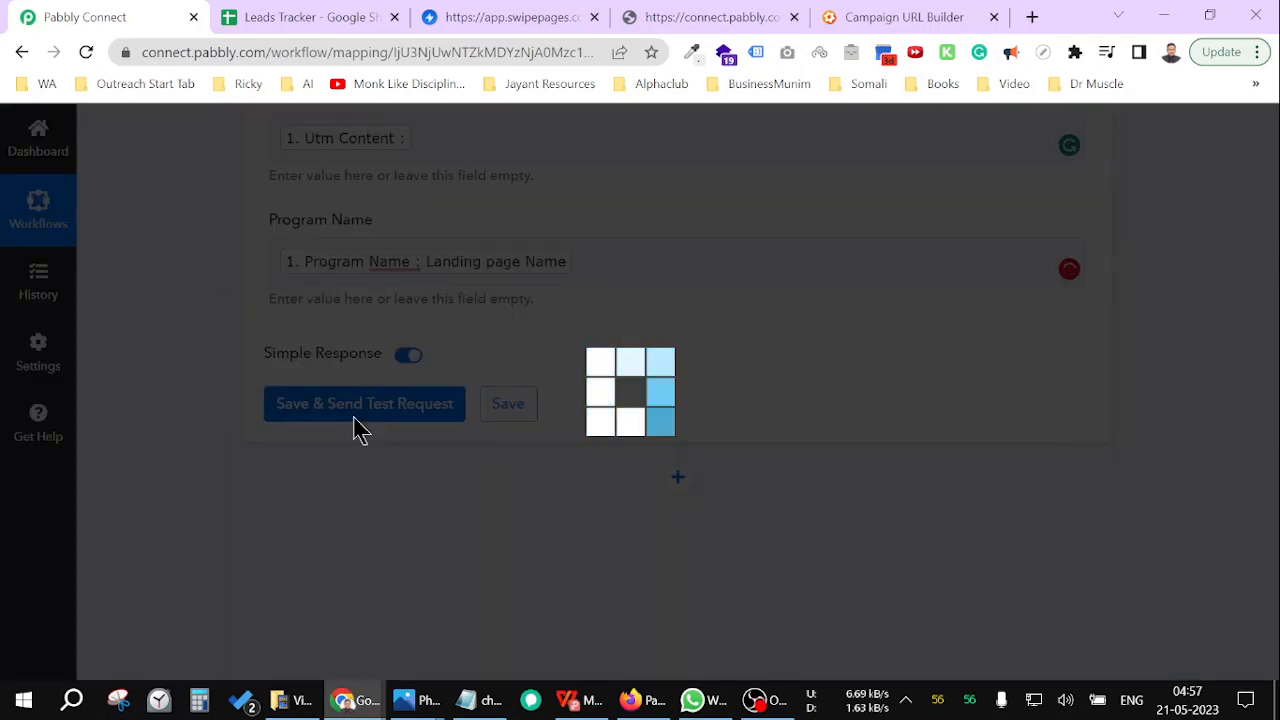
pyautogui.click(364, 403)
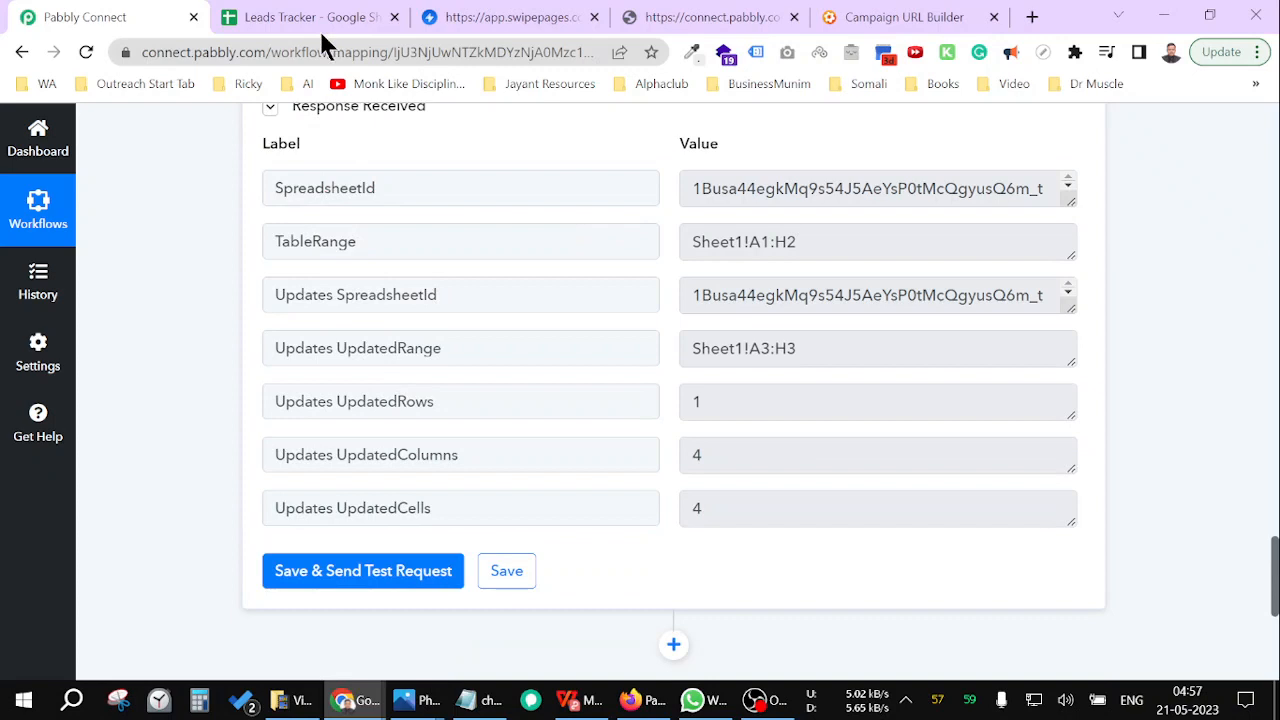
pyautogui.click(305, 17)
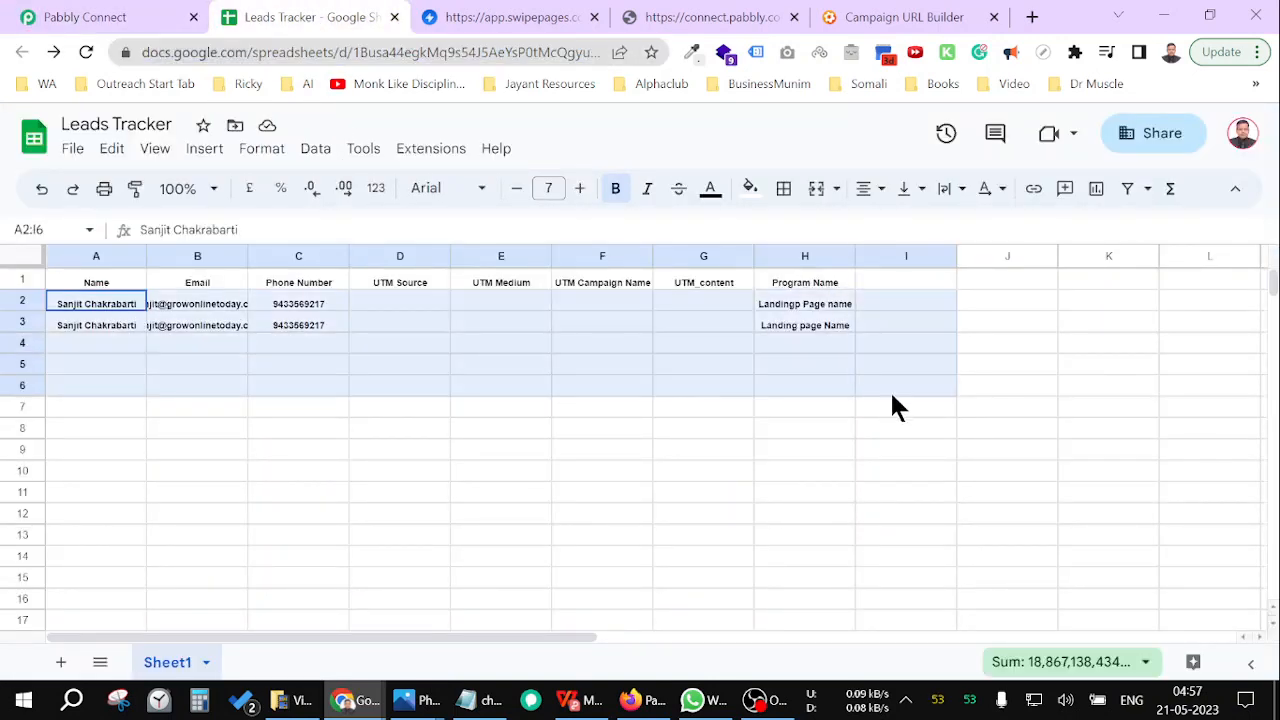
pyautogui.press('Delete')
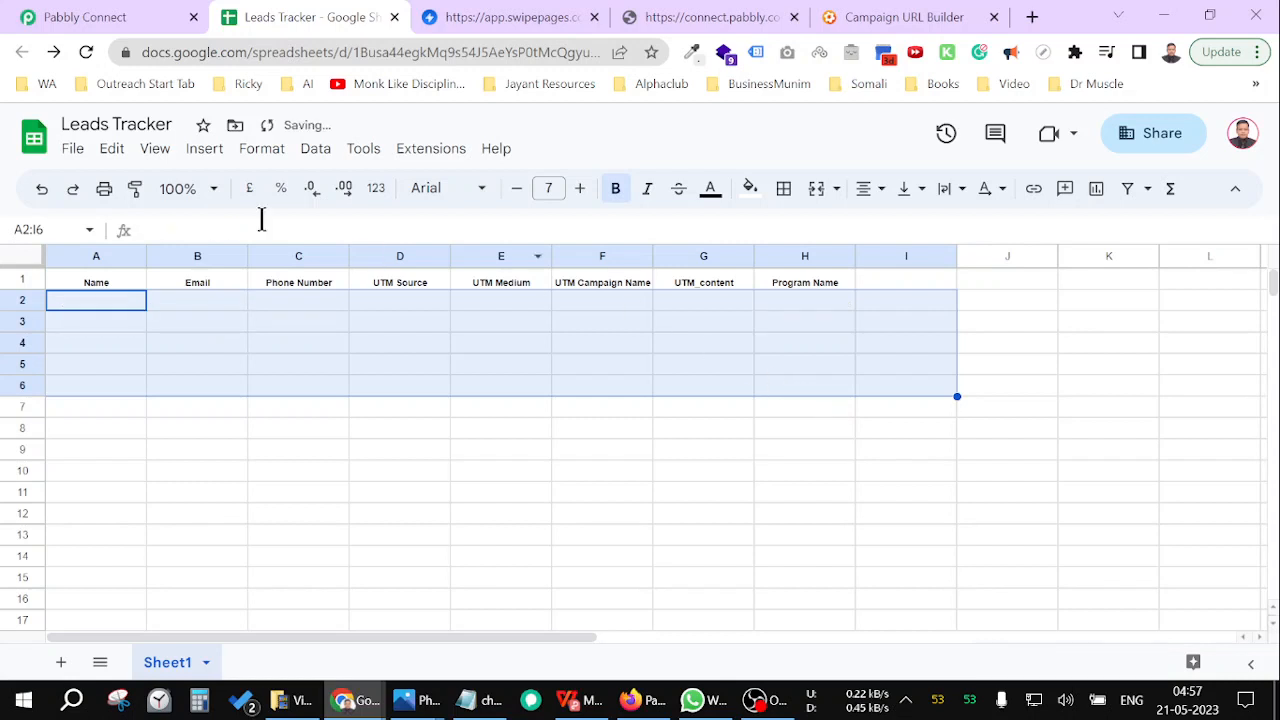
pyautogui.click(705, 17)
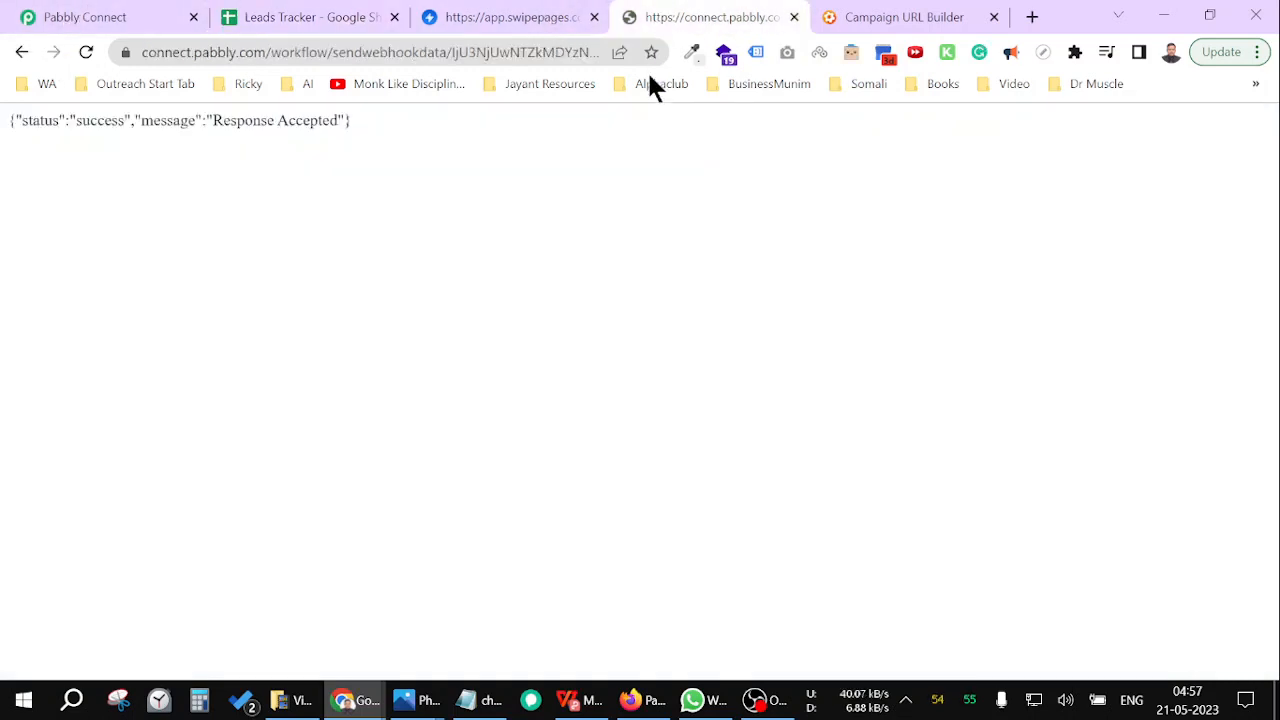
pyautogui.moveTo(22, 52)
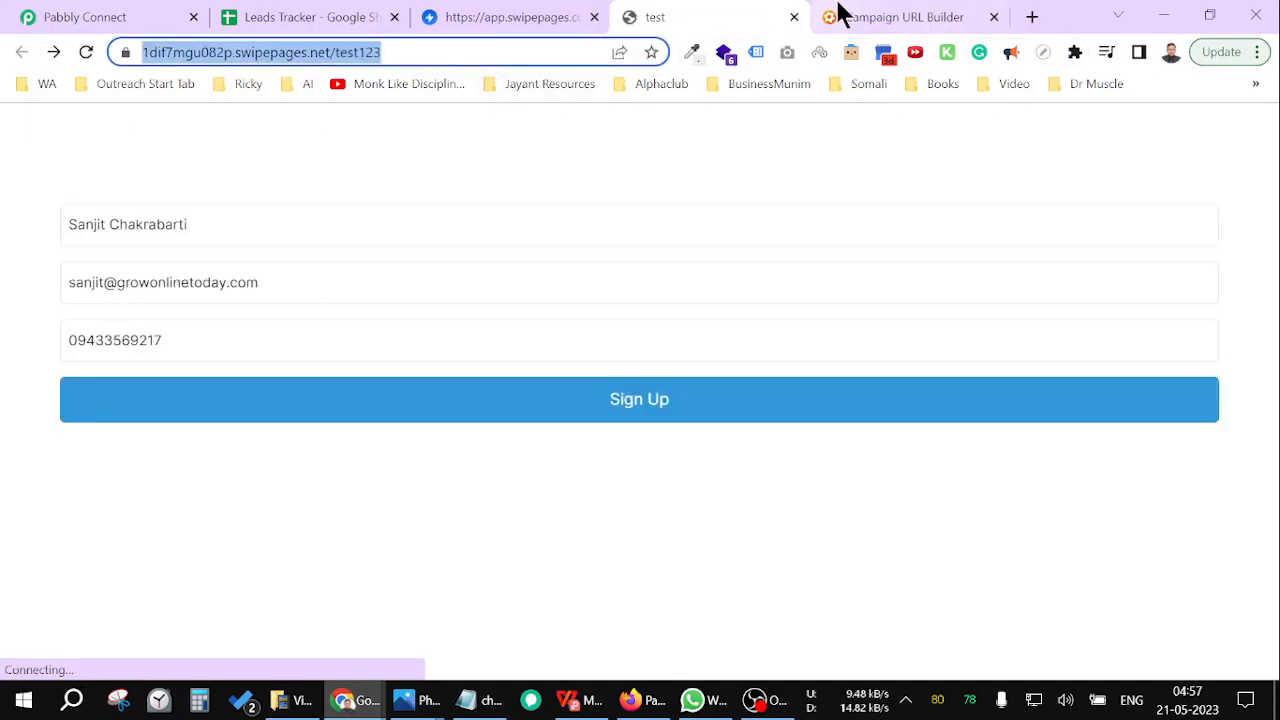
# Open Google's Campaign URL Builder from a 'utm builder' search
pyautogui.click(903, 17)
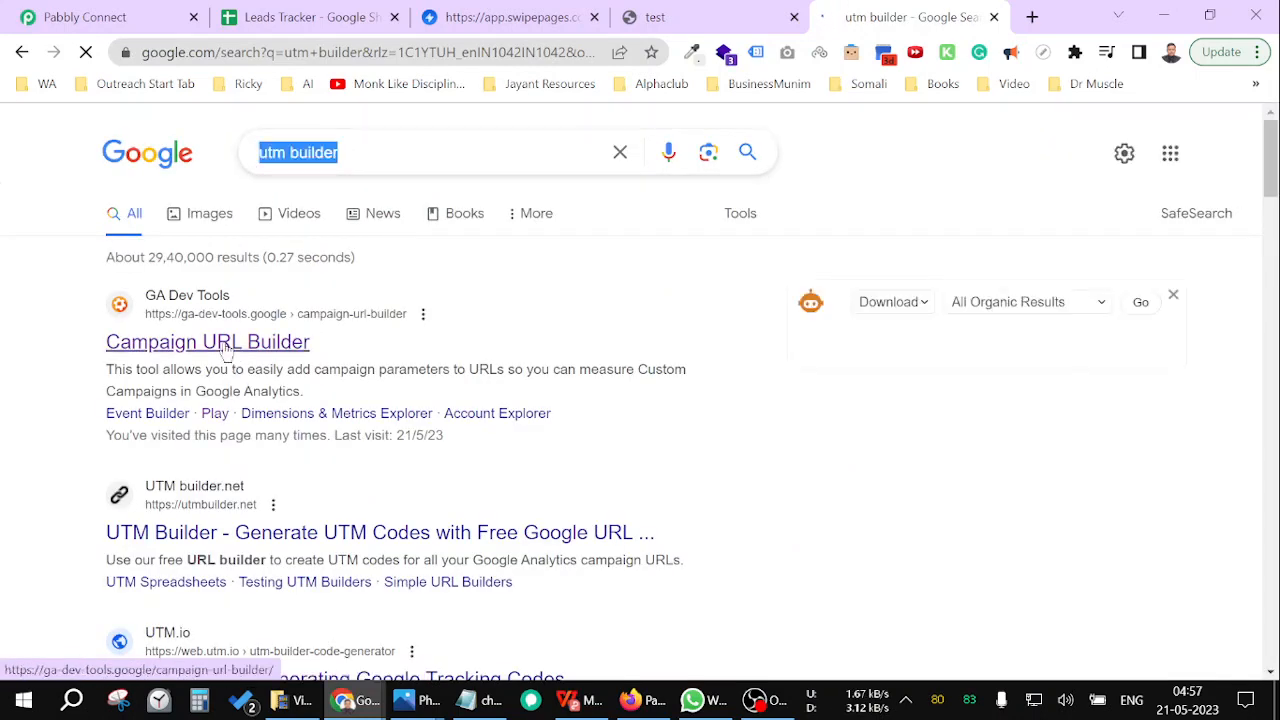
pyautogui.click(207, 341)
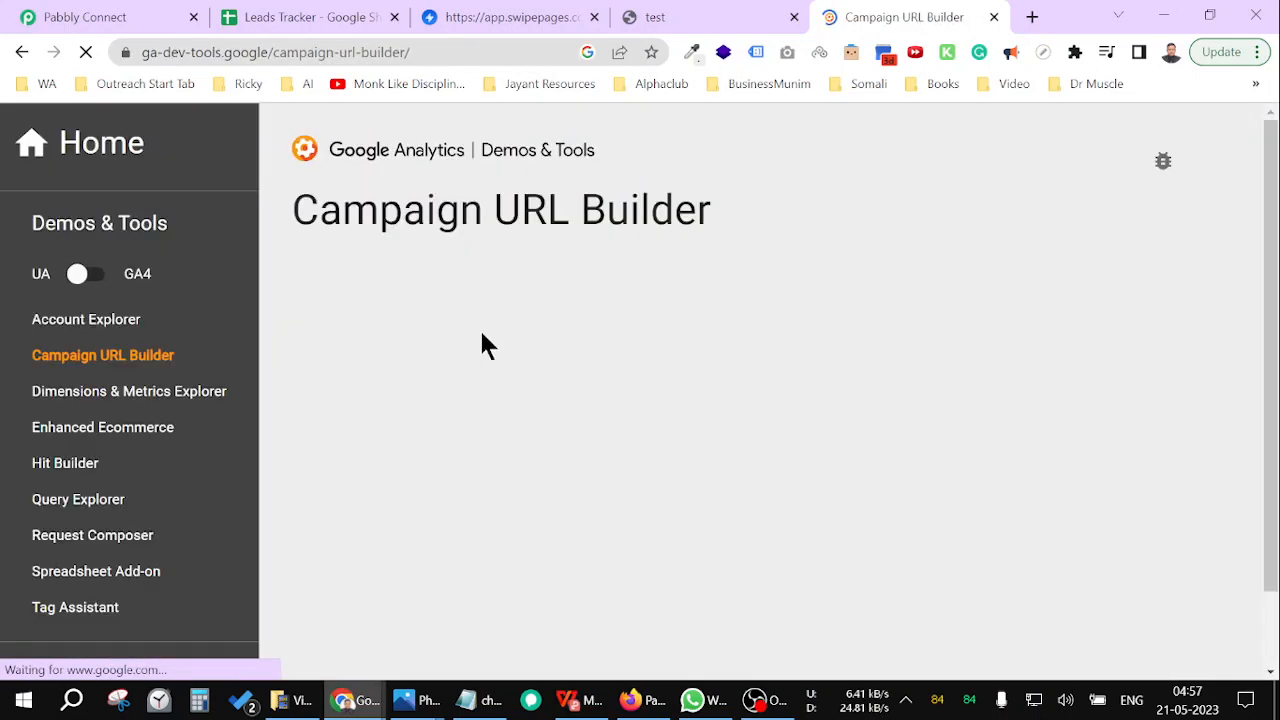
# Generate a UTM-tagged test123 URL with campaign ID test1 and copy it
pyautogui.scroll(-3)
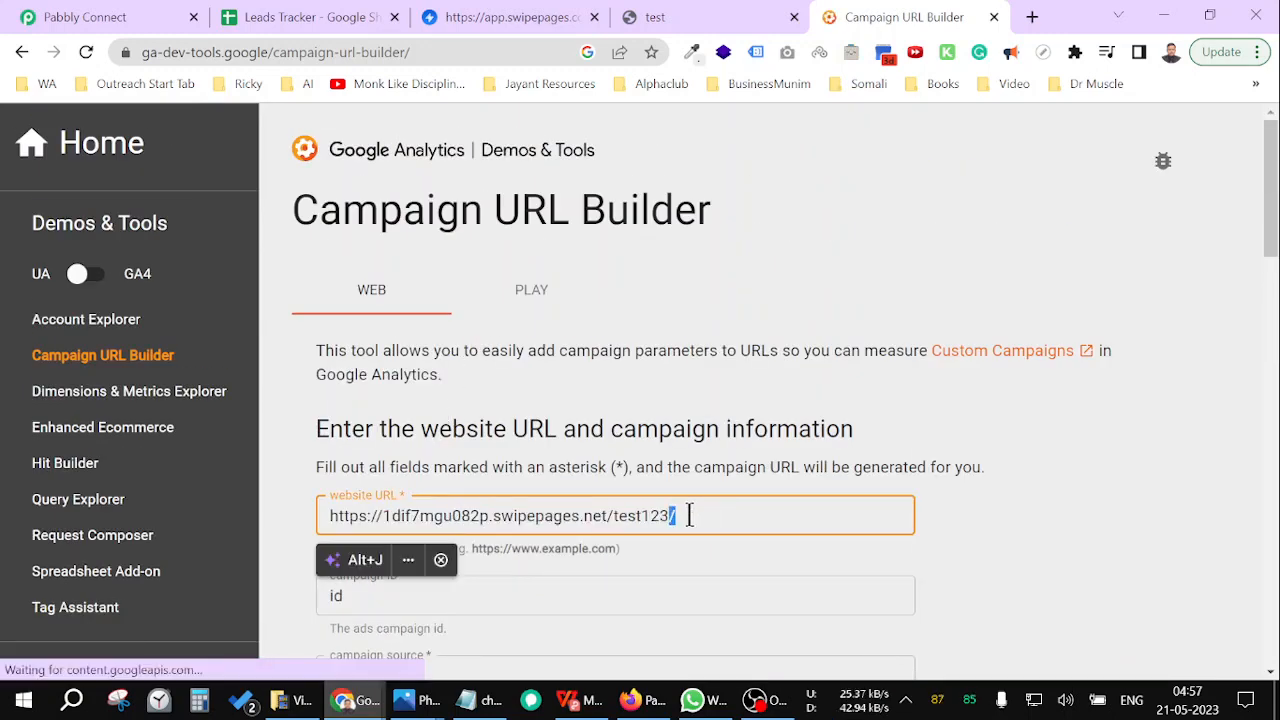
pyautogui.scroll(-3)
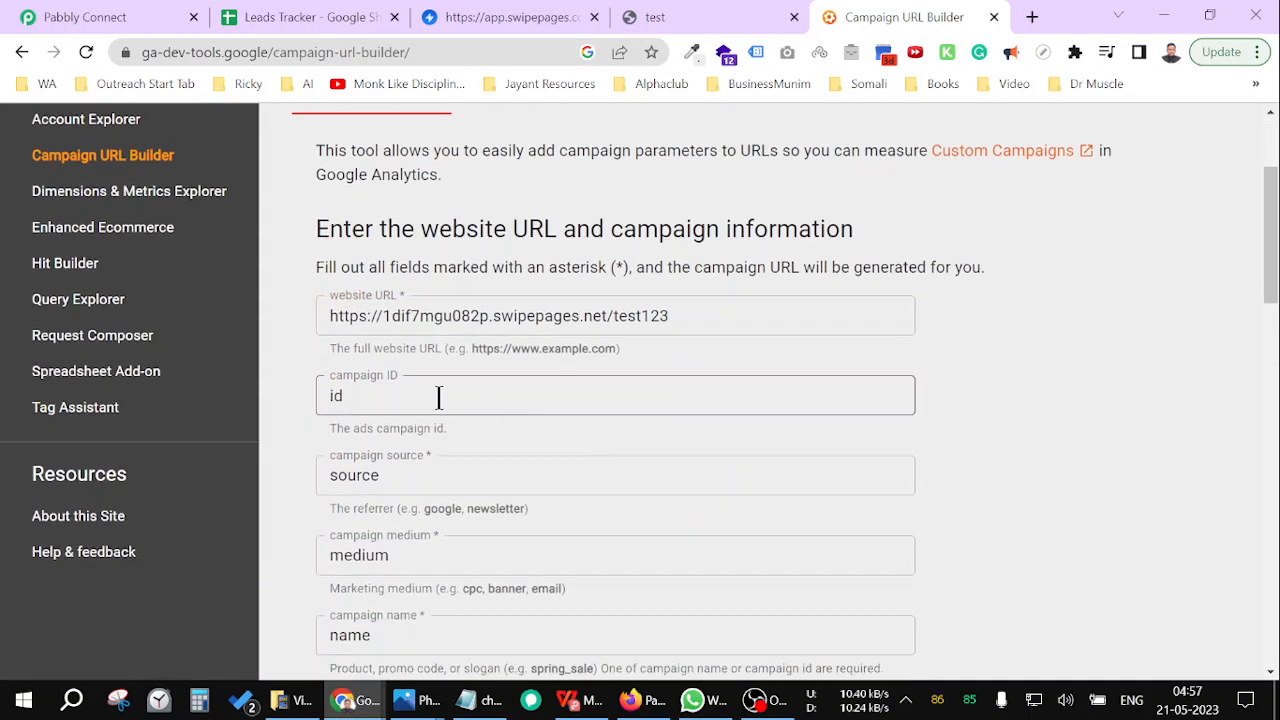
pyautogui.scroll(-3)
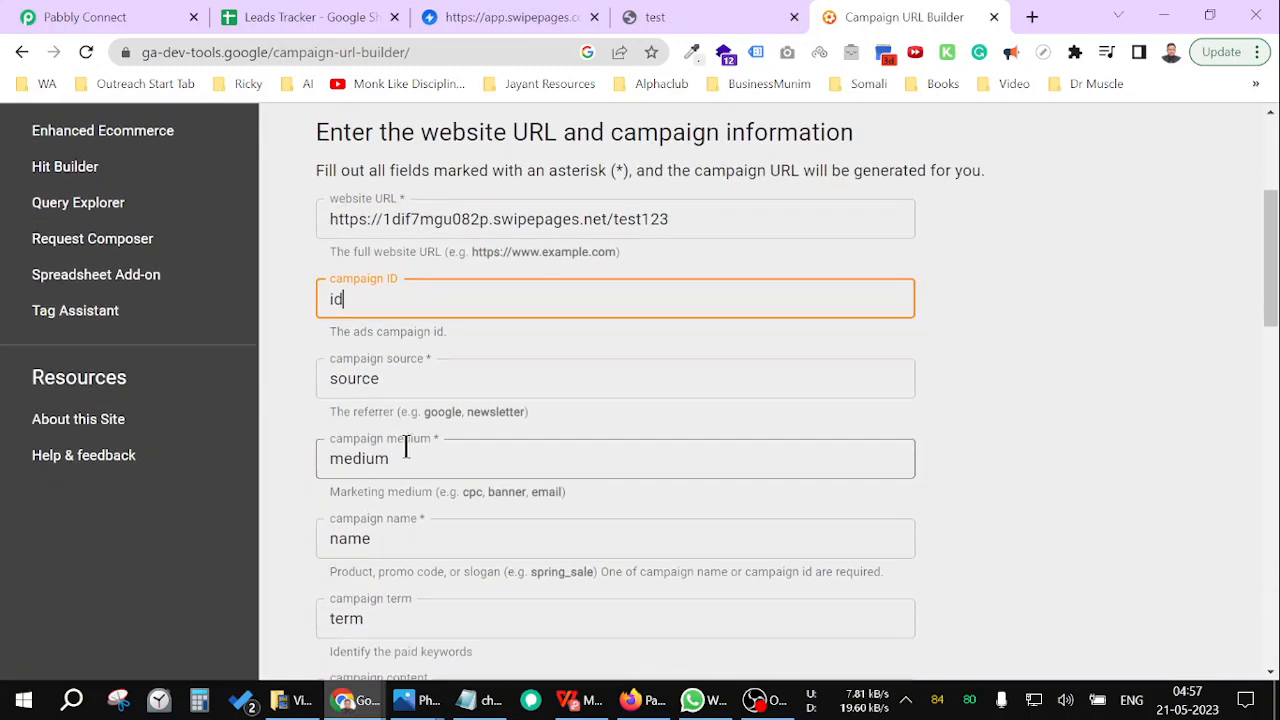
pyautogui.scroll(-3)
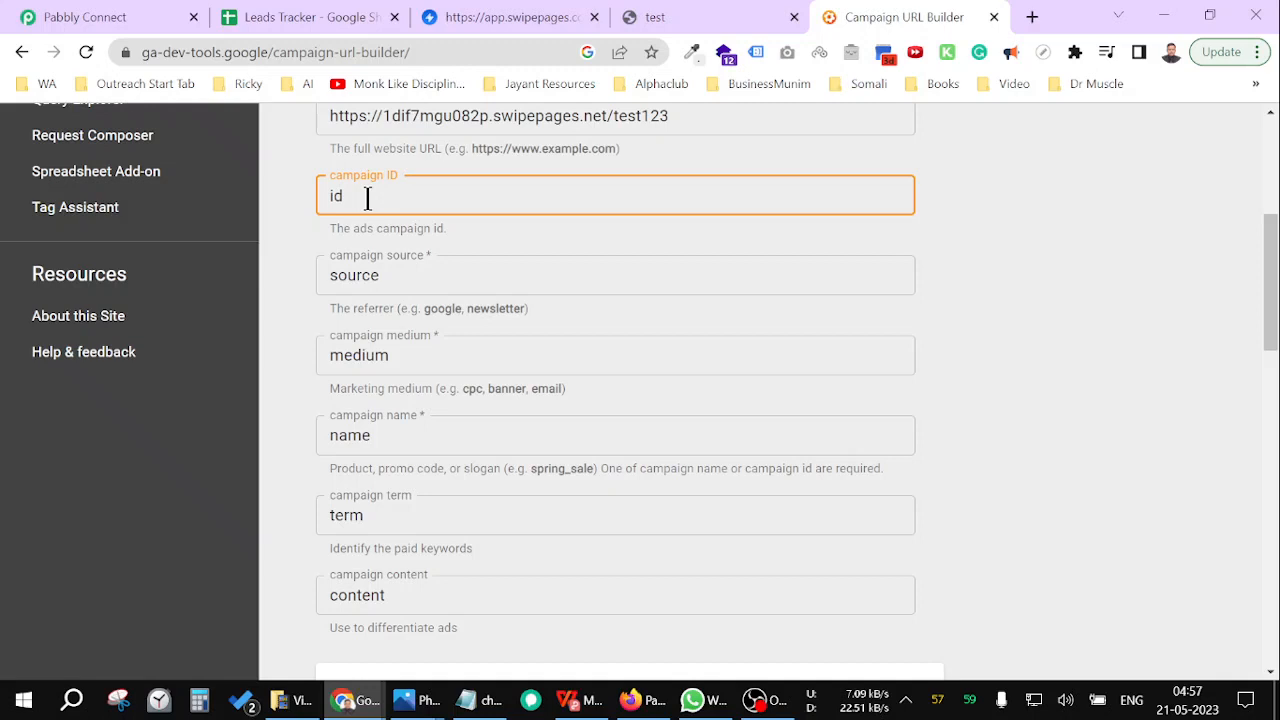
pyautogui.write('r')
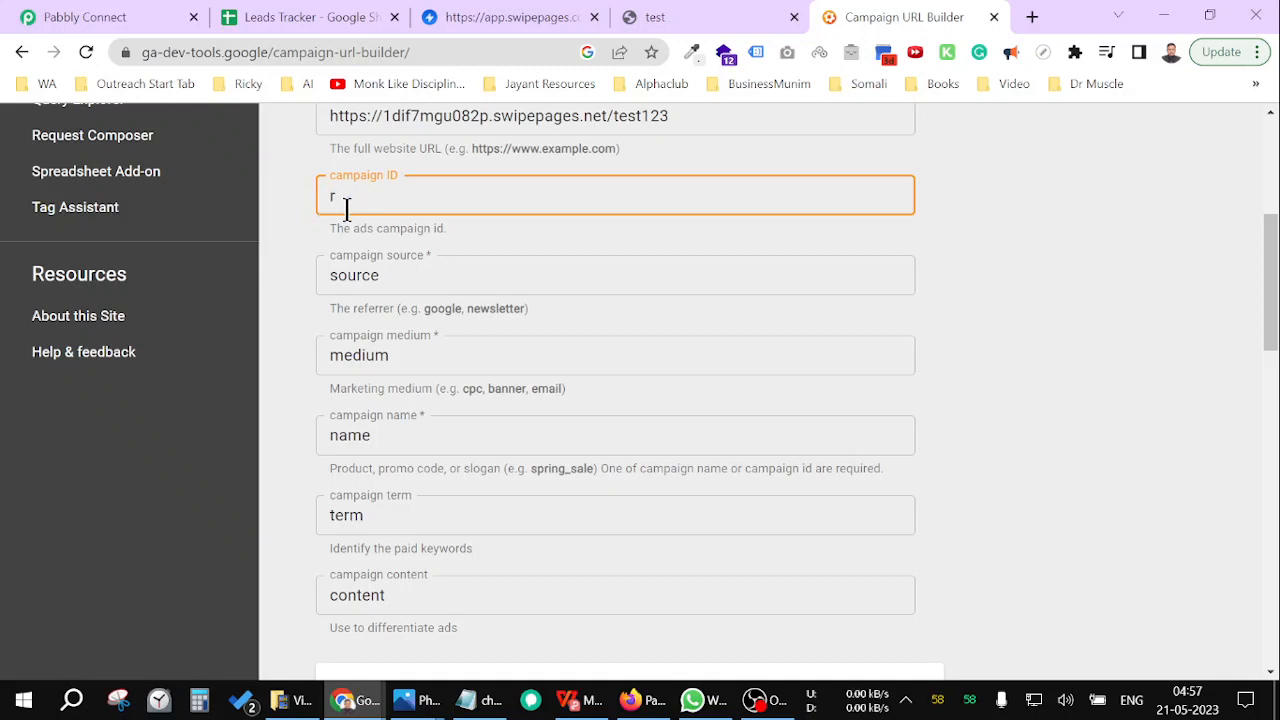
pyautogui.write('test')
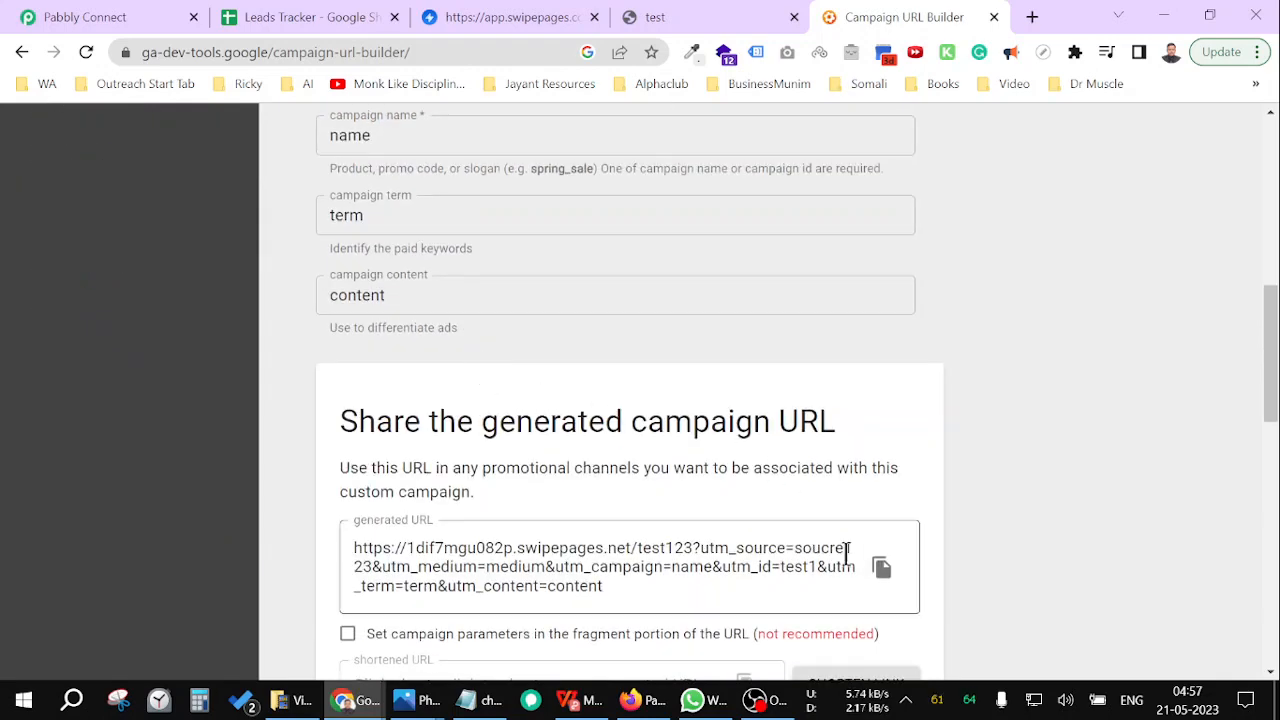
pyautogui.click(655, 17)
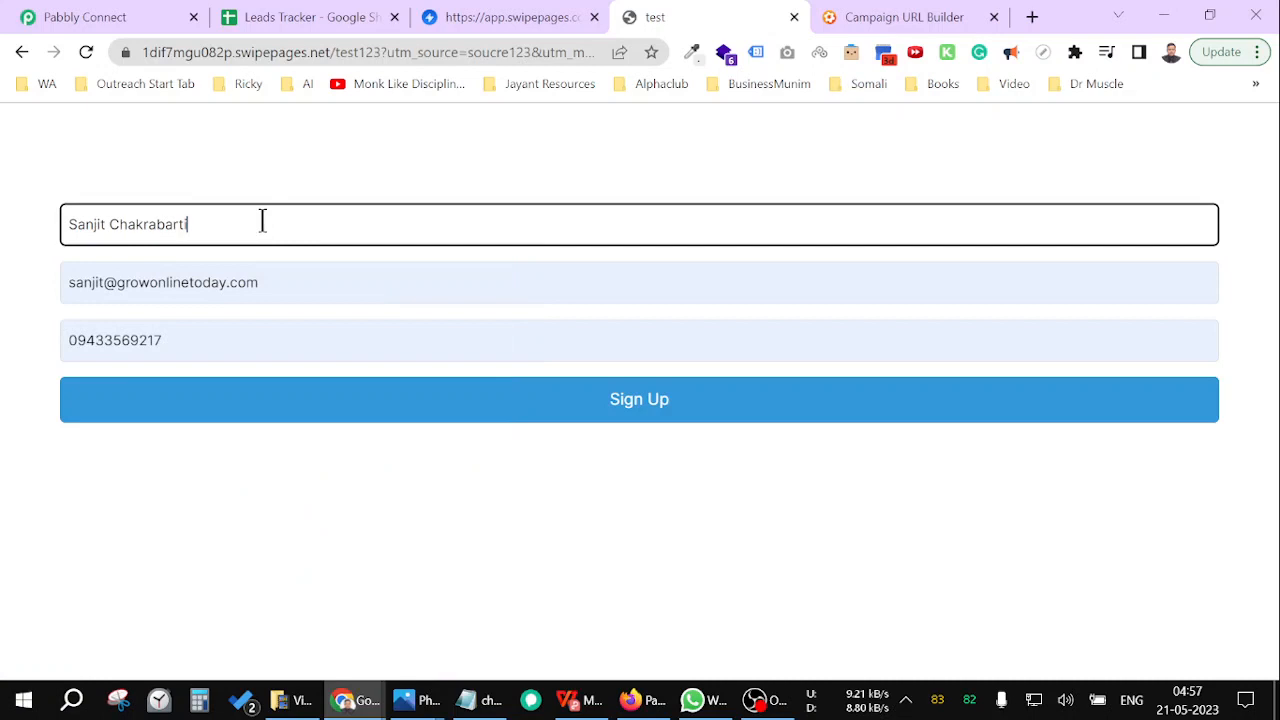
# Submit the signup form on the UTM-tagged page and check Leads Tracker for the new row
pyautogui.click(639, 399)
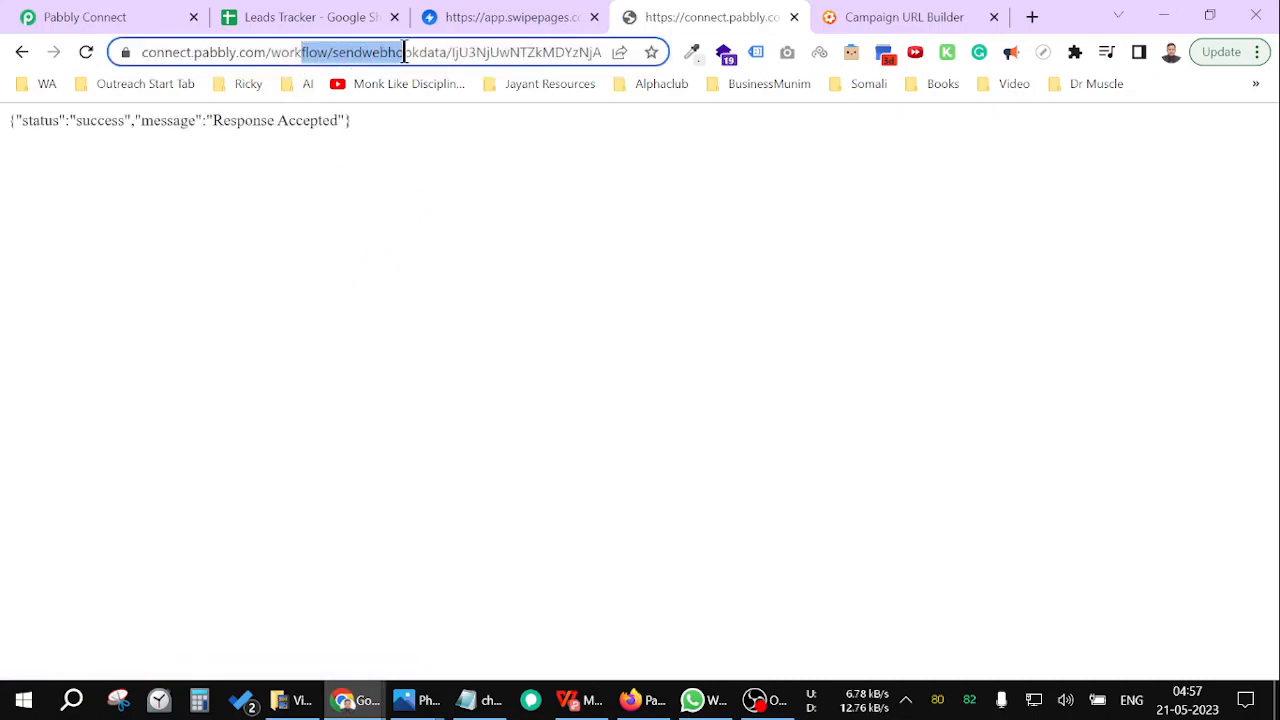
pyautogui.click(307, 17)
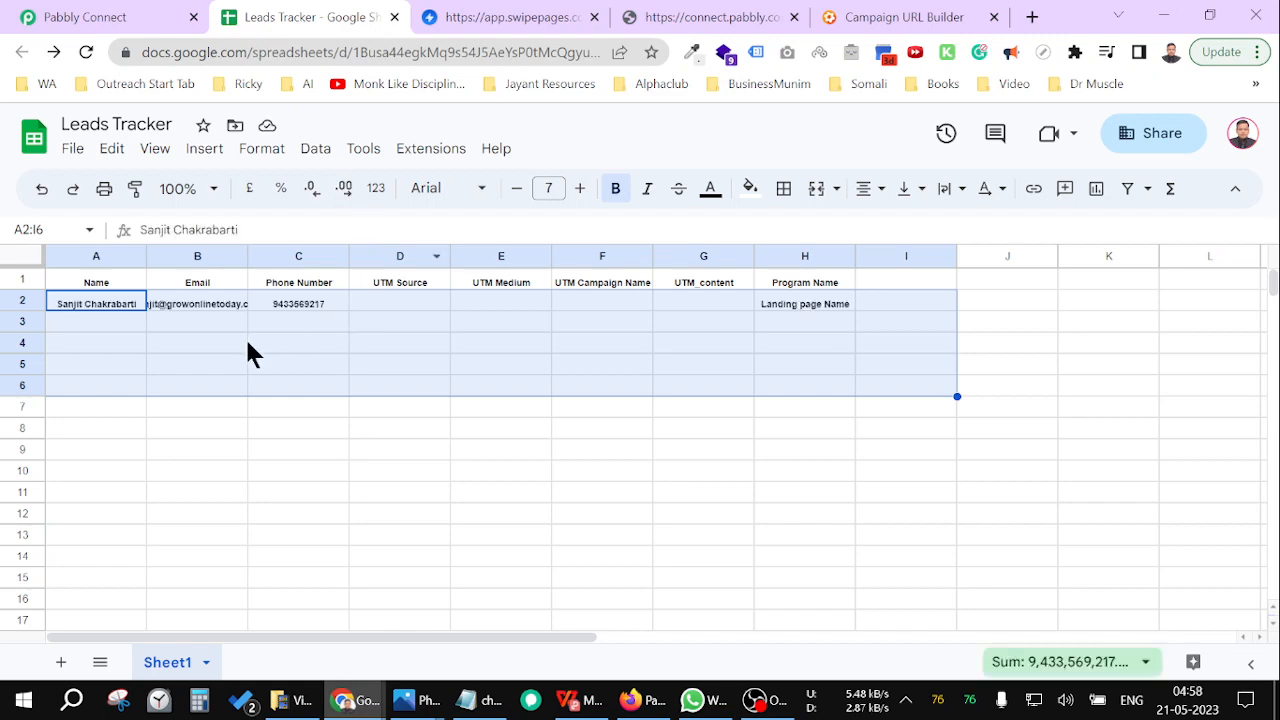
pyautogui.click(710, 17)
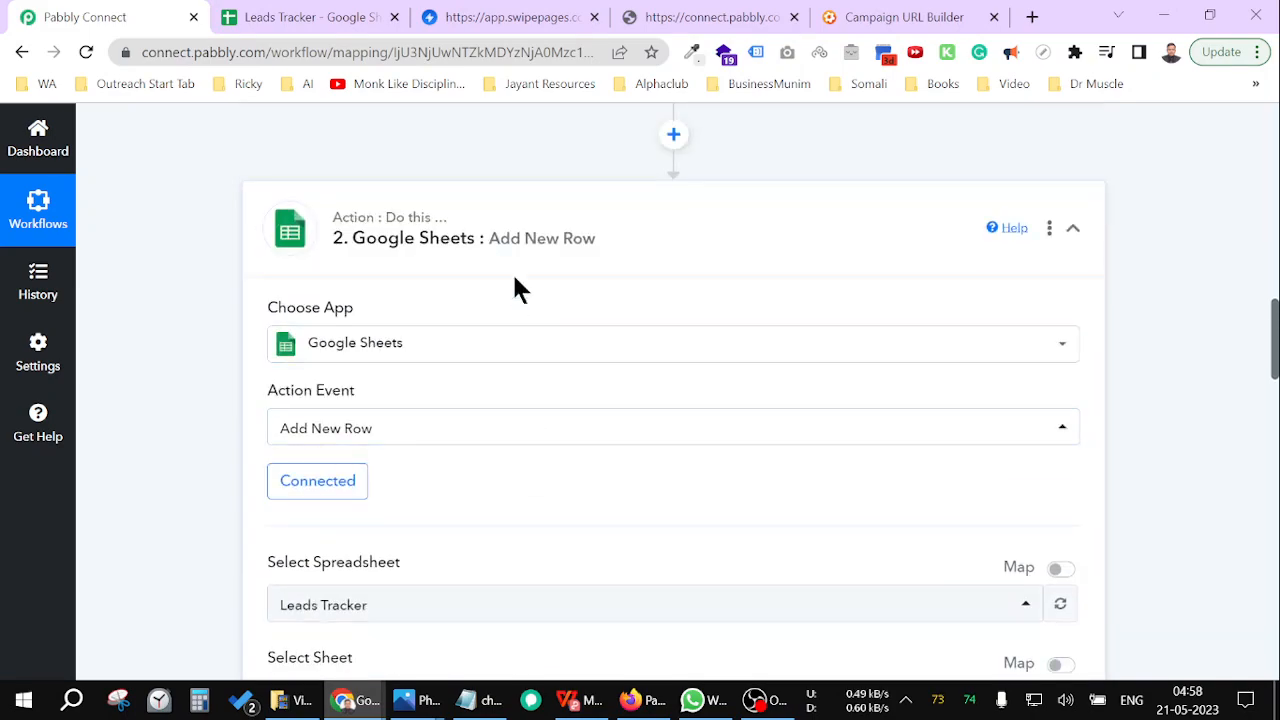
# Review the Add New Row test response showing lead data in Sheet1 row 3 and save the step
pyautogui.scroll(-3)
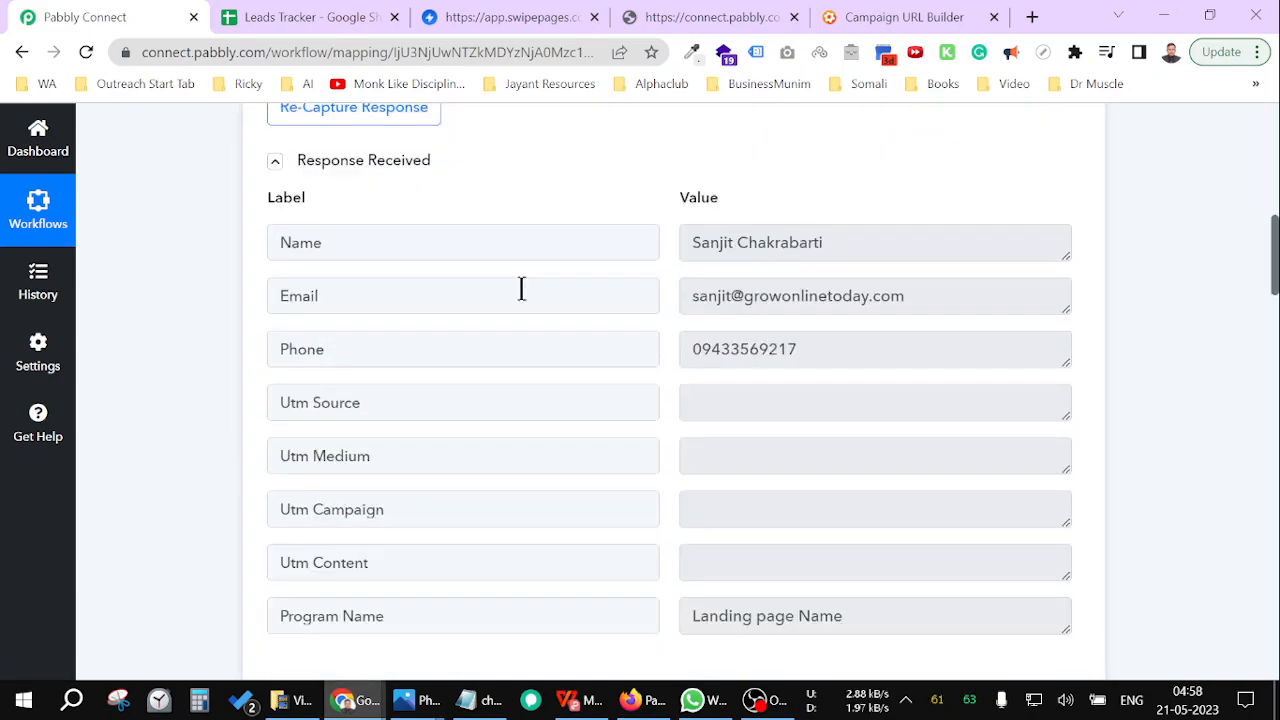
pyautogui.scroll(-3)
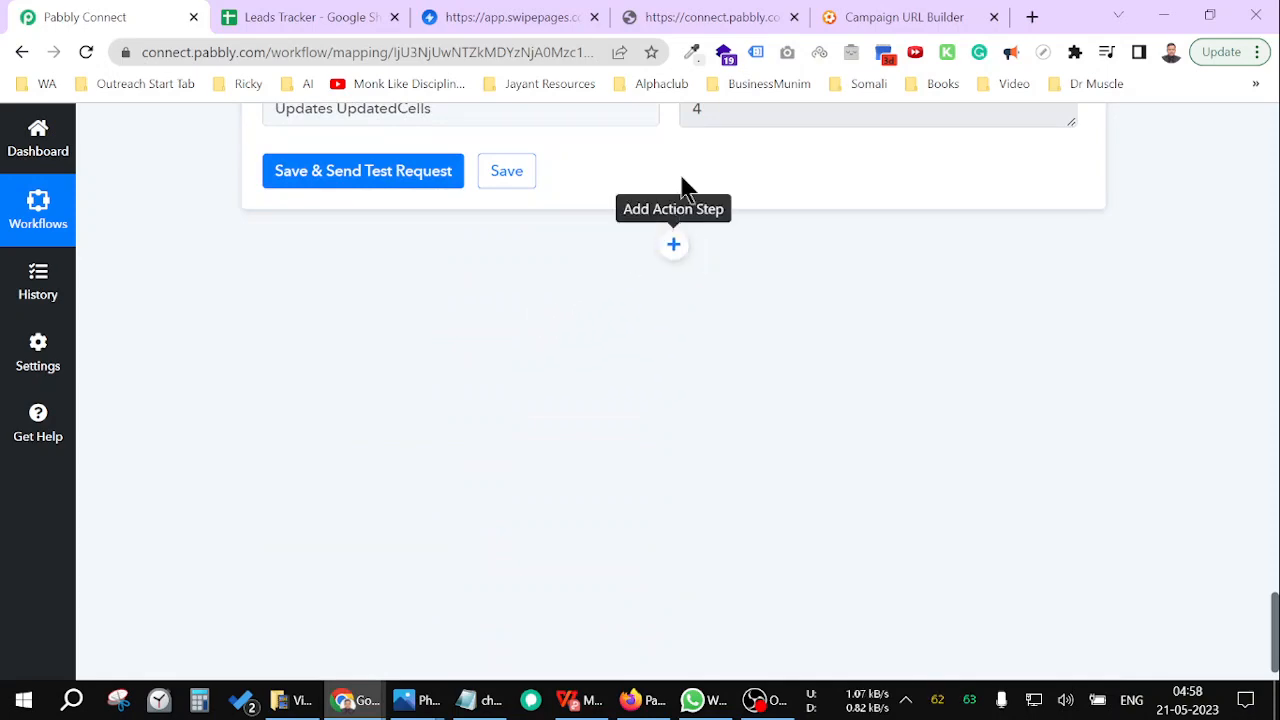
pyautogui.scroll(-3)
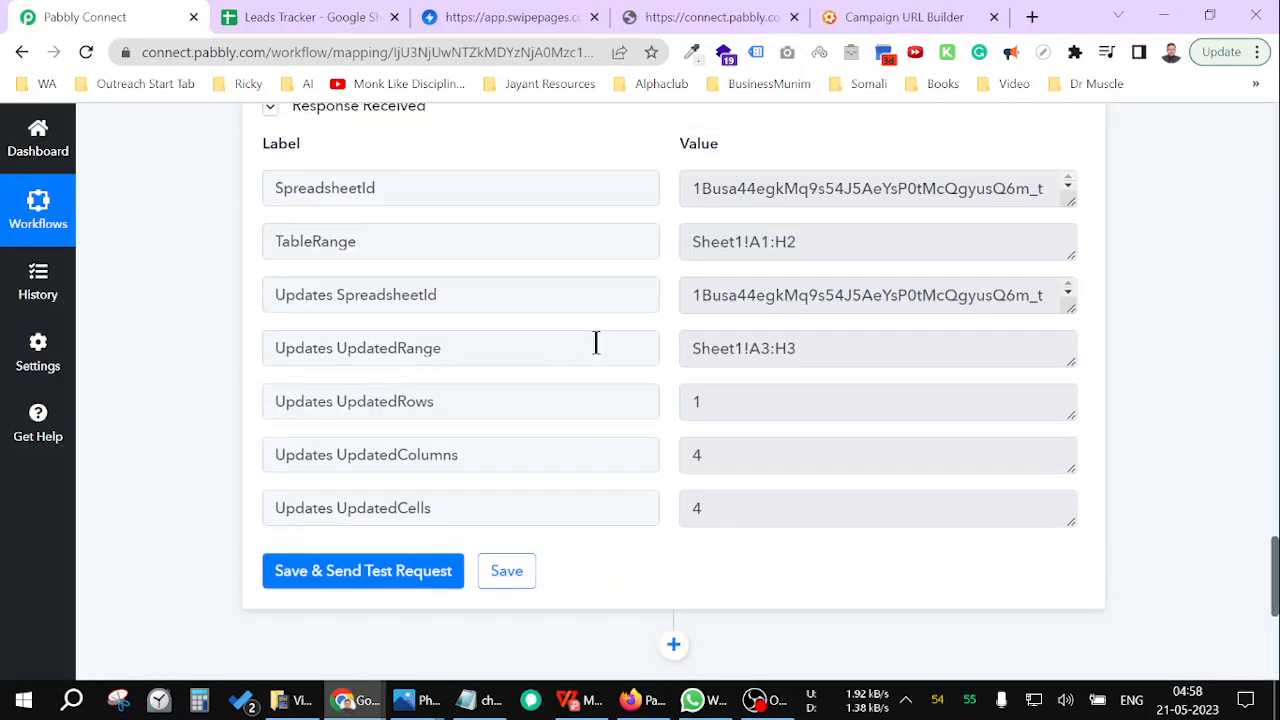
pyautogui.click(363, 570)
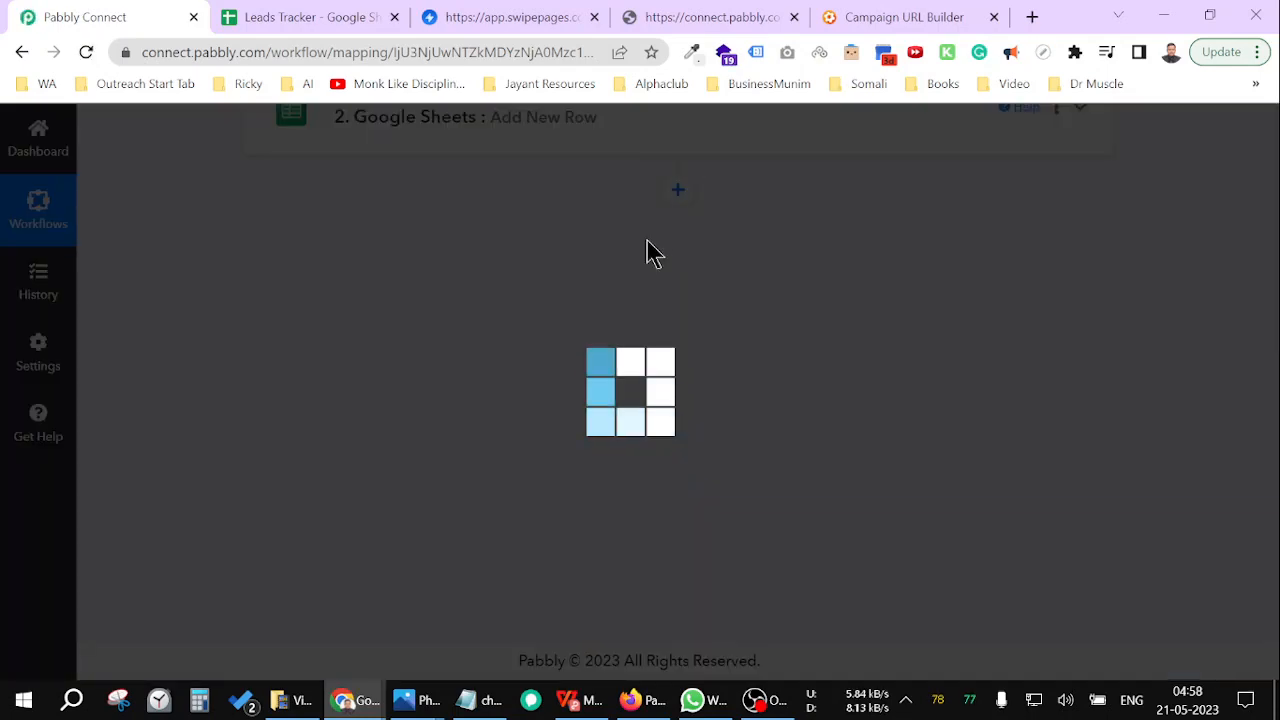
# Add a new action step and find Data Forwarder by Pabbly by searching 'data'
pyautogui.click(677, 190)
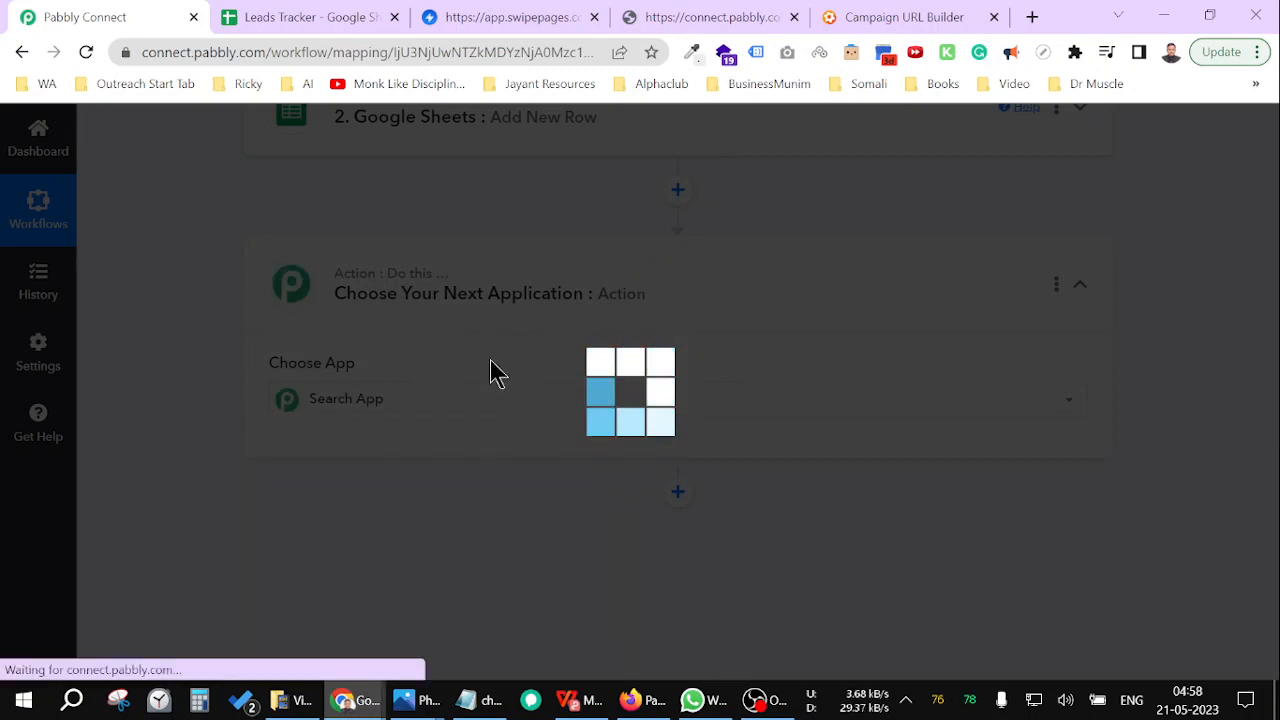
pyautogui.click(400, 398)
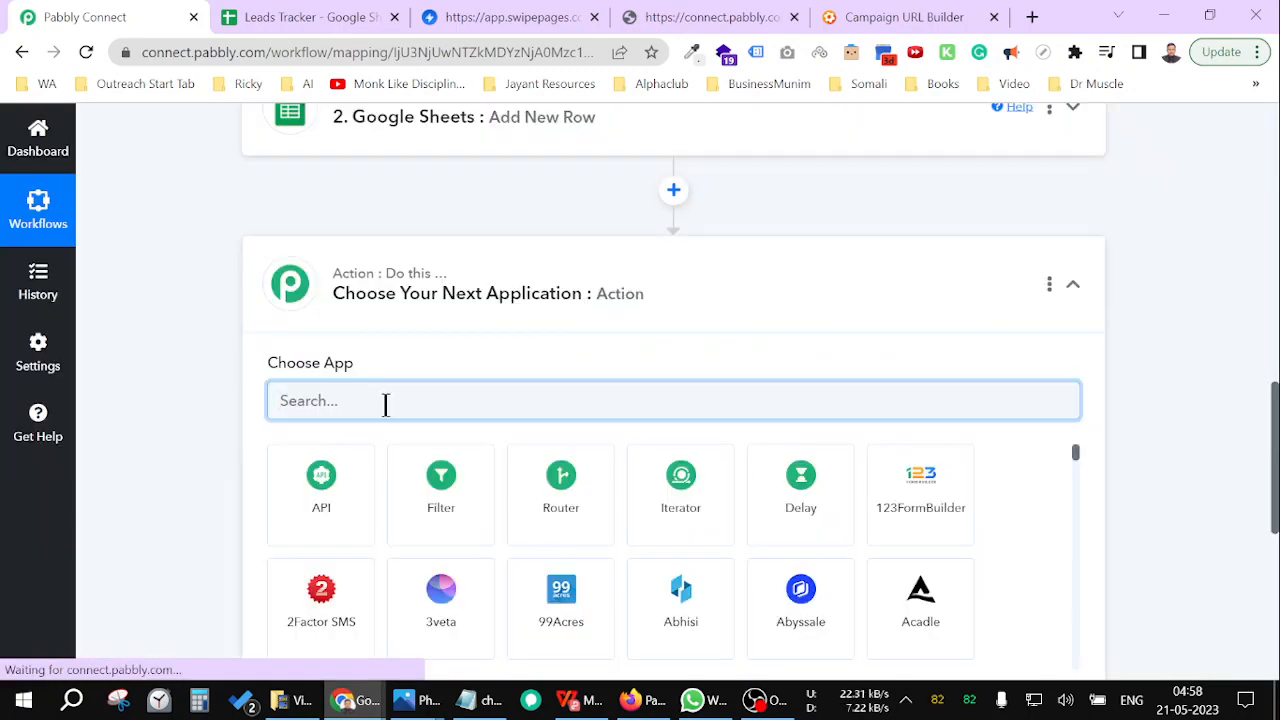
pyautogui.write('red')
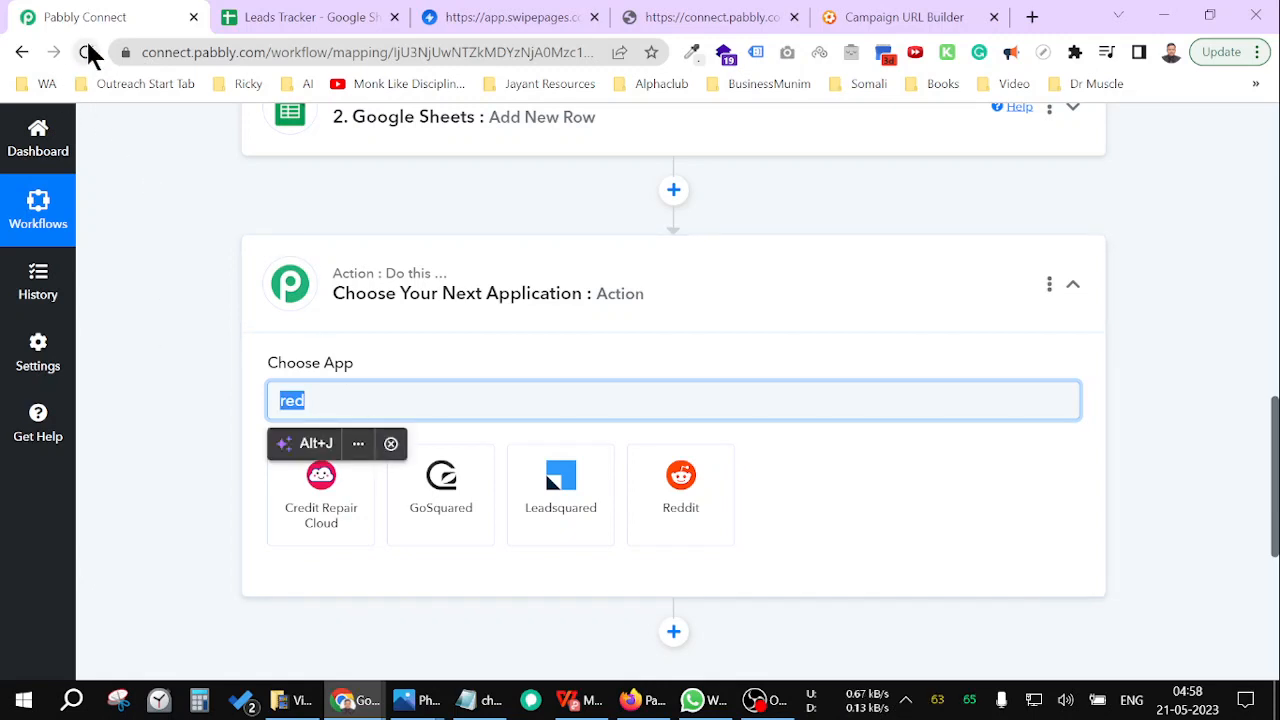
pyautogui.write('d')
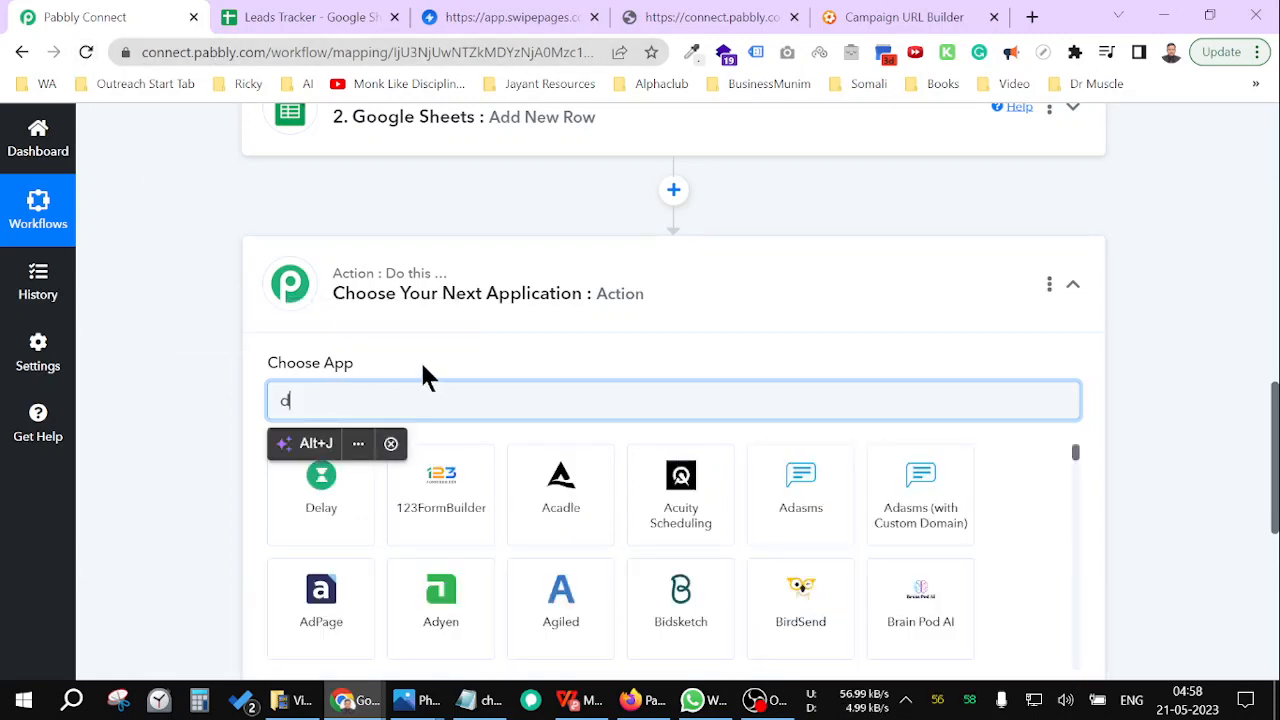
pyautogui.write('ata')
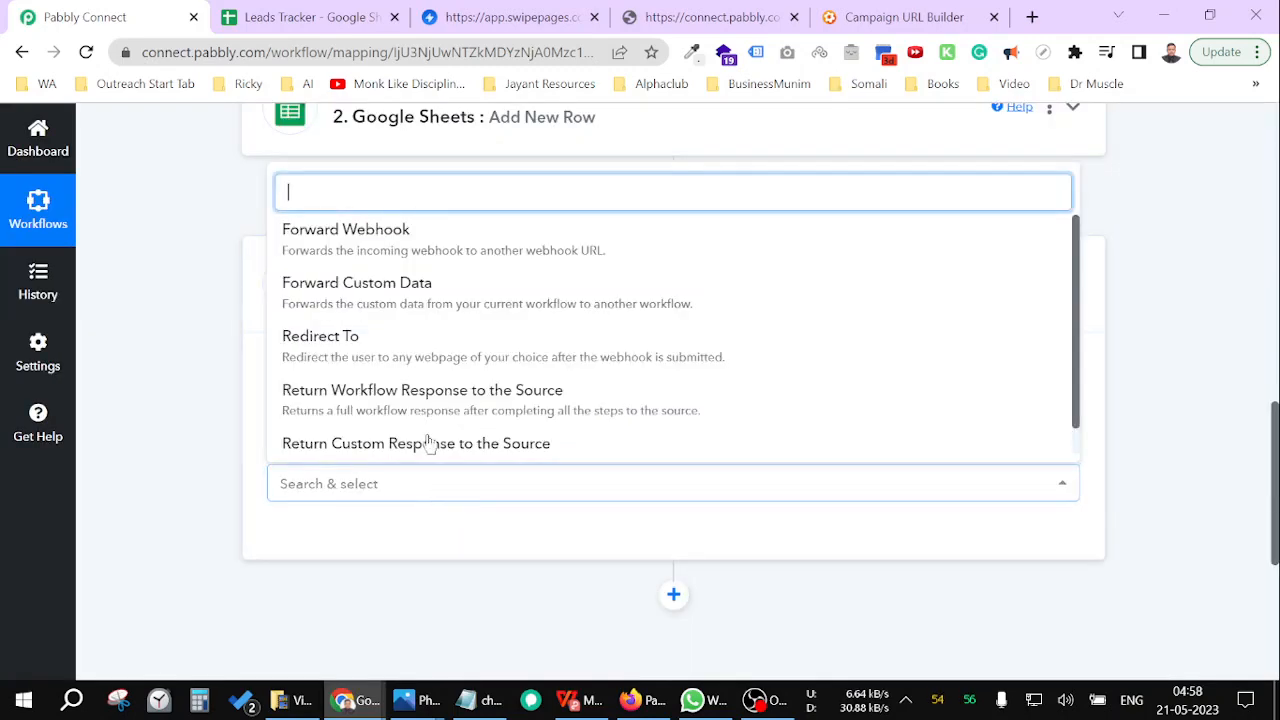
# Choose the Redirect To action event, connect it, and go to Leads Tracker for its URL
pyautogui.click(320, 335)
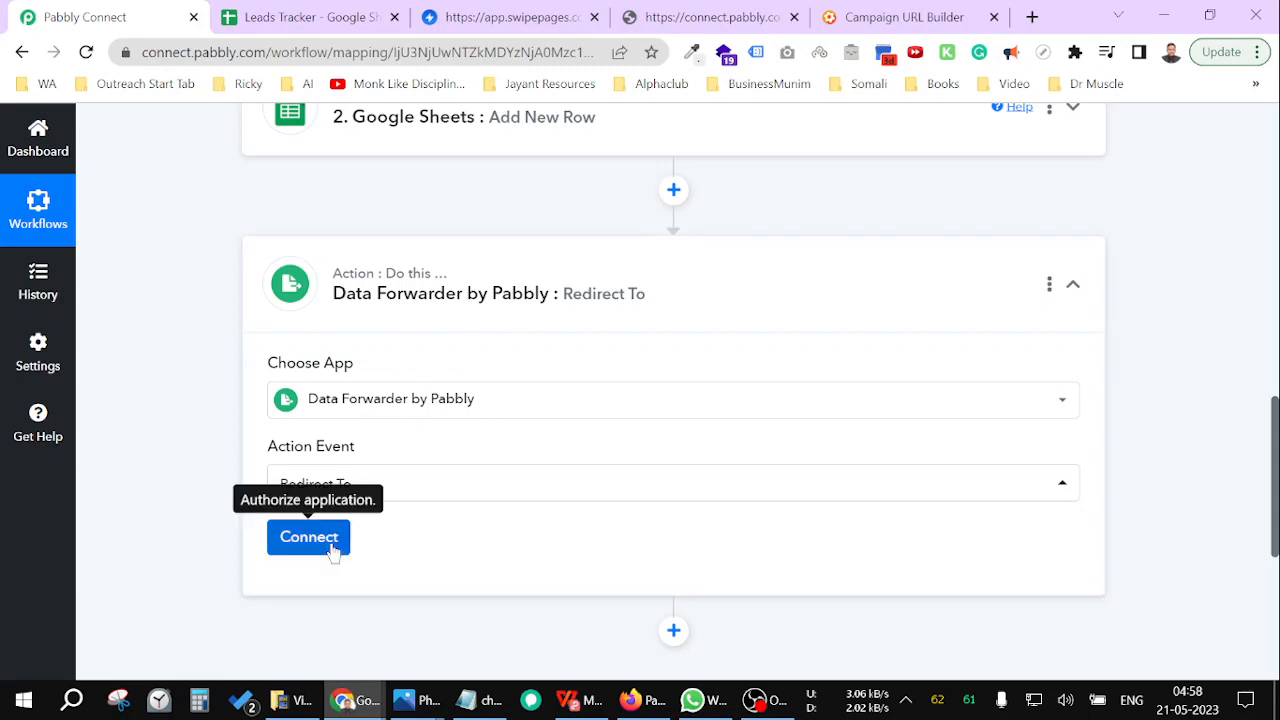
pyautogui.click(308, 537)
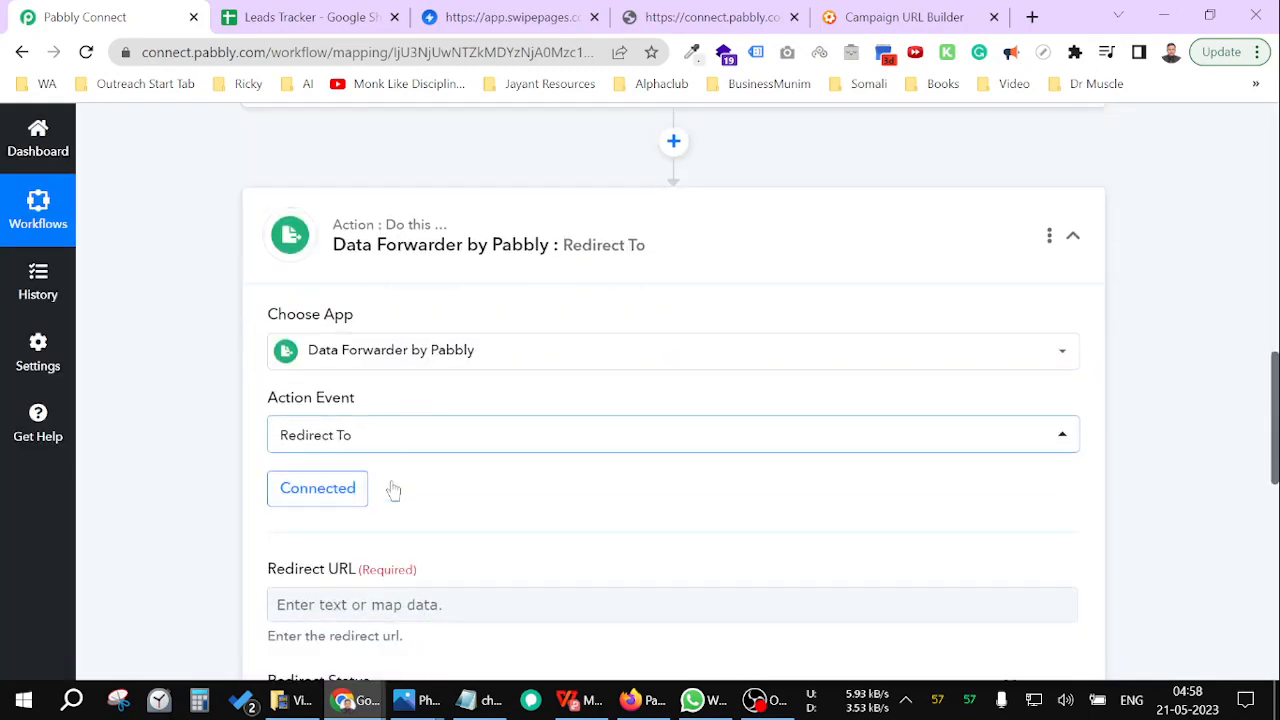
pyautogui.click(310, 17)
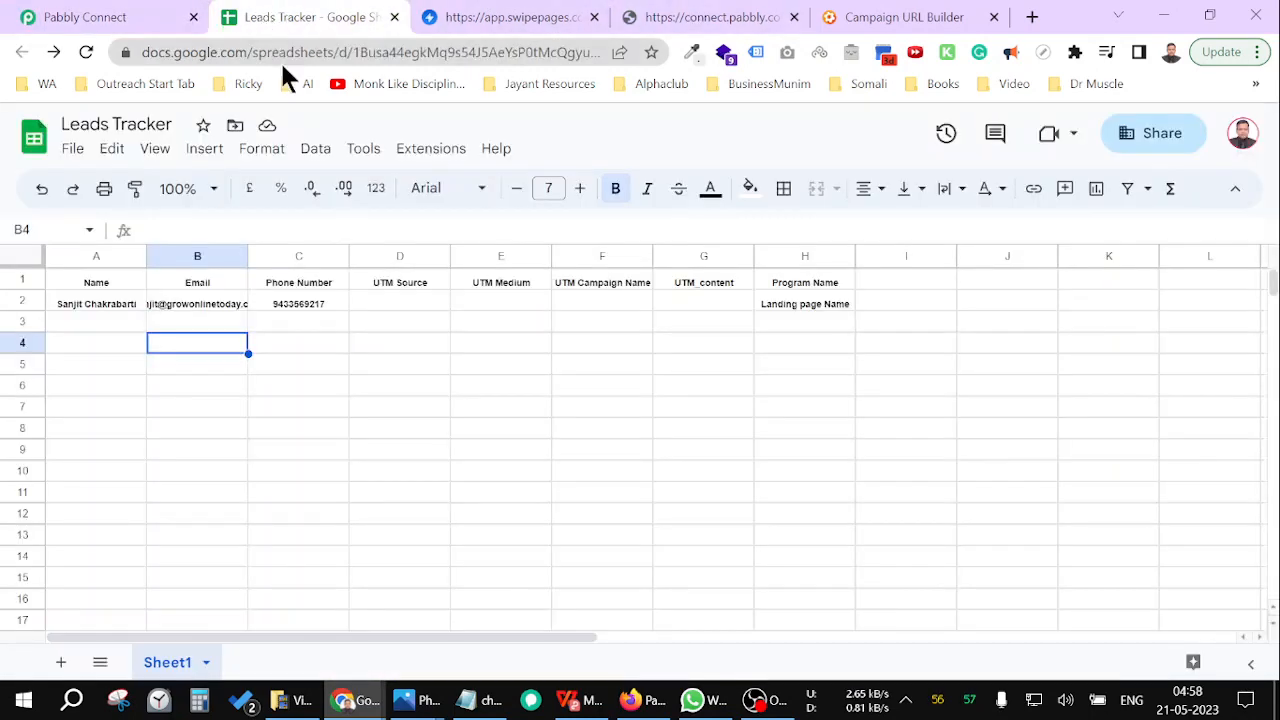
# Set the Redirect URL to the Leads Tracker spreadsheet address
pyautogui.click(85, 17)
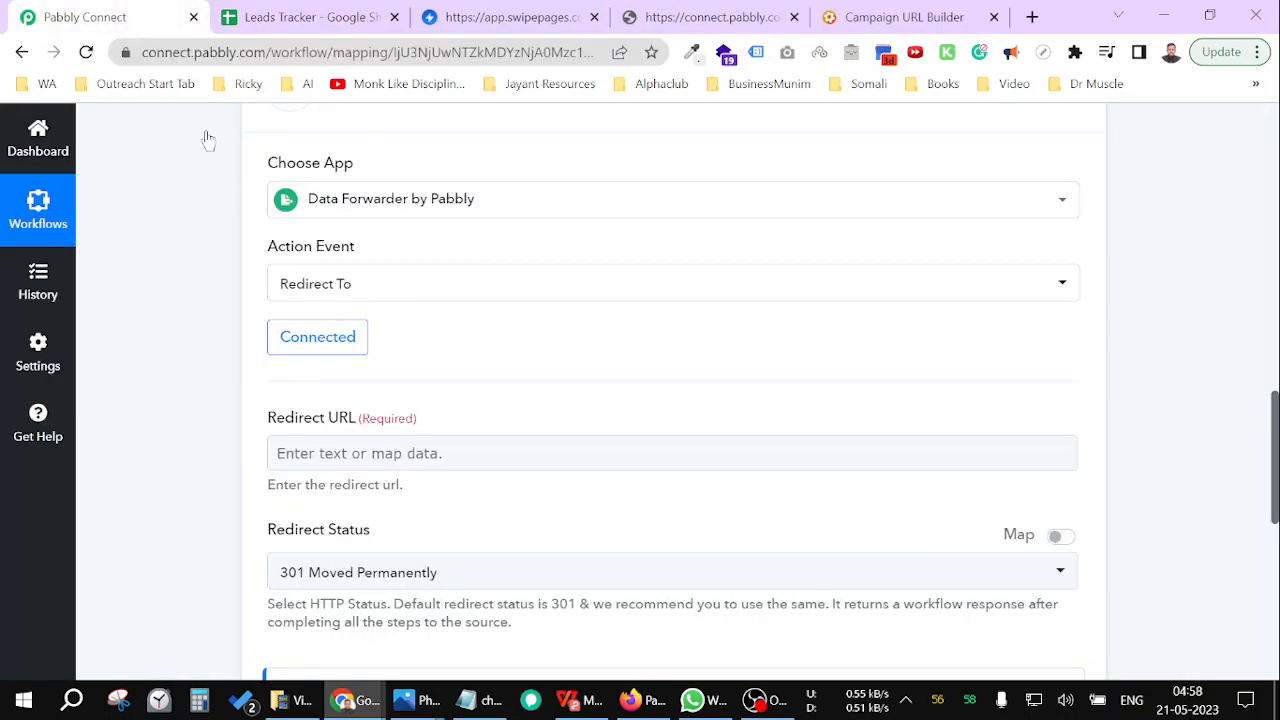
pyautogui.write('https://docs.google.com/spreadsheets/d/1Busa44egkMq9s54J5AeYsP0tMcQgyusQ6m_tqG15uJQ/edit#gid=0')
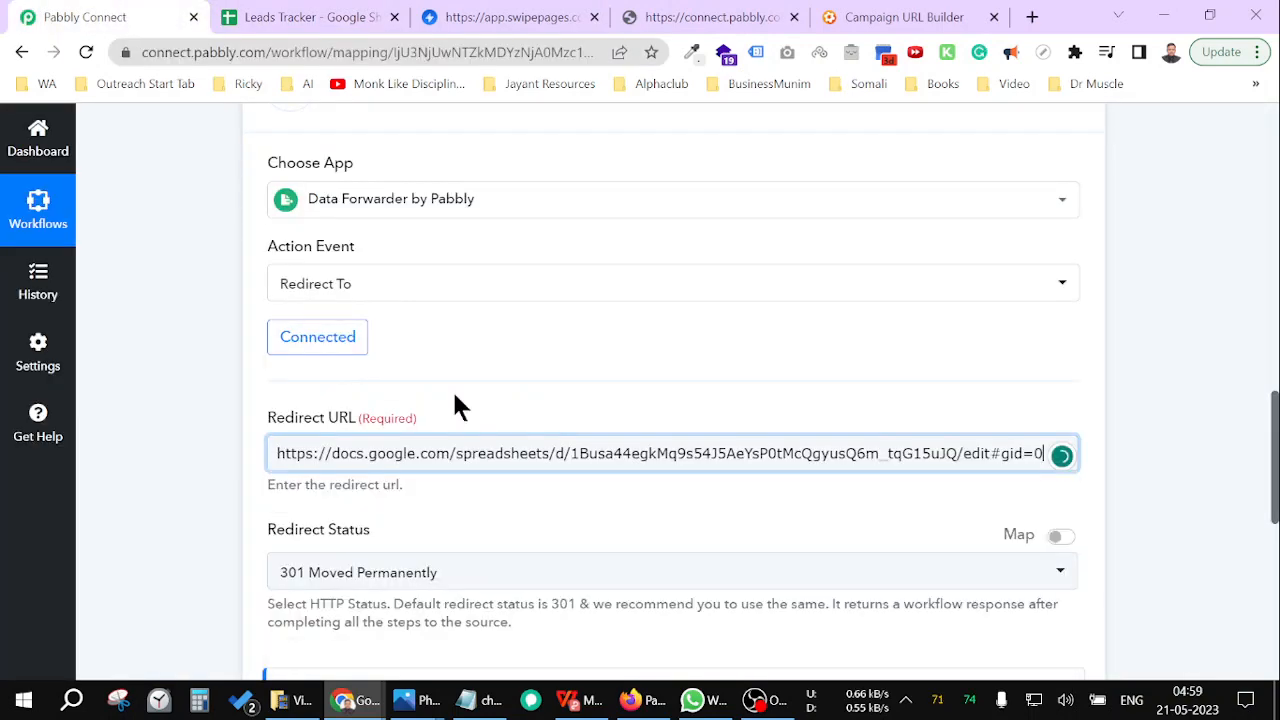
pyautogui.click(710, 17)
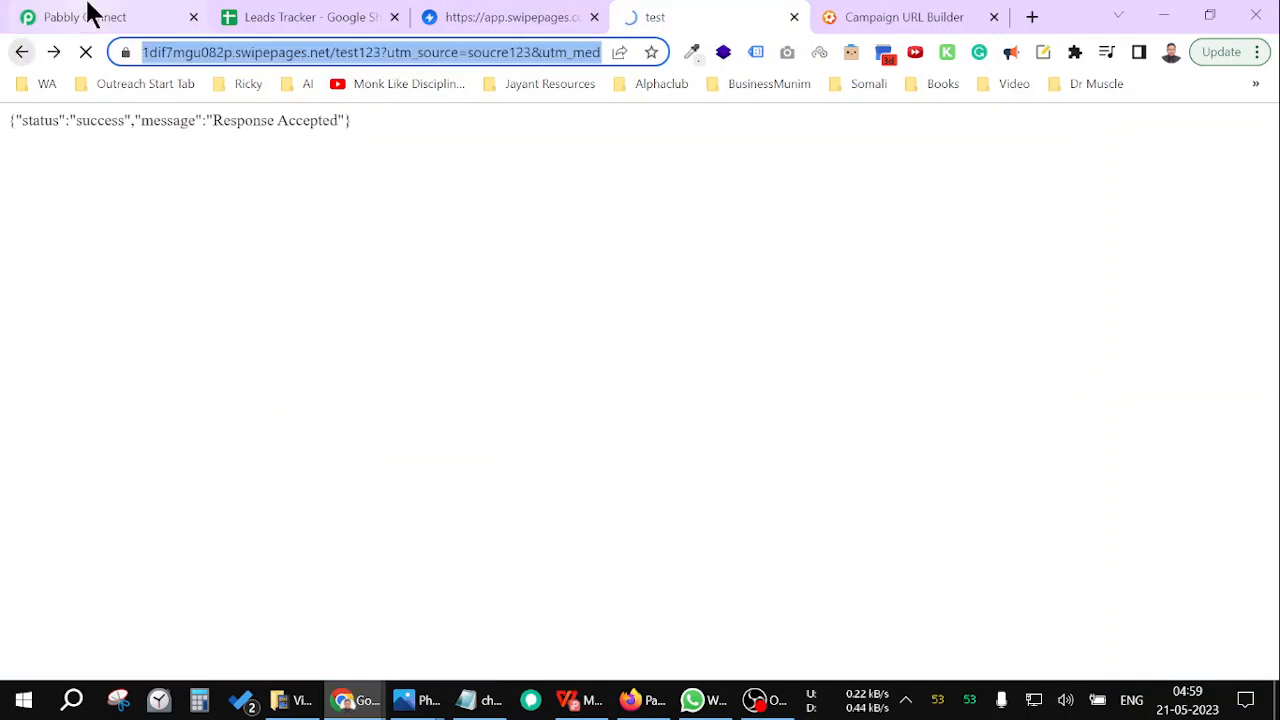
pyautogui.click(85, 17)
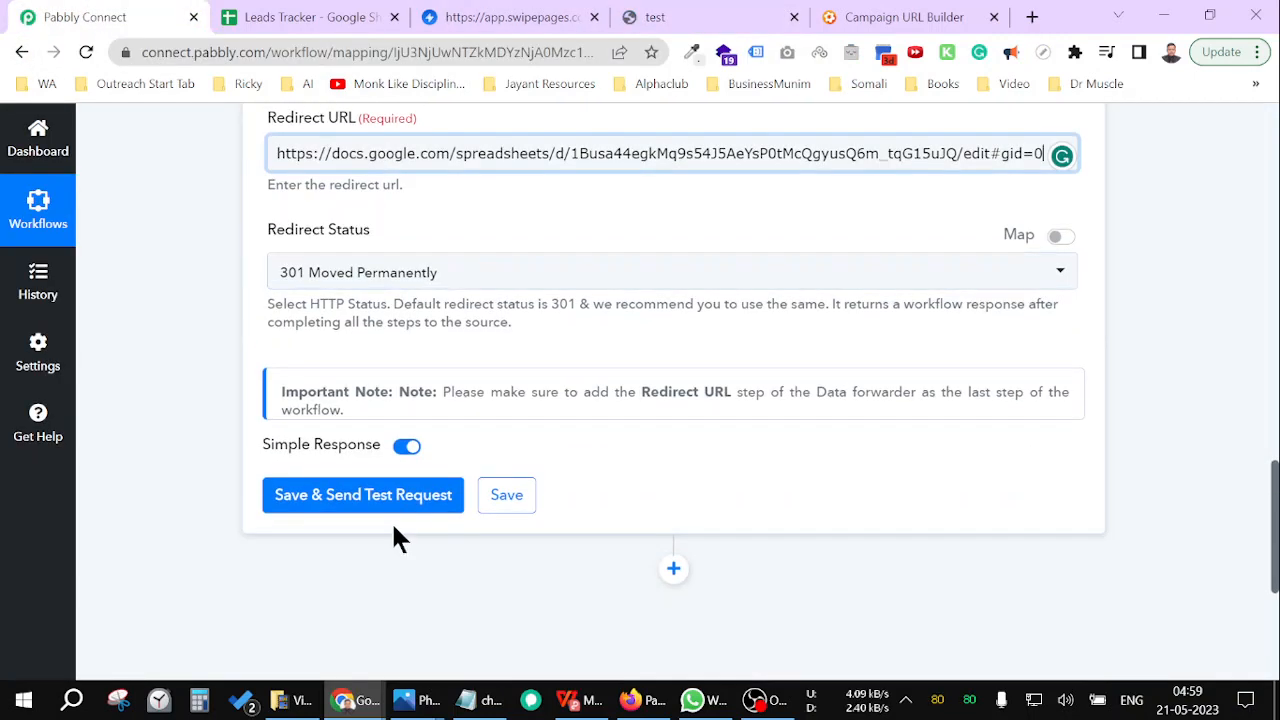
# Save the Redirect To step and send a test request that succeeds
pyautogui.click(363, 494)
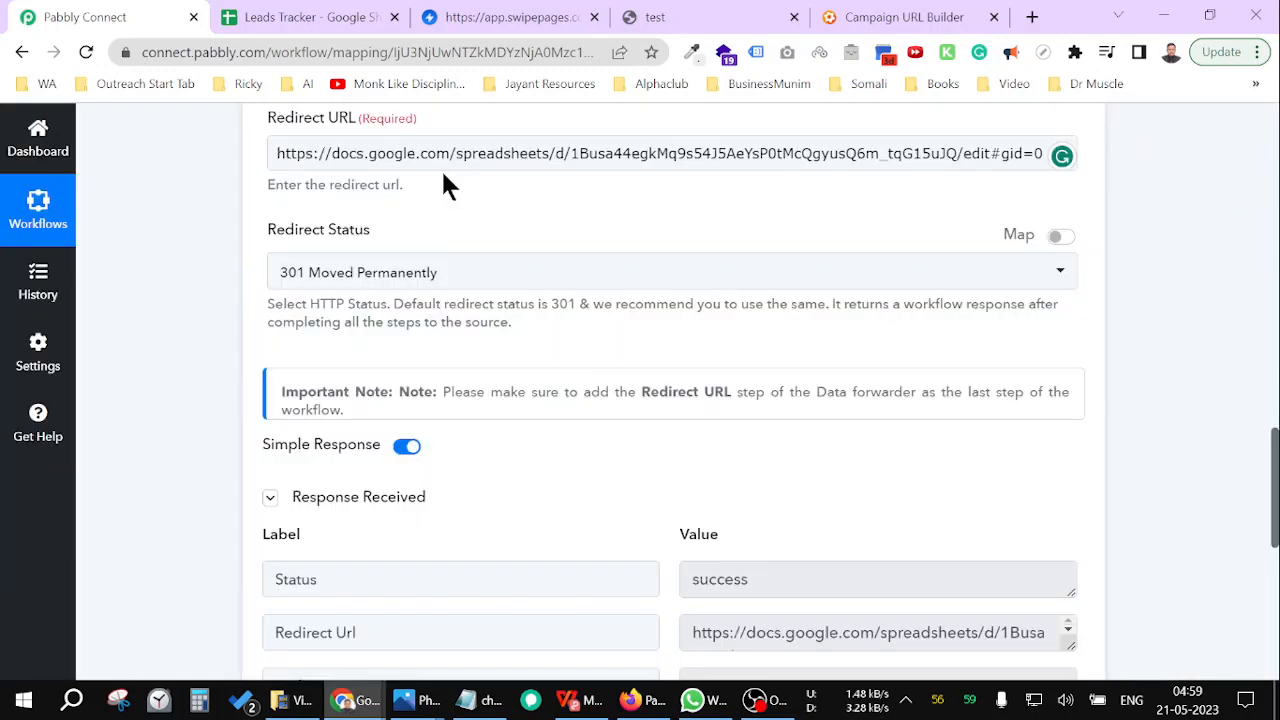
pyautogui.moveTo(428, 237)
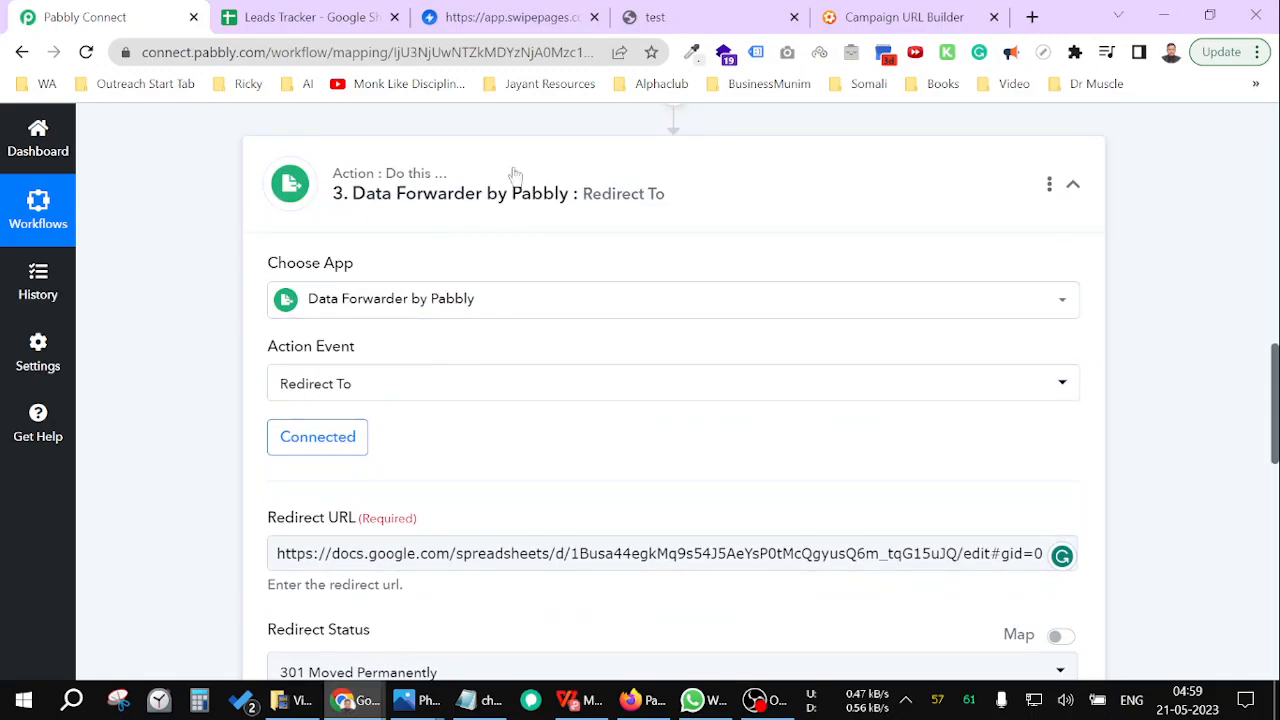
pyautogui.click(690, 17)
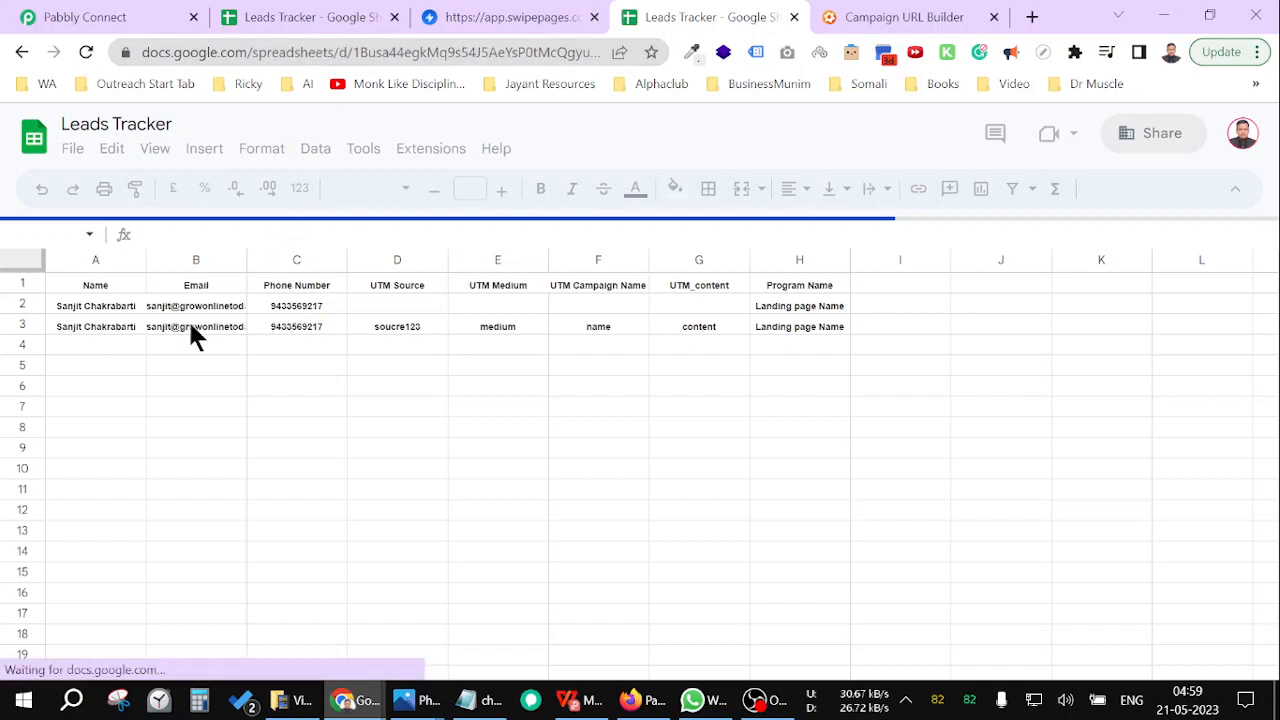
# Confirm row 3 in Leads Tracker holds the lead with its UTM values, then return to the workflow
pyautogui.click(399, 324)
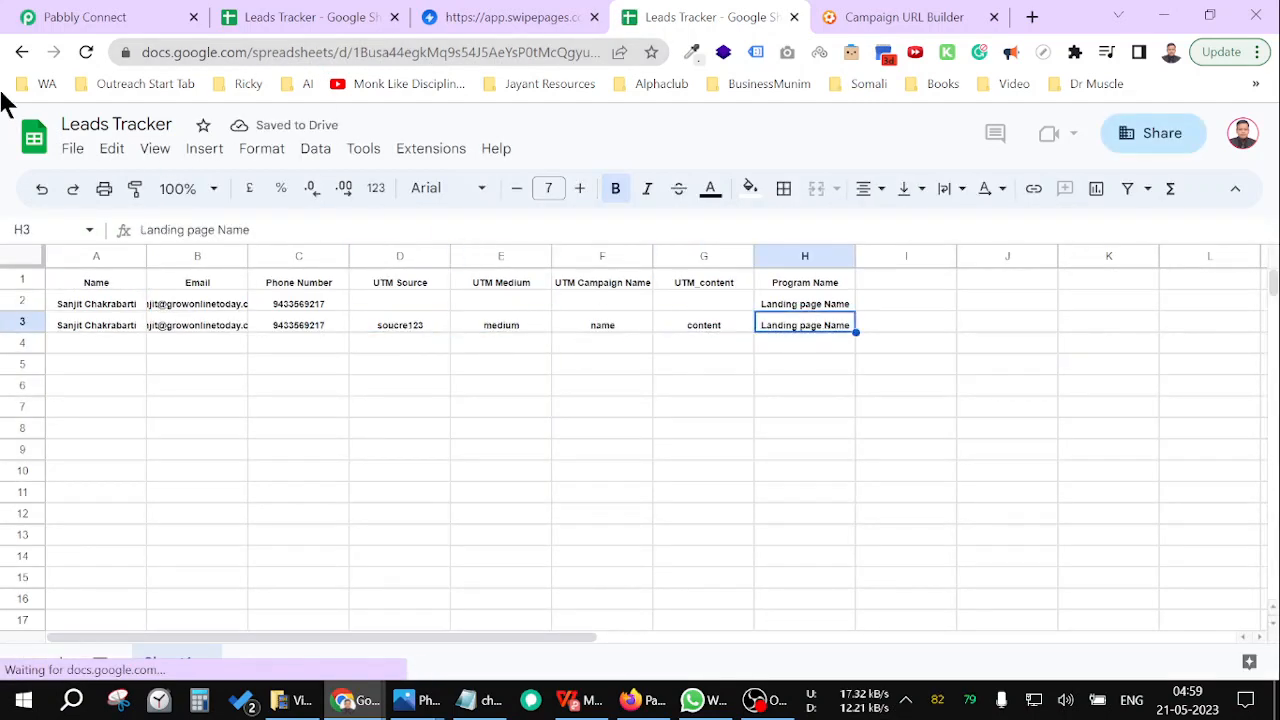
pyautogui.click(197, 363)
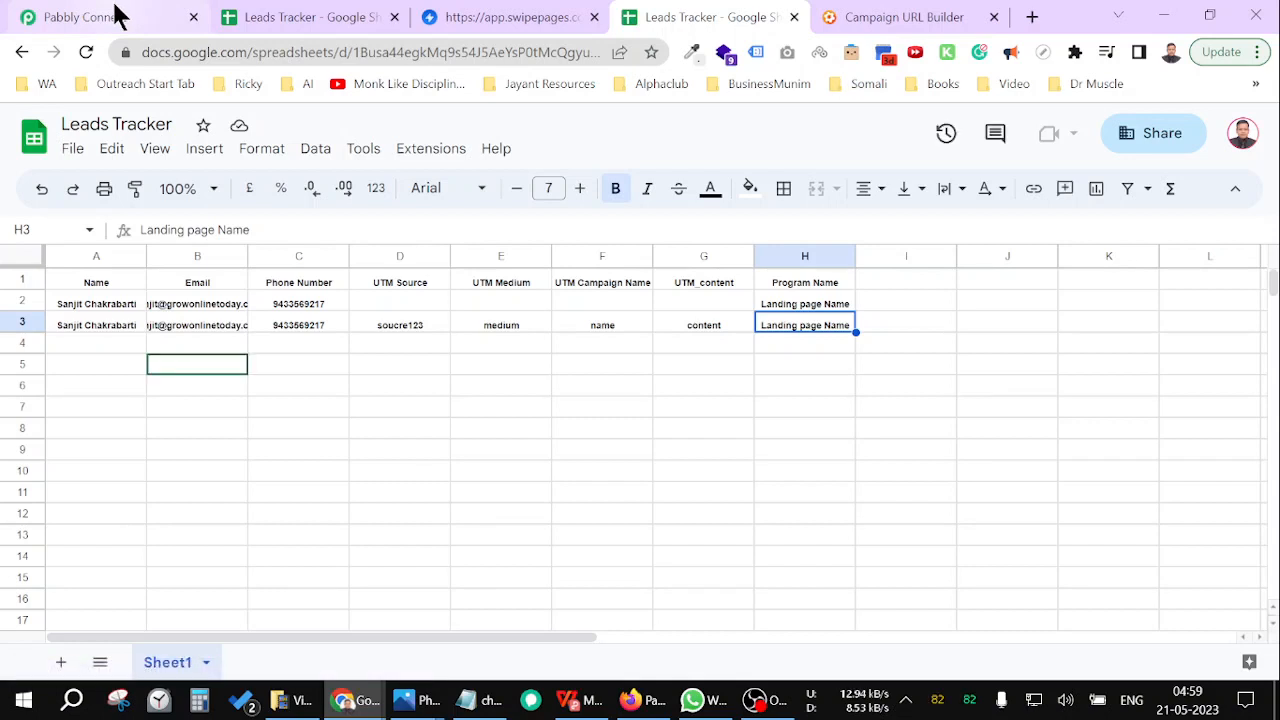
pyautogui.click(85, 17)
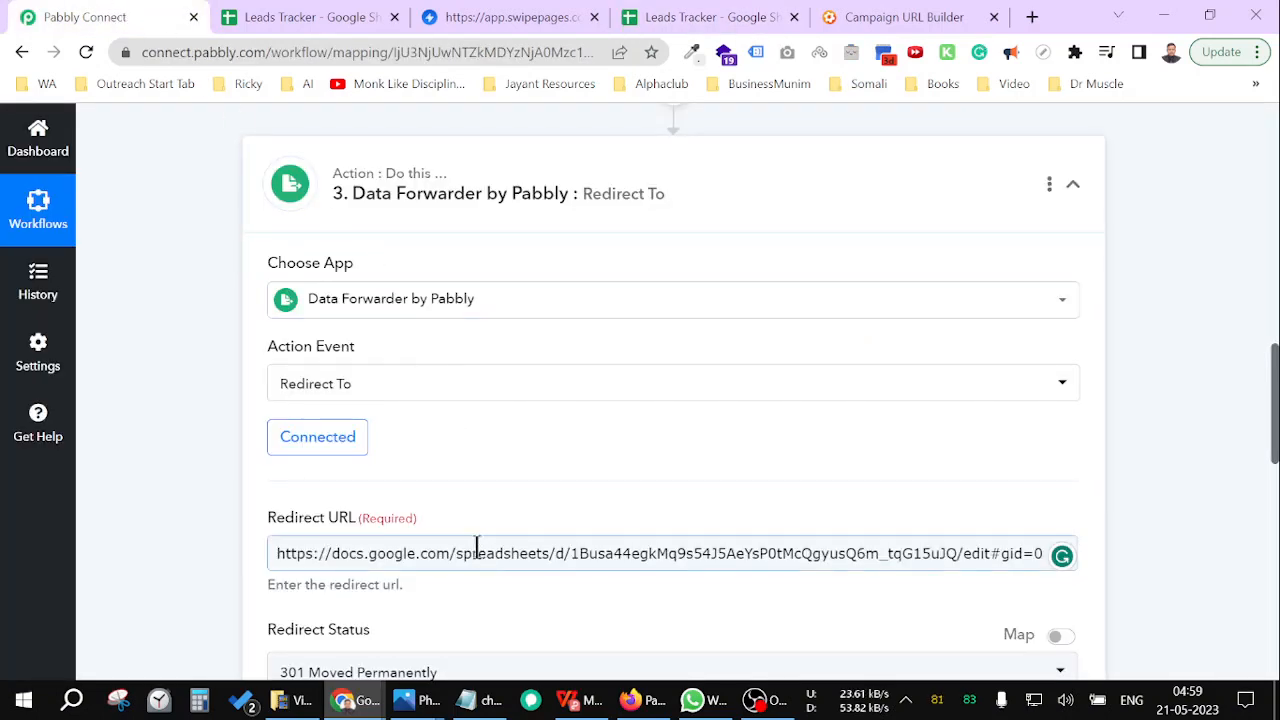
pyautogui.moveTo(465, 502)
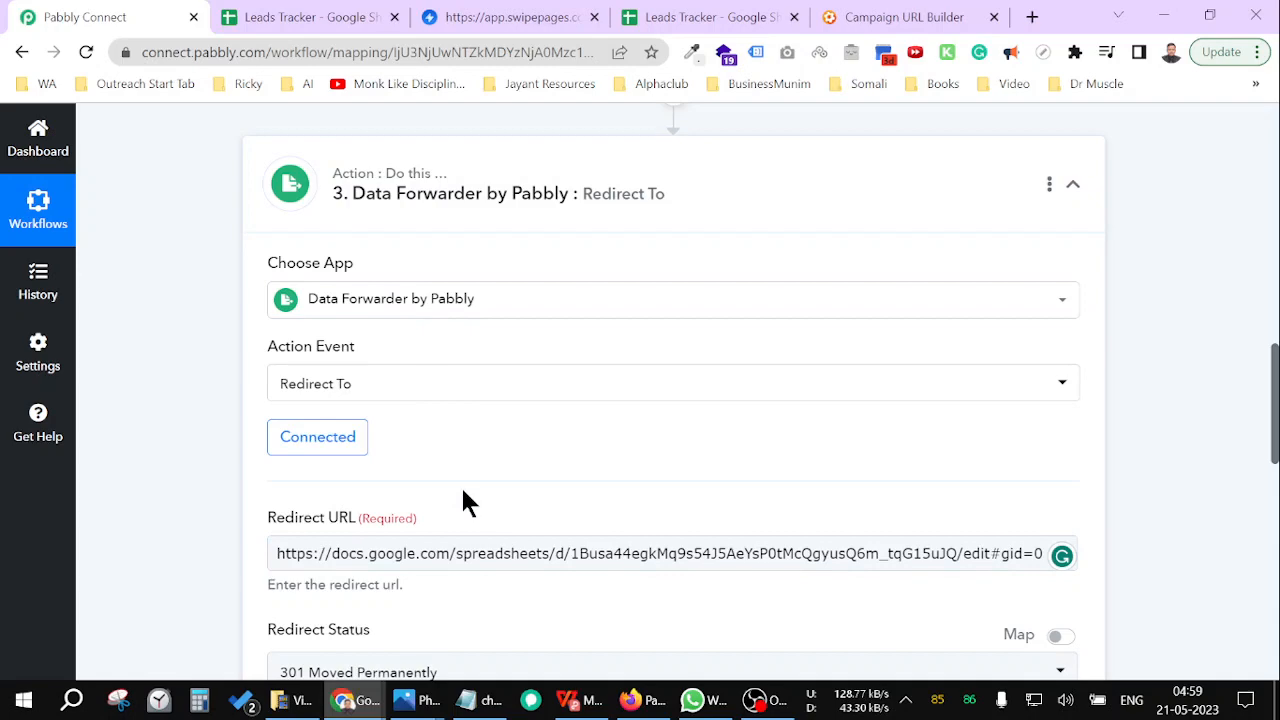